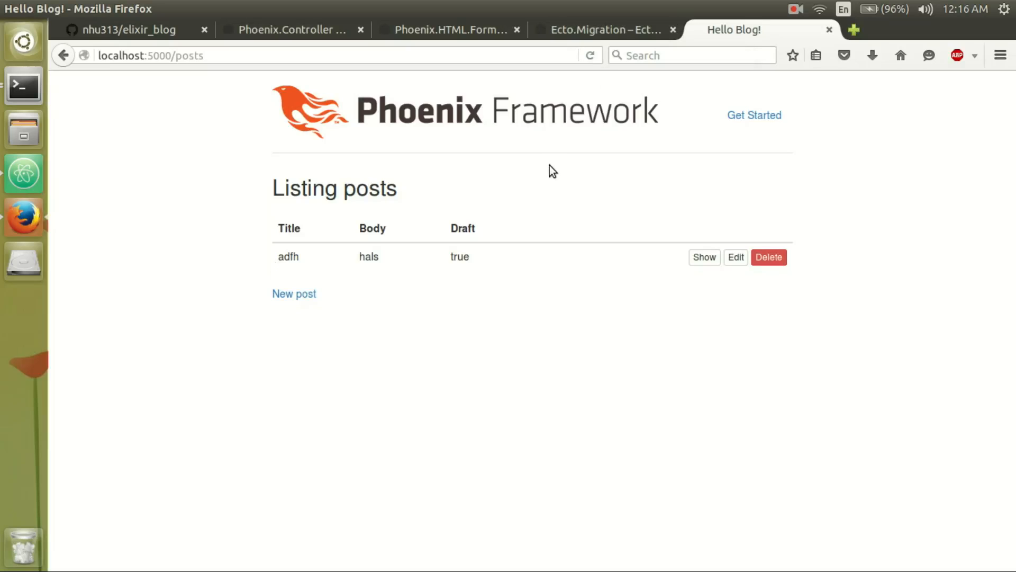
mouse_move(270, 225)
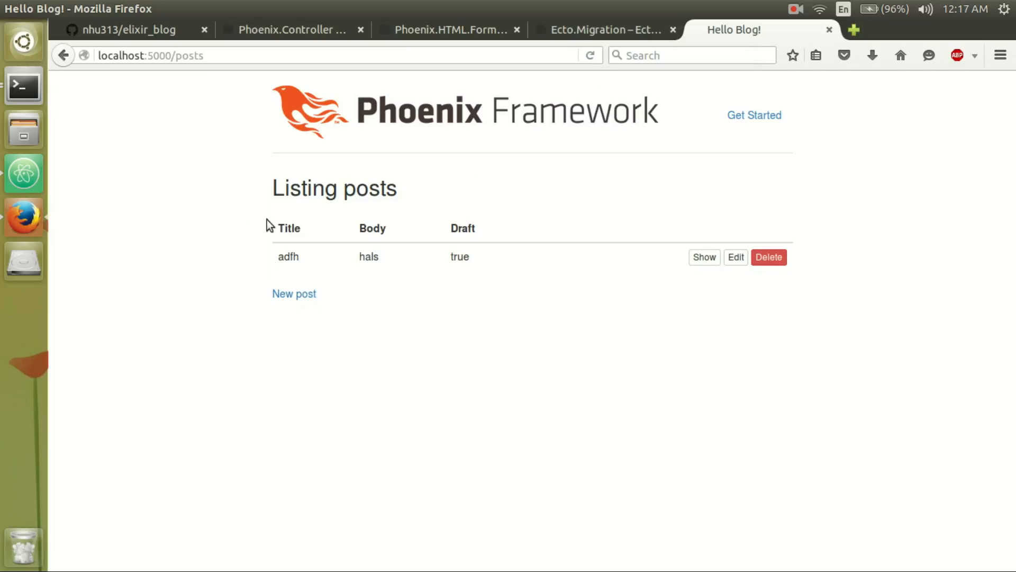
mouse_move(469, 228)
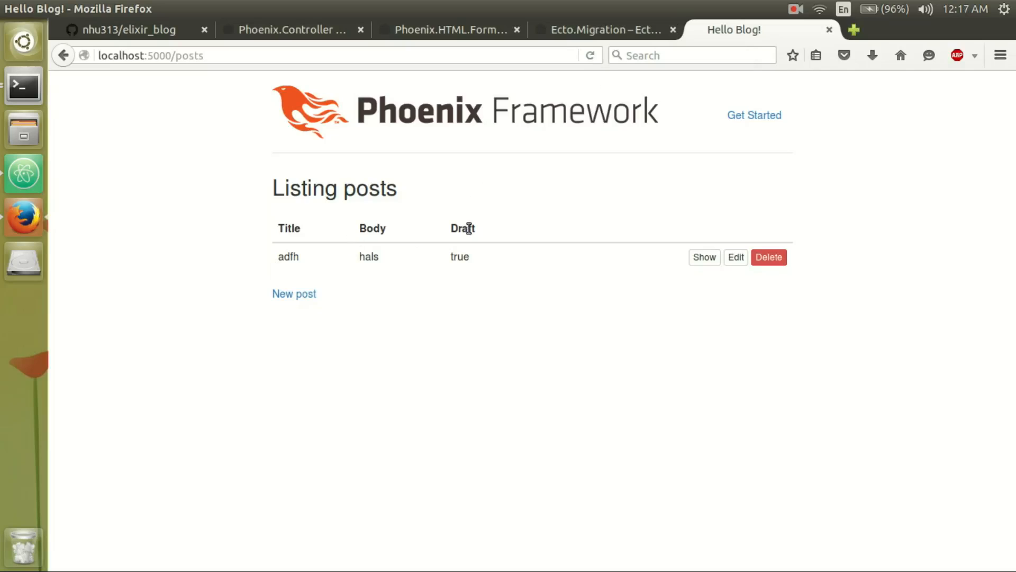
- Select the Draft heading, then uncheck Draft on the adfh post and submit the edit
double_click(462, 228)
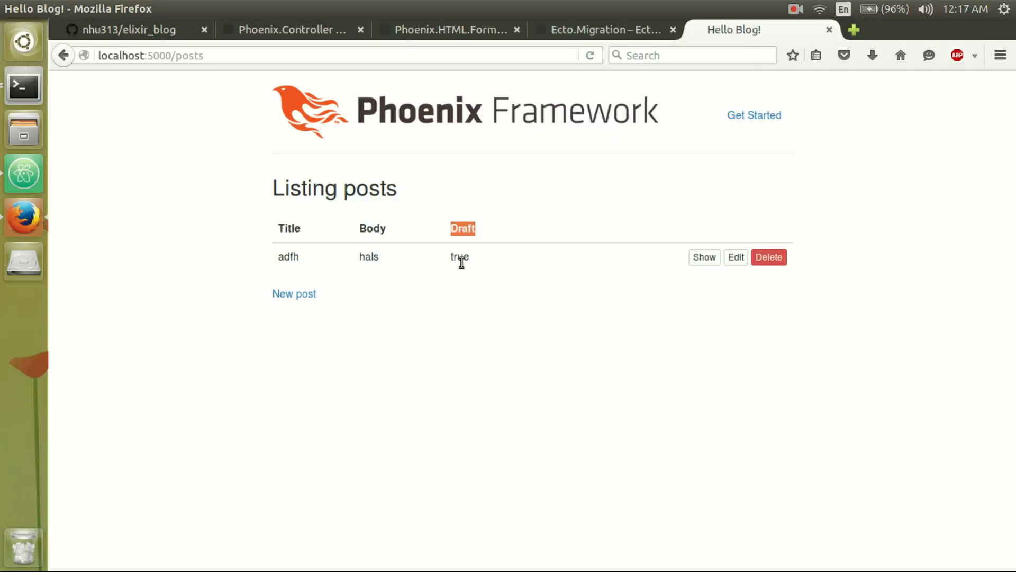
mouse_move(760, 285)
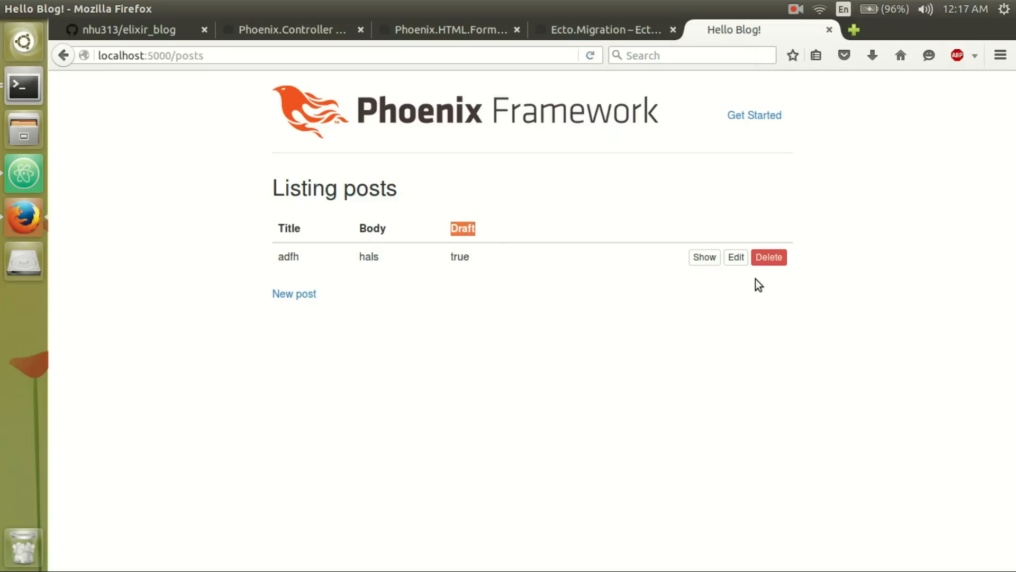
mouse_move(736, 258)
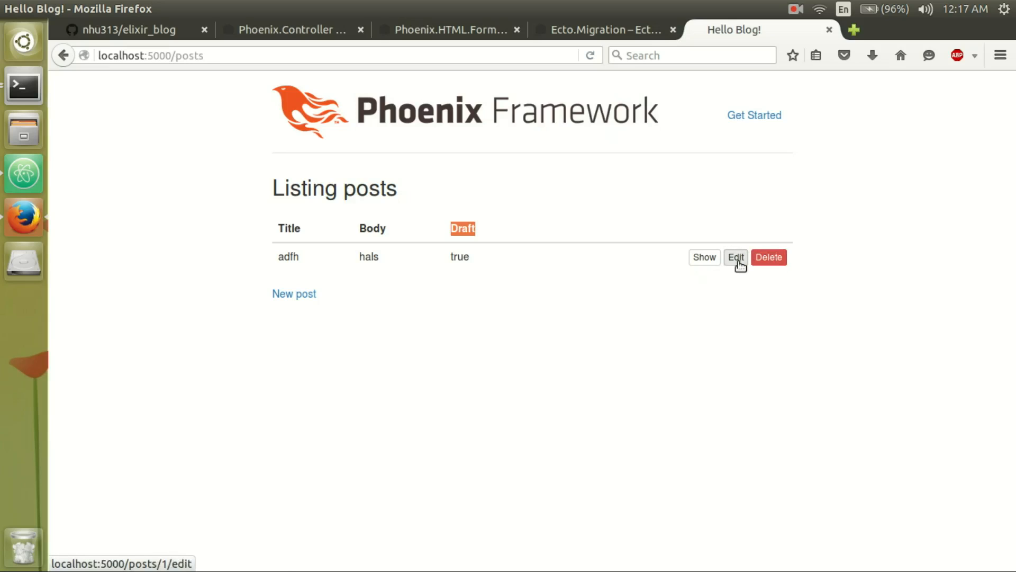
click(736, 256)
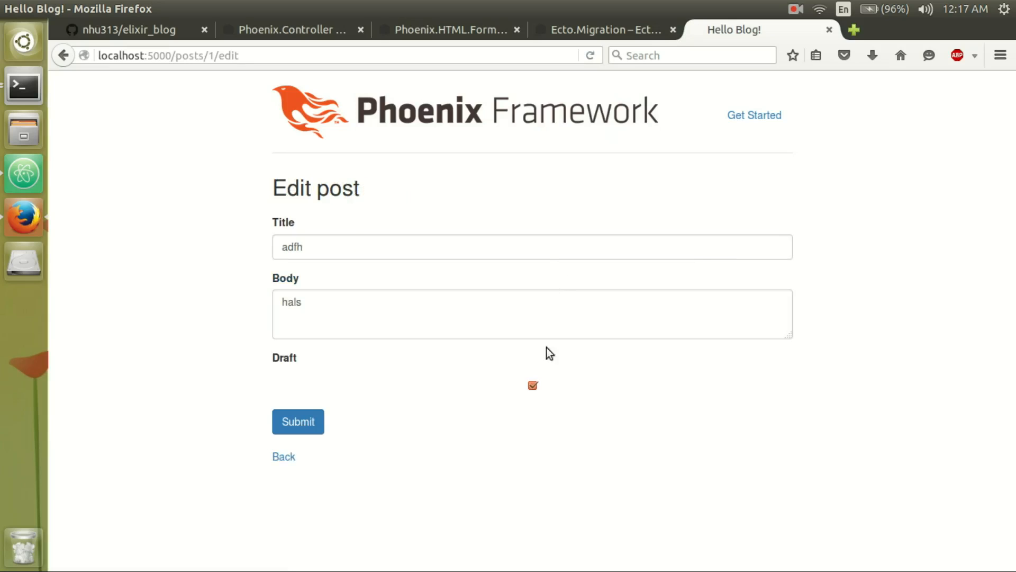
click(532, 385)
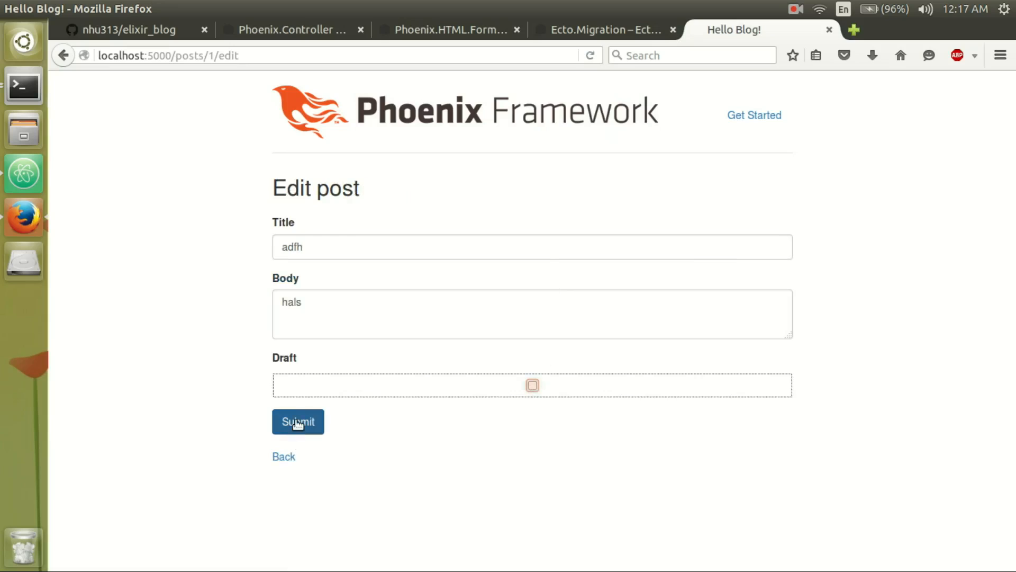
click(297, 422)
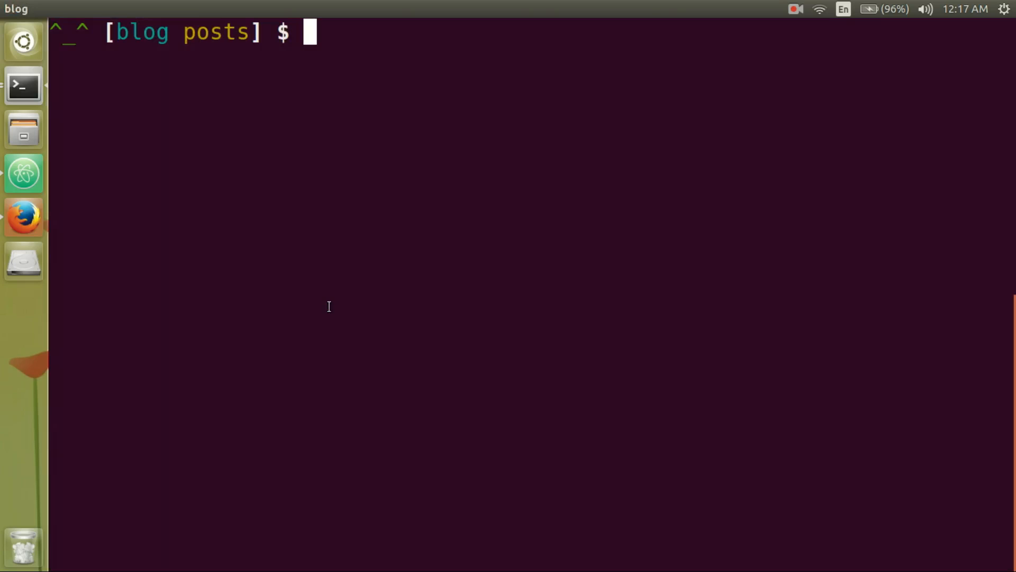
- Run mix phoenix.server in Terminal to serve the blog on port 4000
text(m)
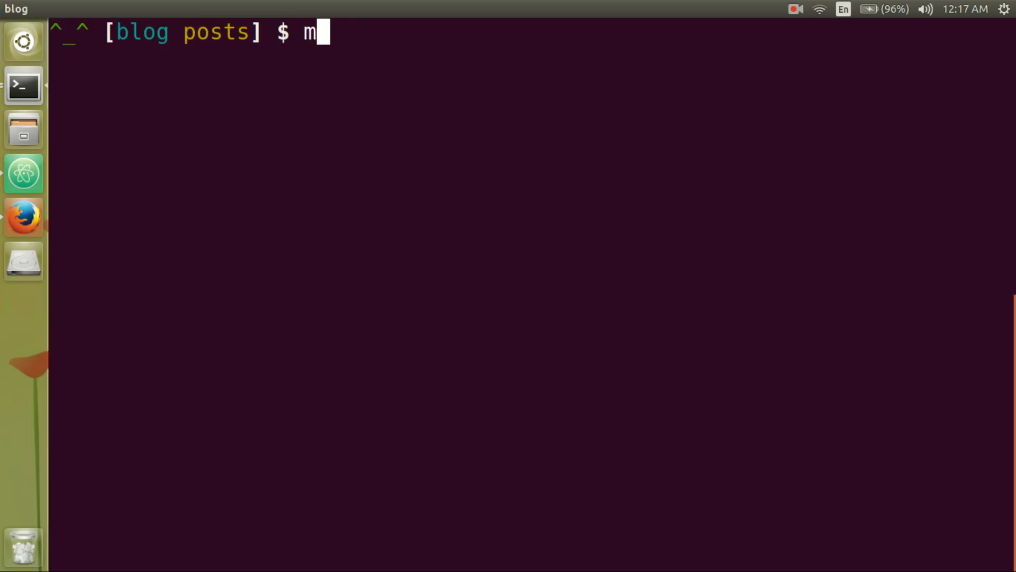
text(ix phoenix)
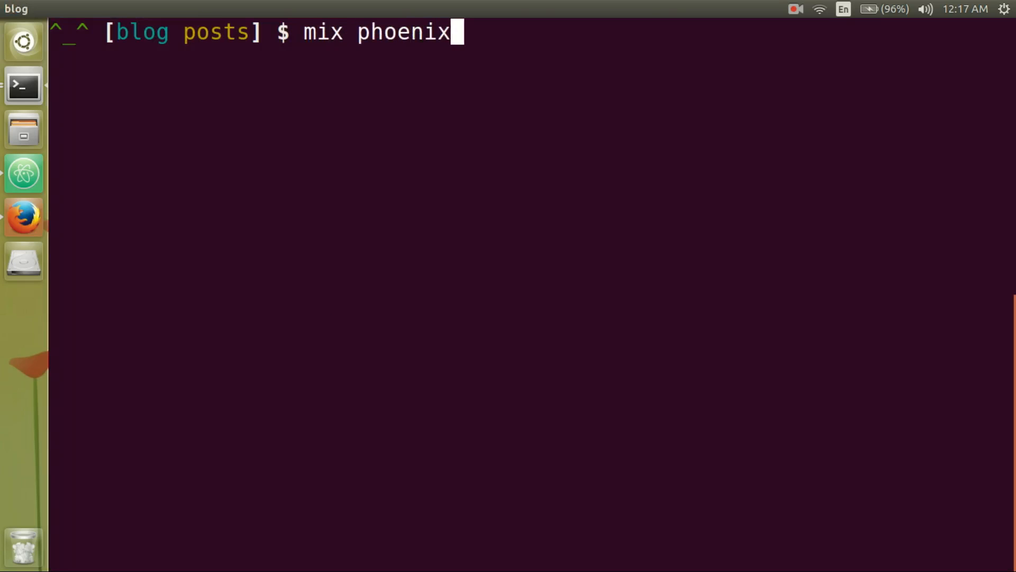
text(.server)
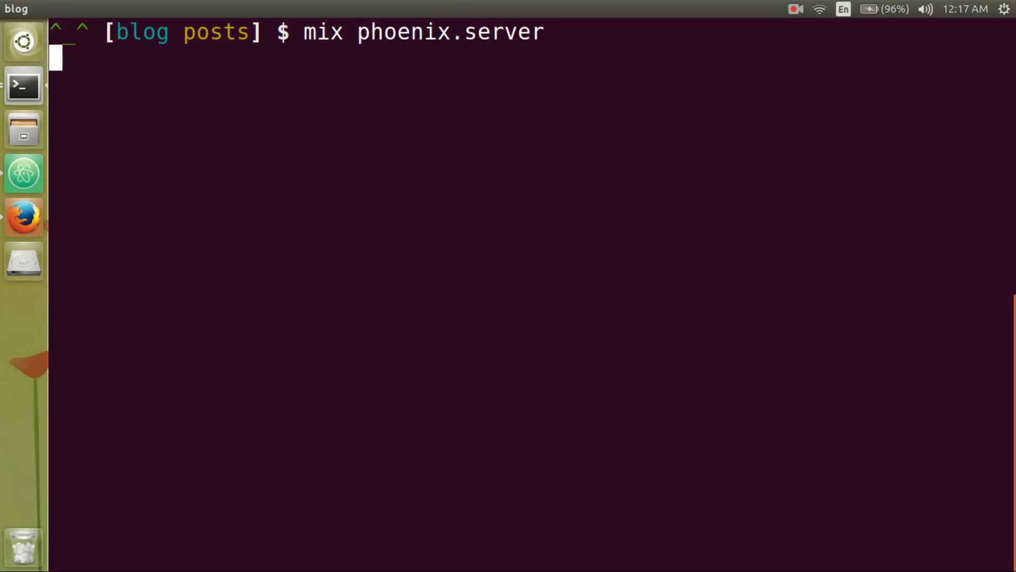
key(alt+Tab)
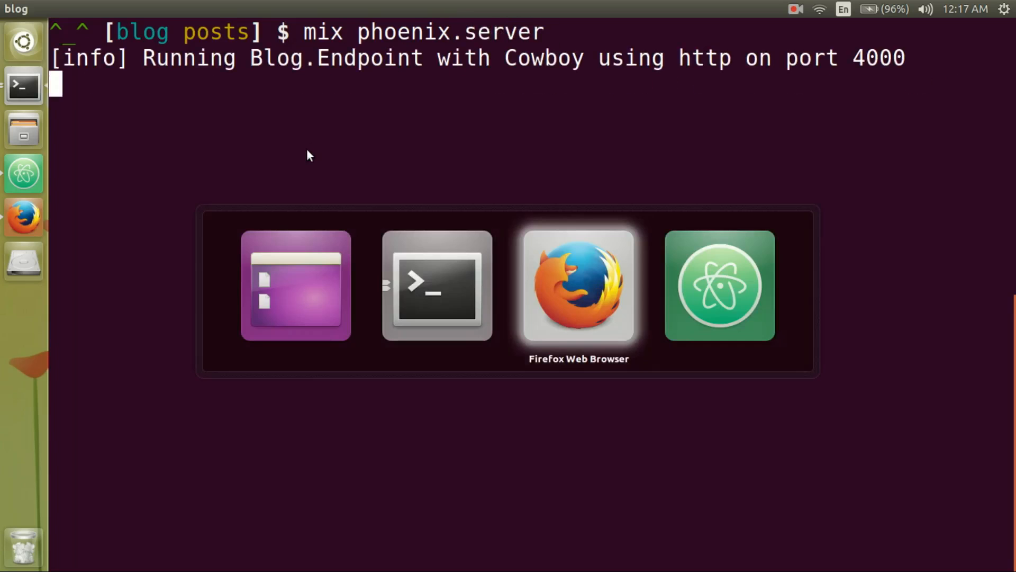
- Load localhost:4000/posts in a new Firefox tab and open the New post form
click(577, 285)
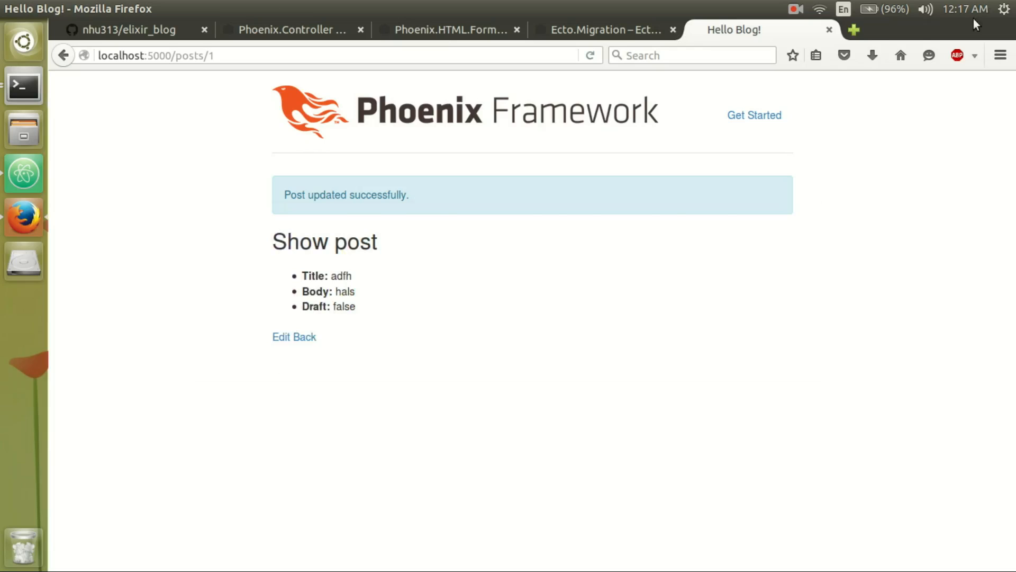
click(852, 30)
text(localhost:4000/posts)
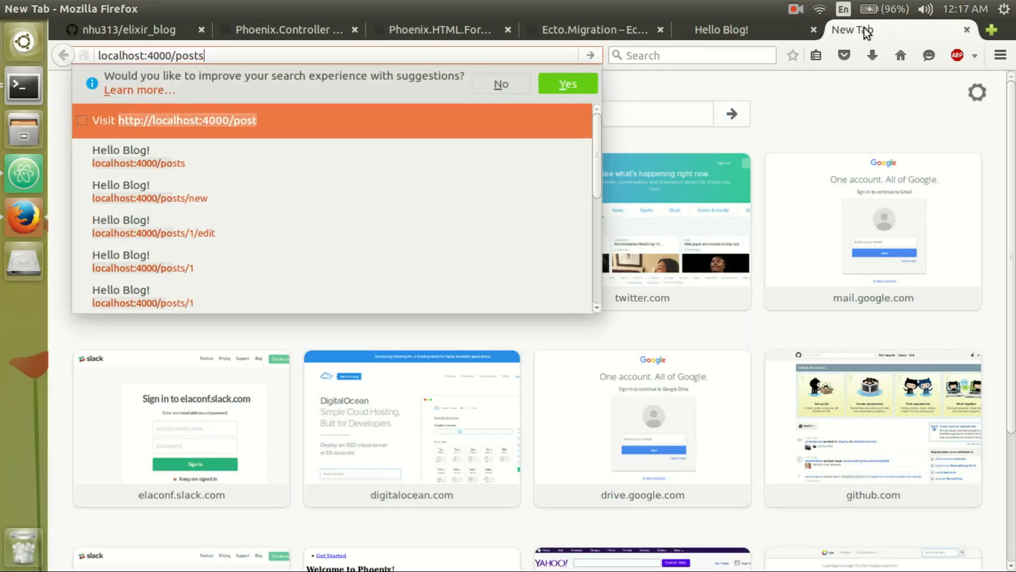
key(Return)
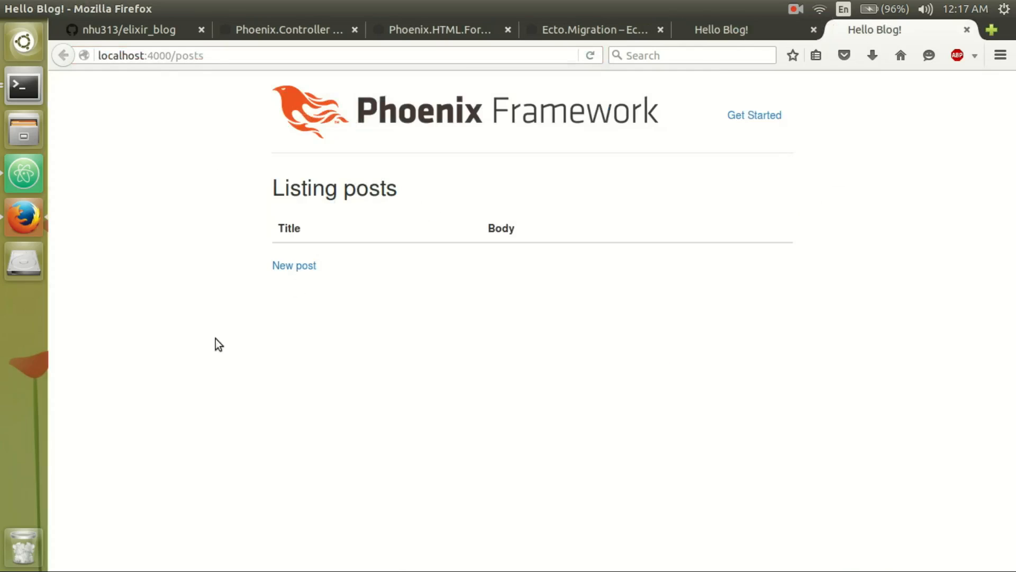
mouse_move(294, 265)
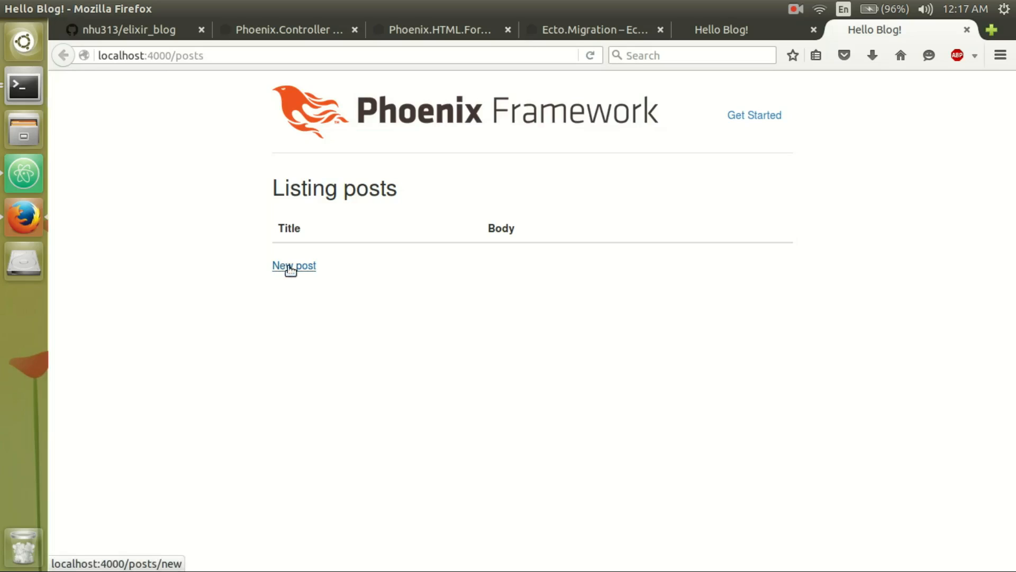
click(293, 266)
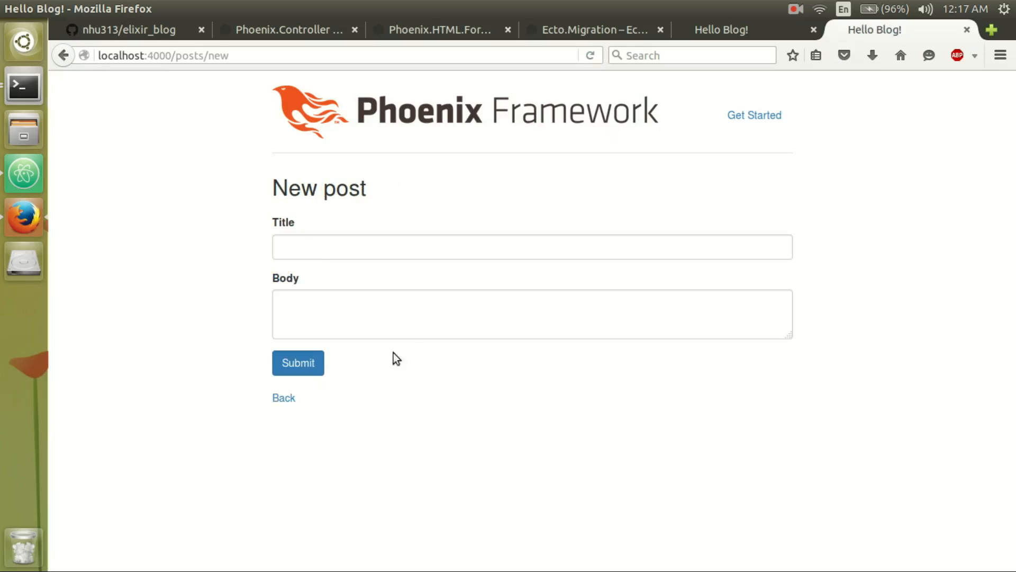
click(24, 85)
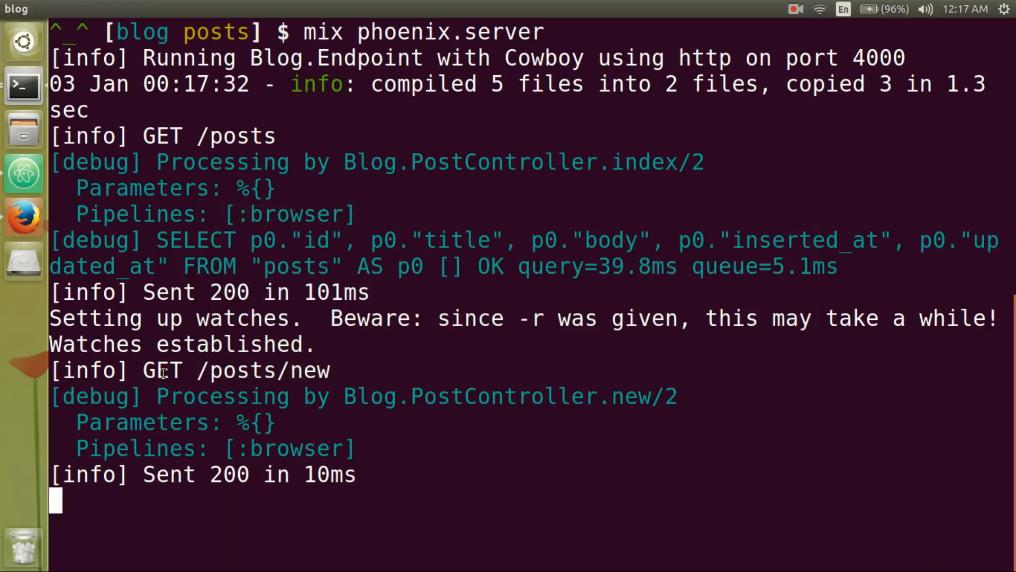
- Copy Blog.PostController.new/2 from the server log and launch Atom from a new terminal tab
double_click(161, 370)
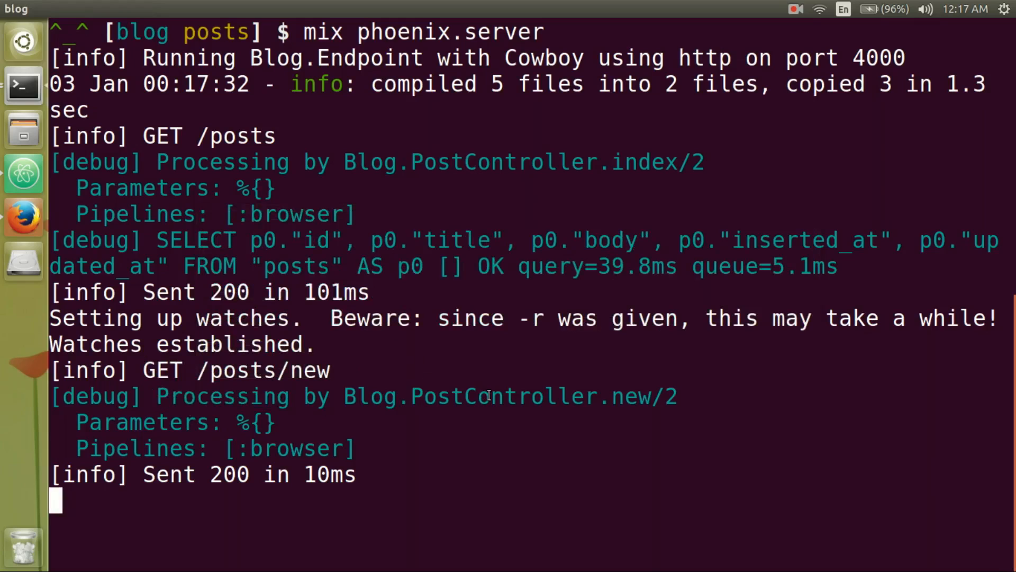
double_click(509, 396)
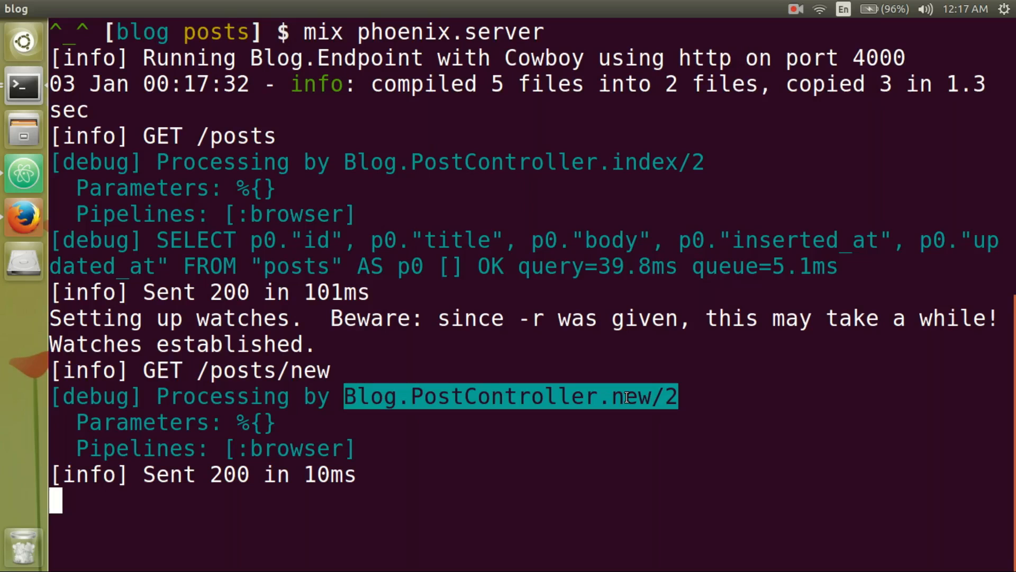
key(alt+Tab)
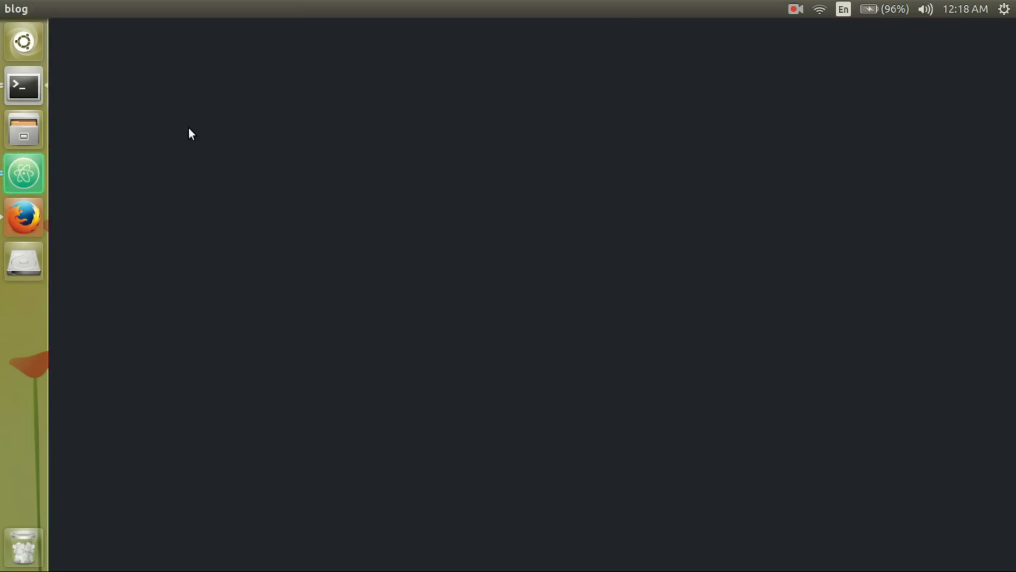
click(23, 173)
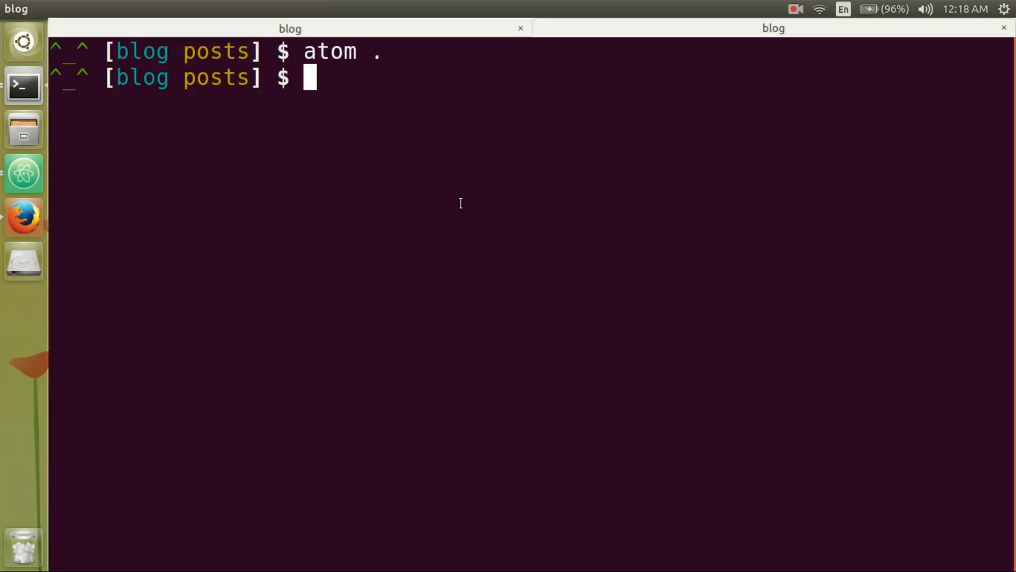
text(mix phoenix.server)
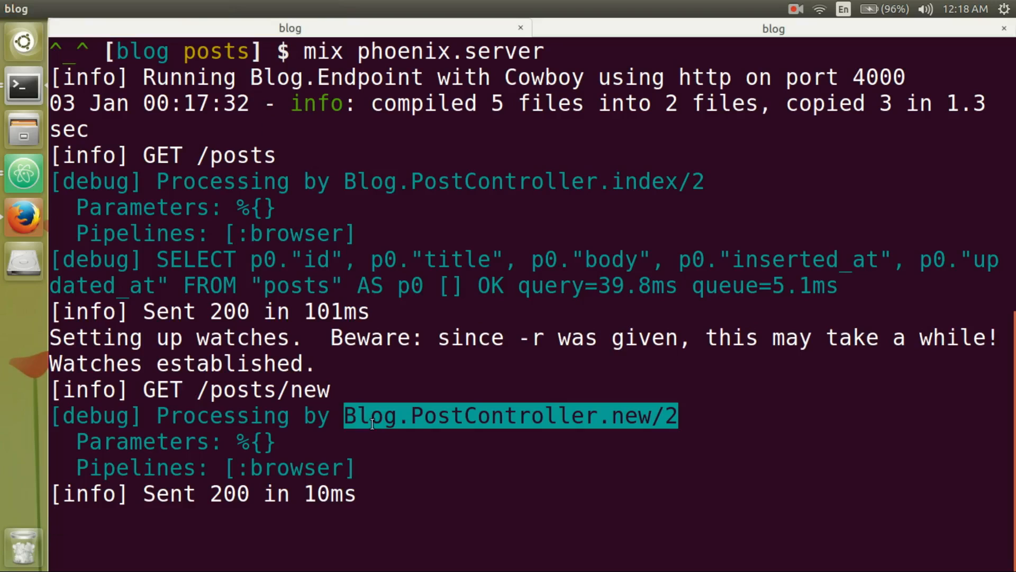
- Inspect the new action's Post changeset and new.html render, then expand web/templates/post
key(alt+Tab)
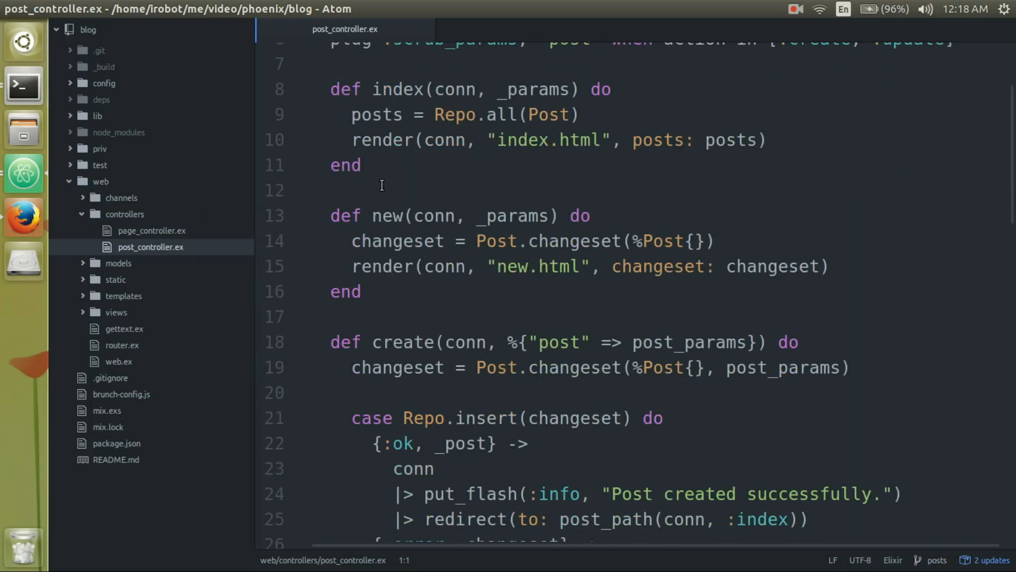
double_click(387, 216)
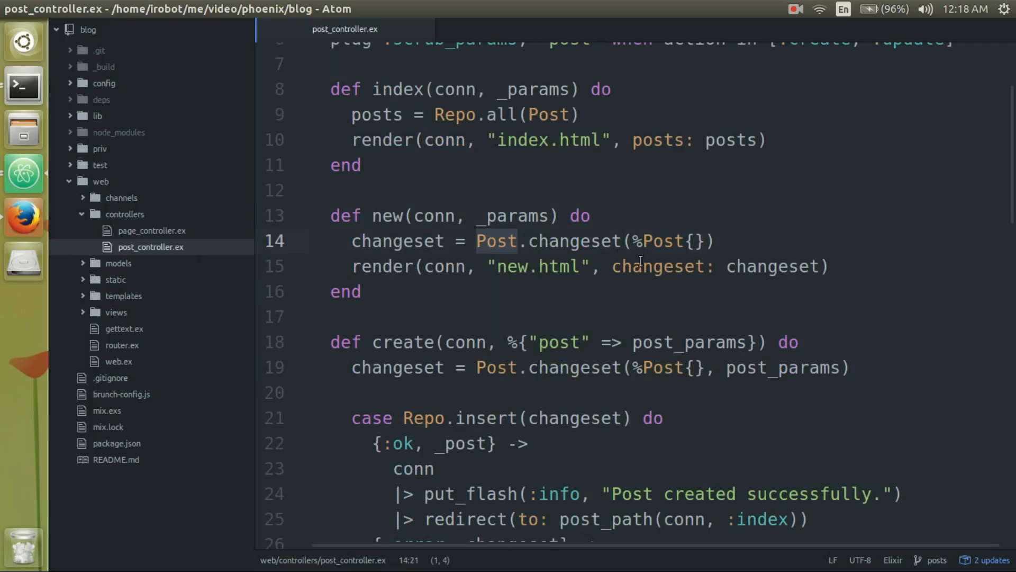
mouse_move(655, 240)
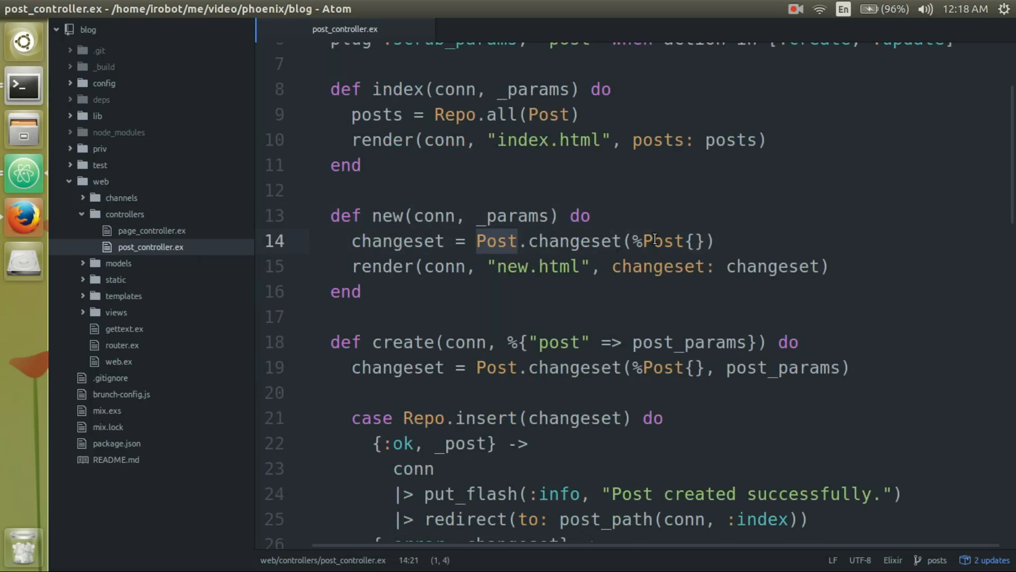
mouse_move(511, 269)
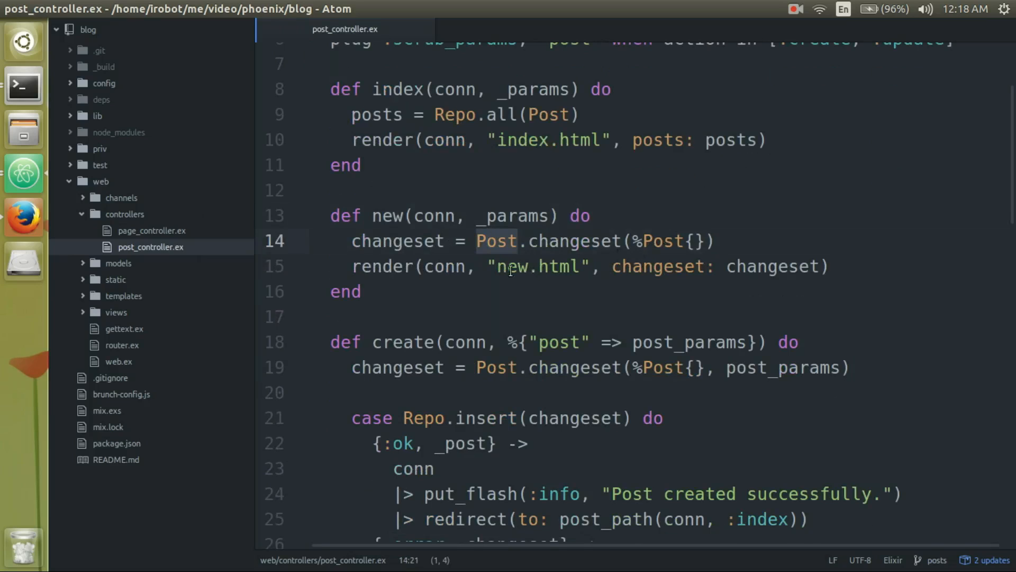
click(512, 266)
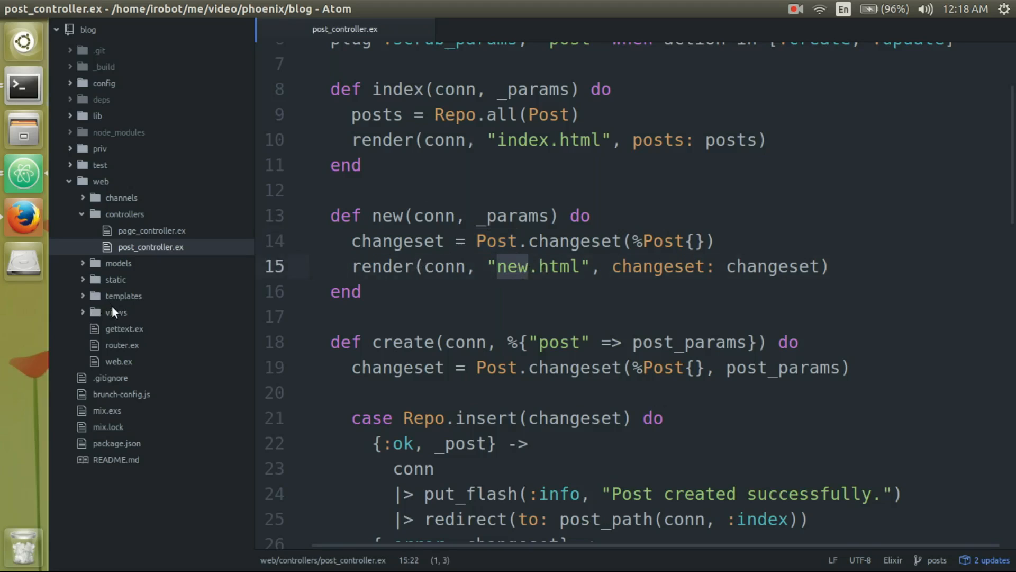
mouse_move(123, 299)
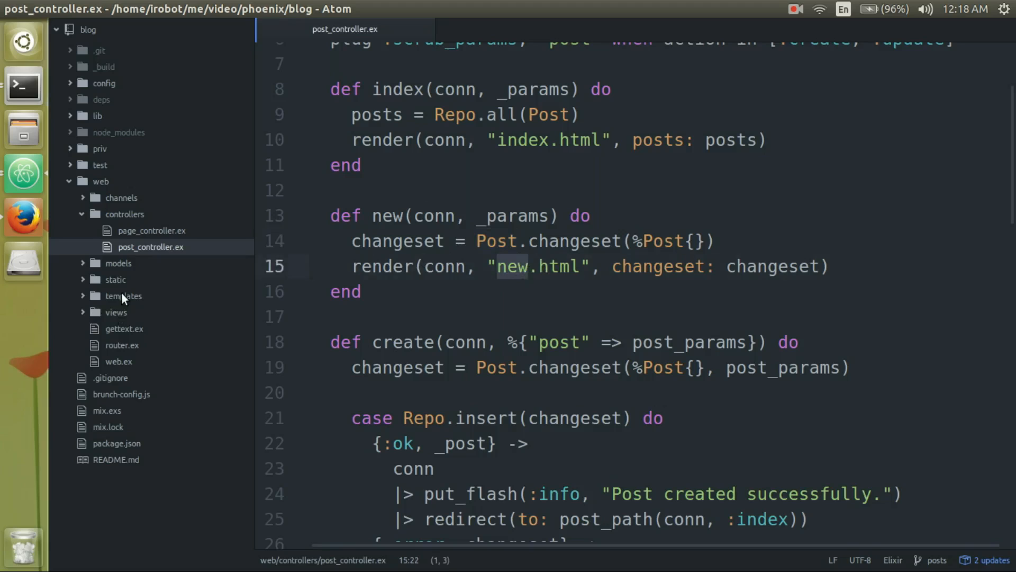
click(123, 295)
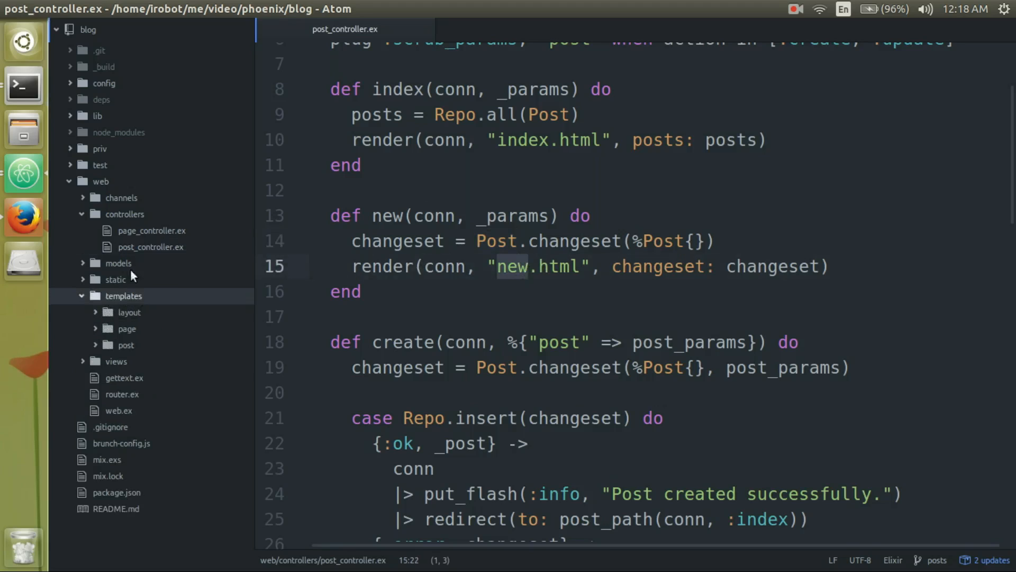
mouse_move(122, 352)
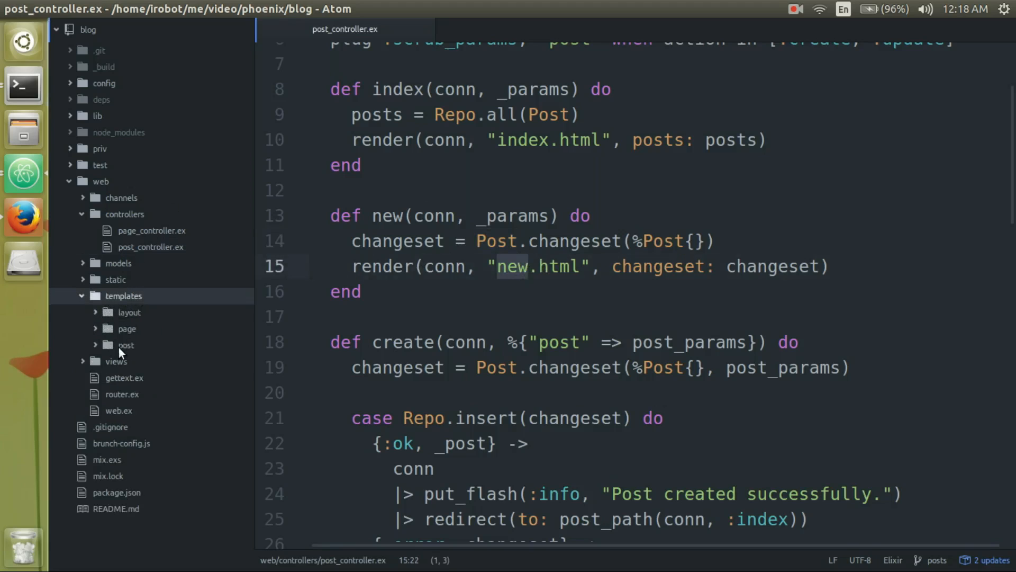
click(125, 344)
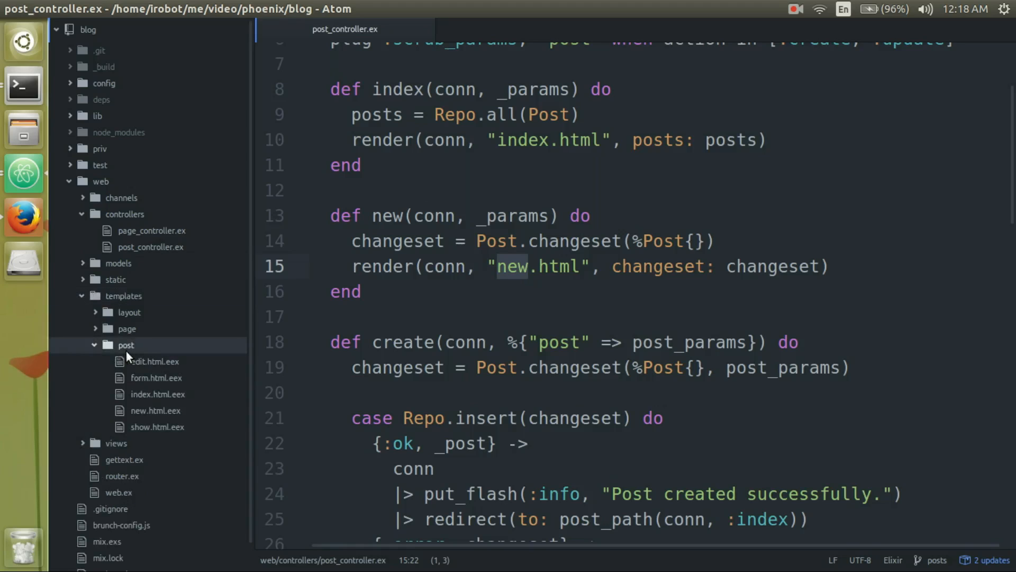
mouse_move(144, 252)
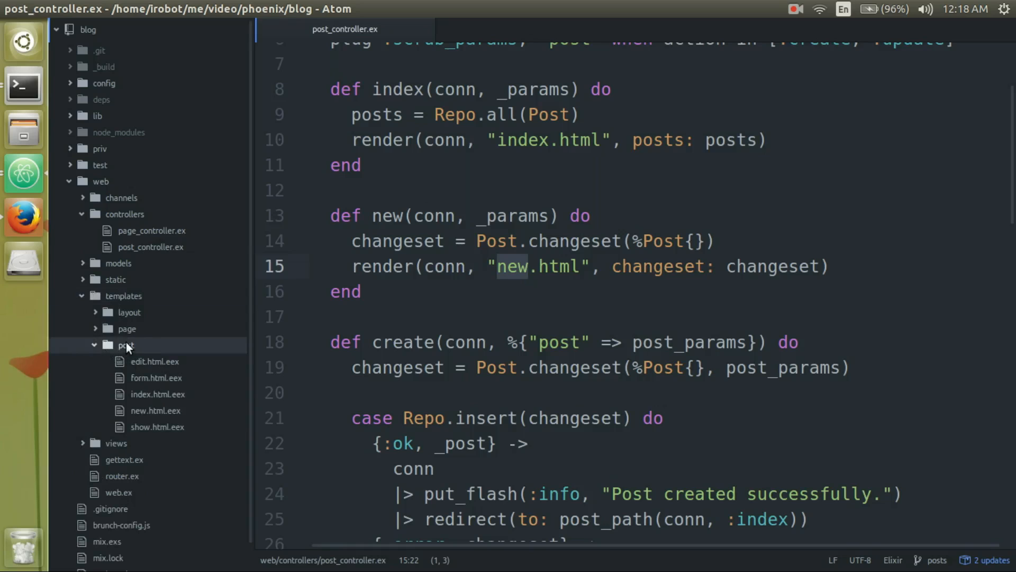
mouse_move(150, 417)
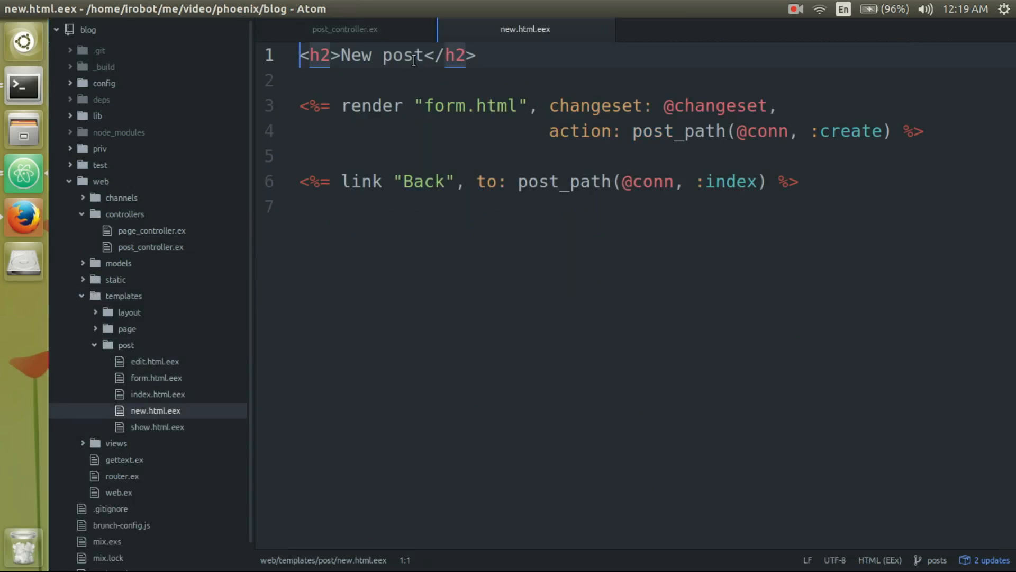
- Confirm new.html.eex renders "form.html", then open form.html.eex from the tree view
double_click(371, 106)
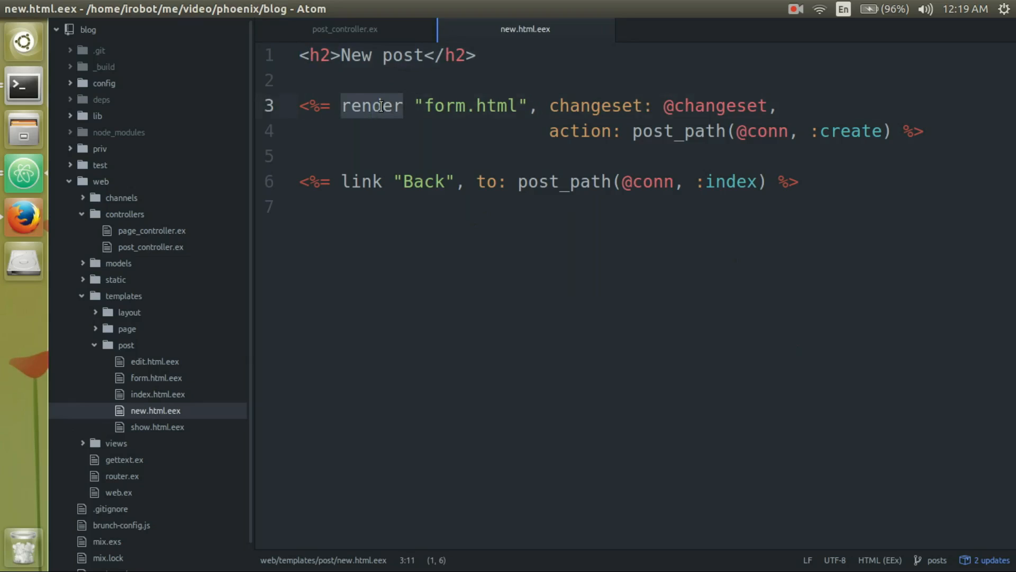
double_click(445, 106)
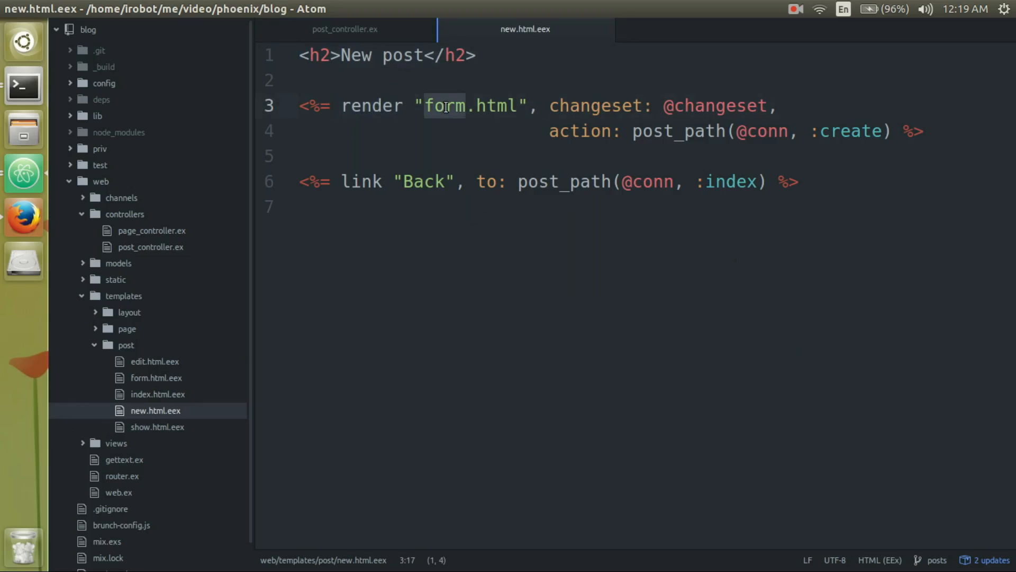
click(156, 377)
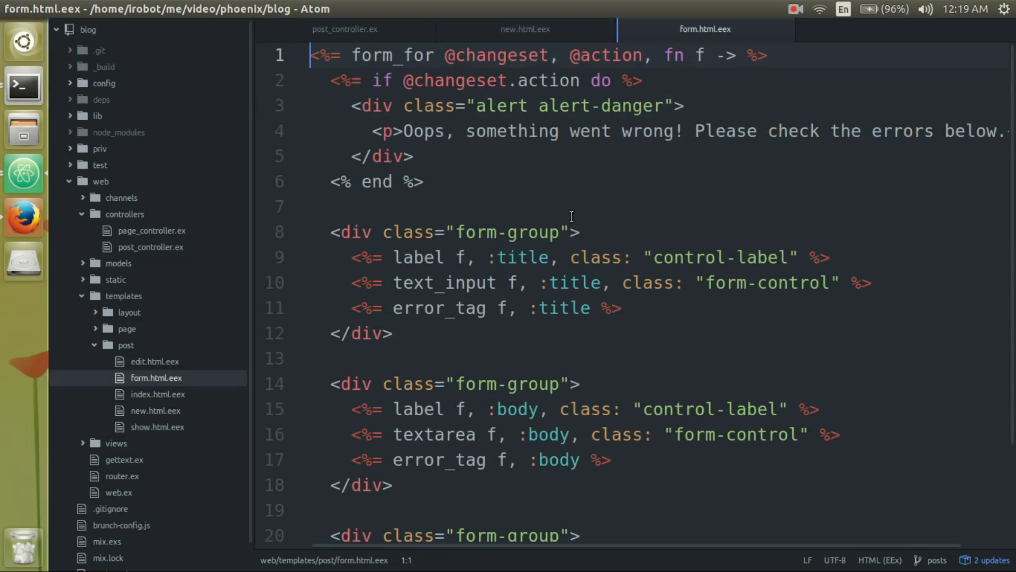
- Duplicate the Body form group below and rename its label, input and error to :draft
scroll(down, 3)
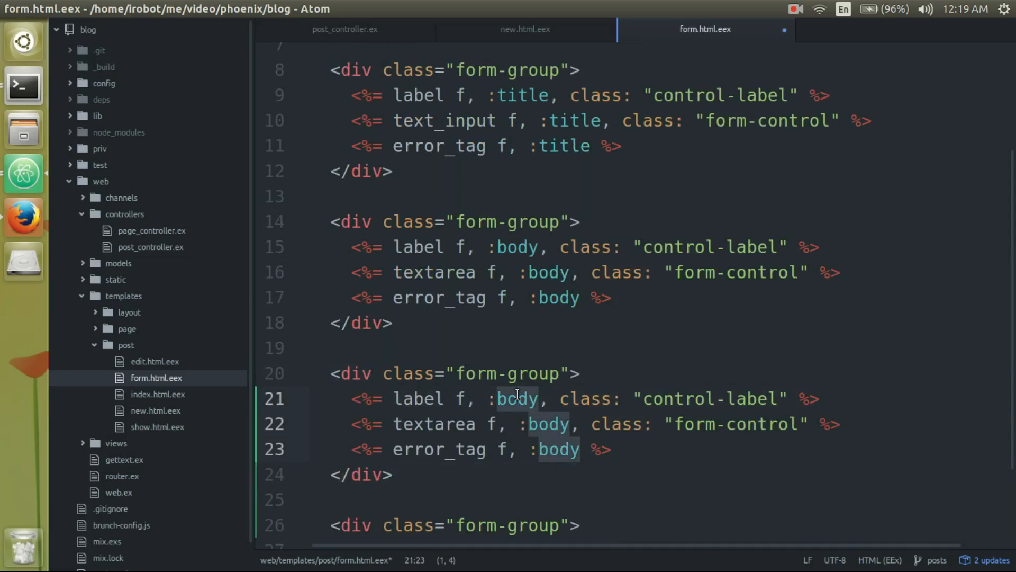
text(draft)
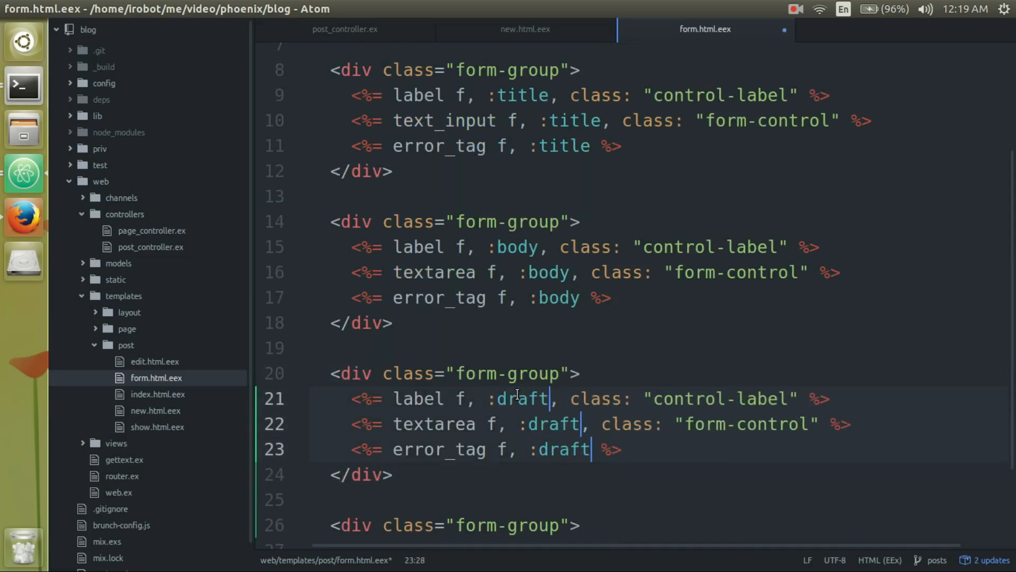
- Select the textarea function on line 22's draft input for replacement
click(446, 424)
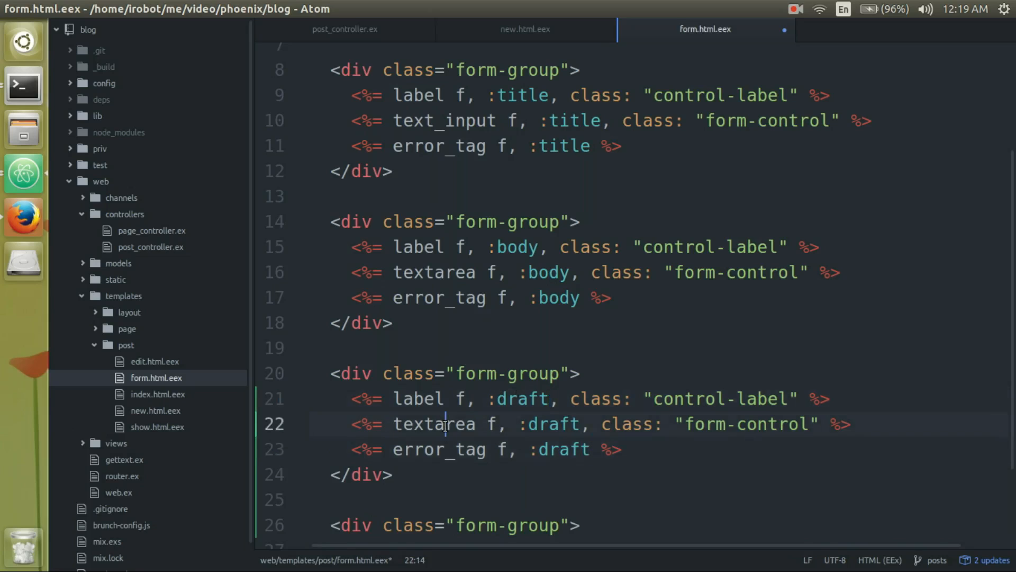
double_click(433, 424)
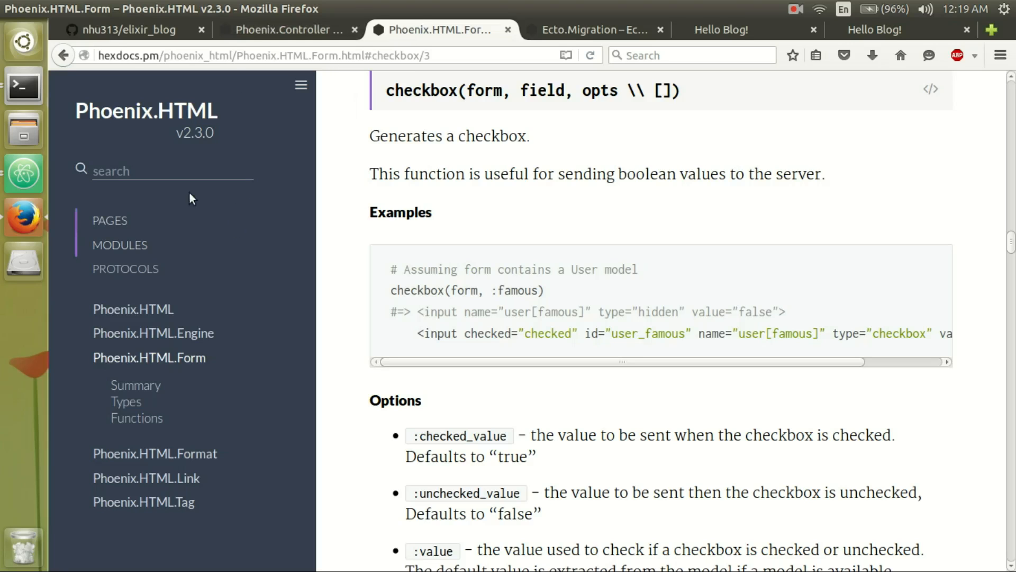
mouse_move(149, 357)
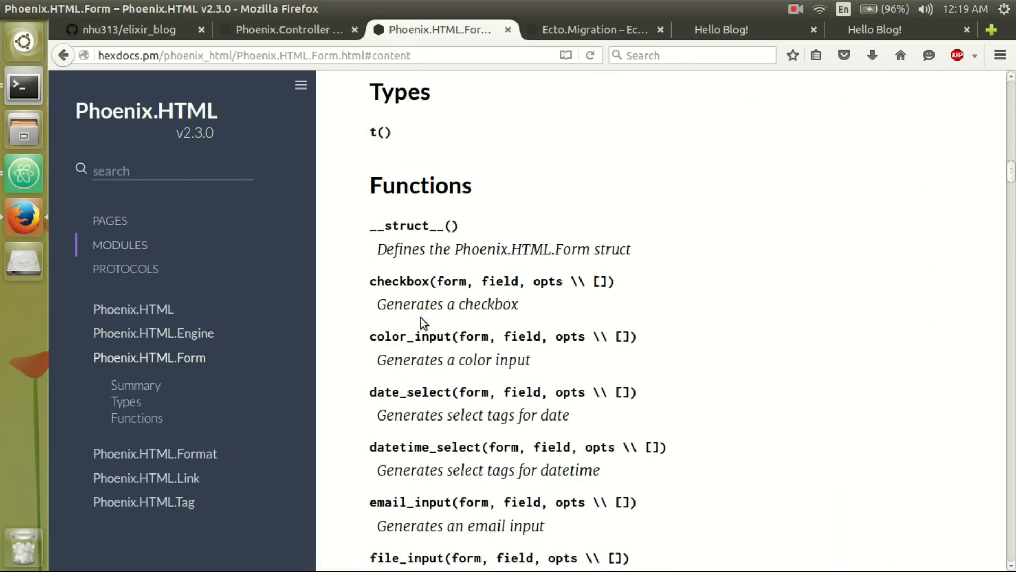
scroll(down, 3)
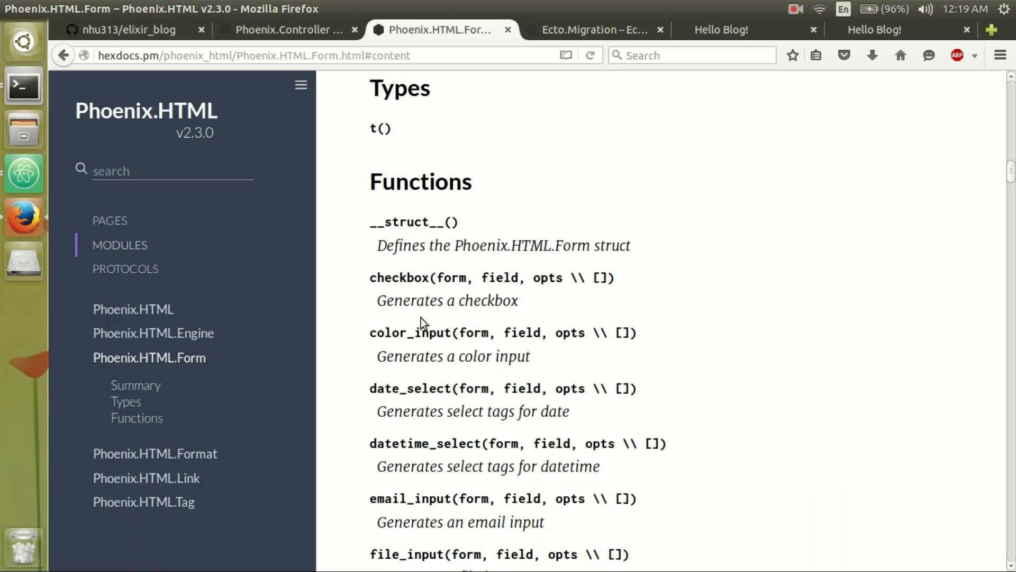
scroll(down, 3)
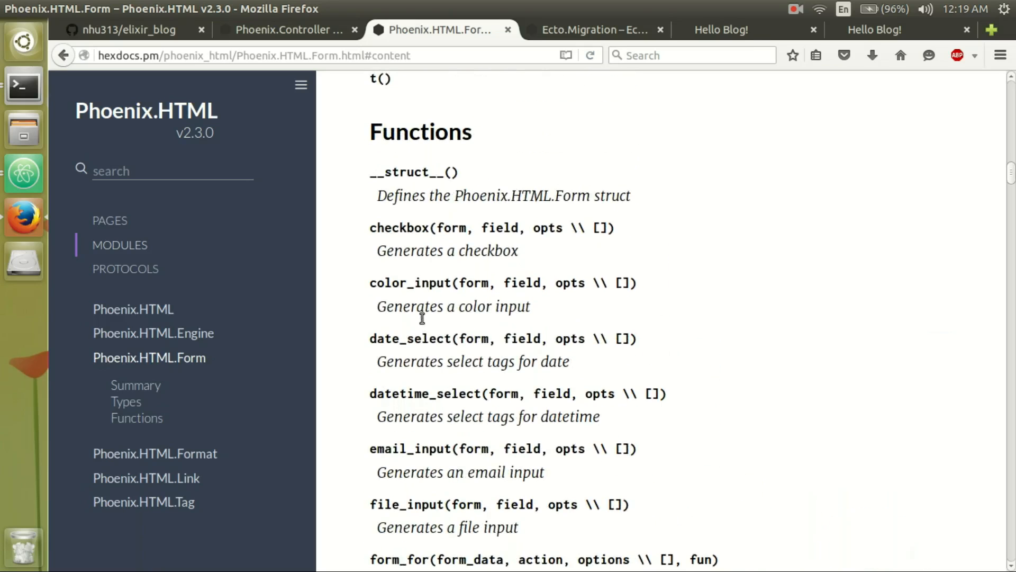
mouse_move(411, 228)
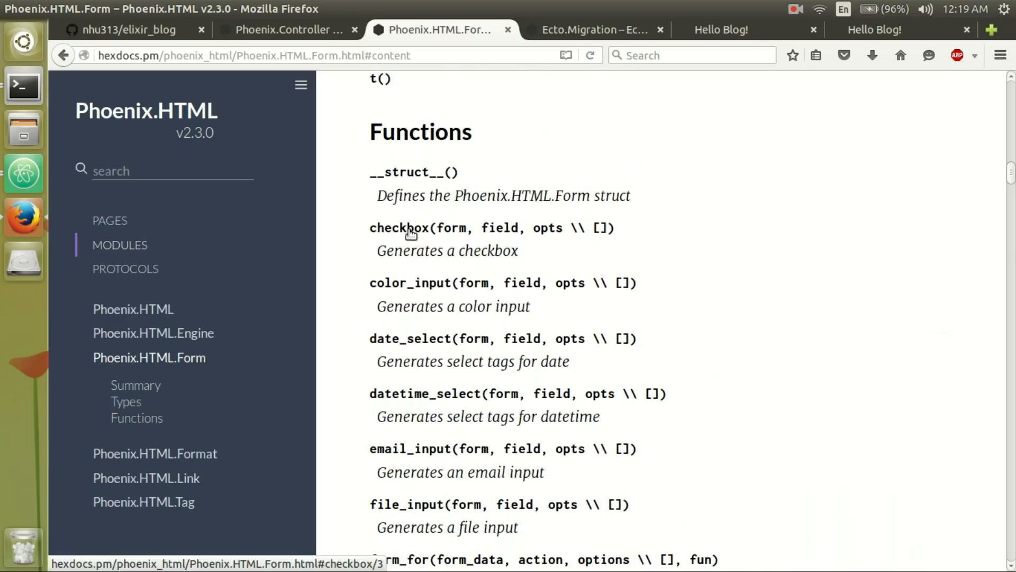
click(400, 228)
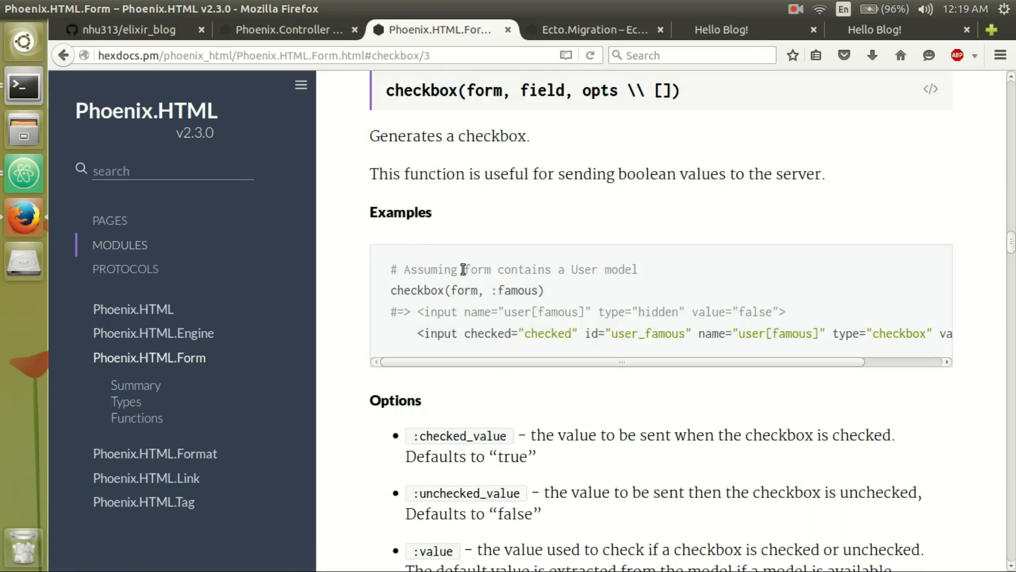
mouse_move(430, 289)
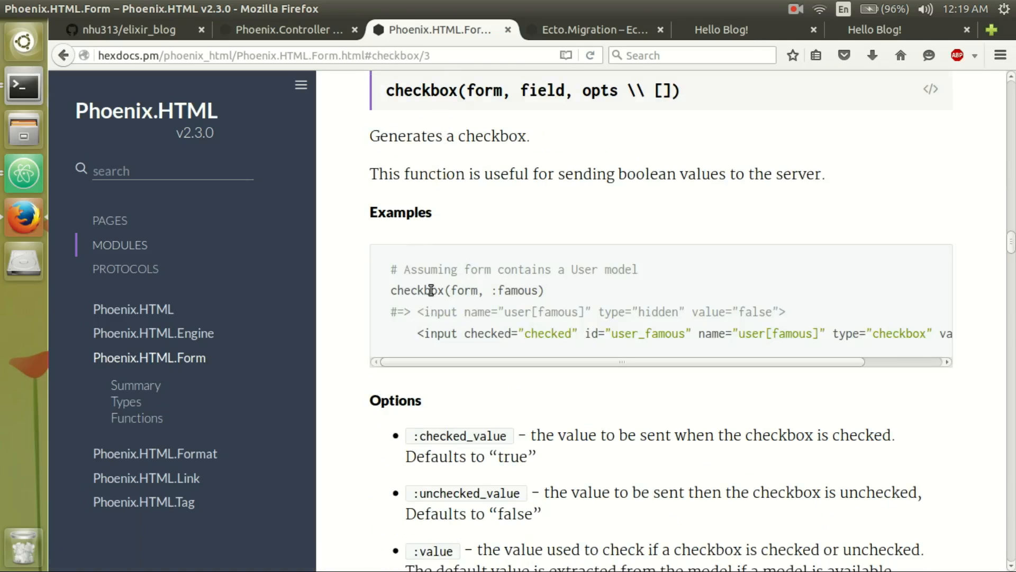
double_click(464, 290)
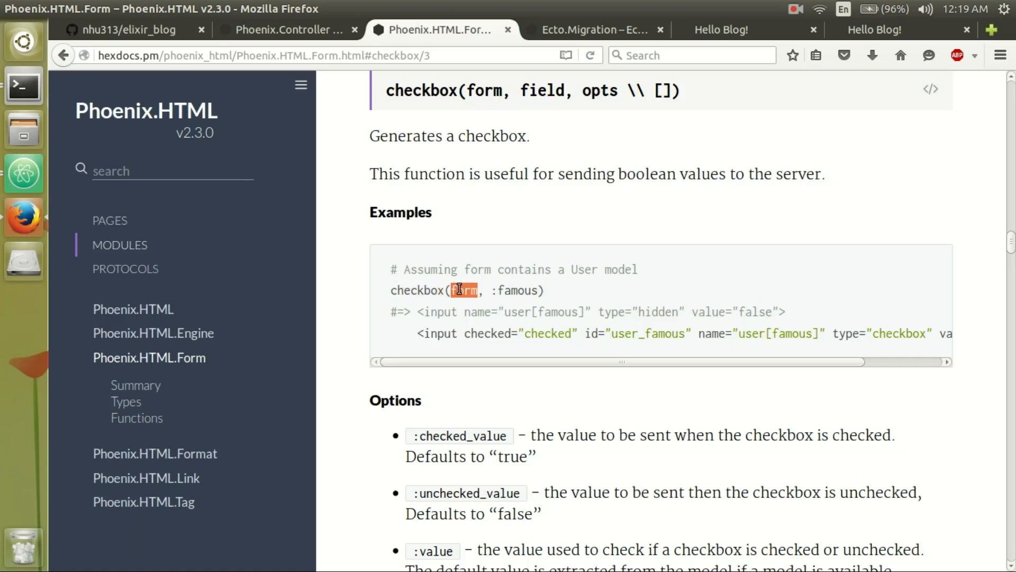
key(alt+Tab)
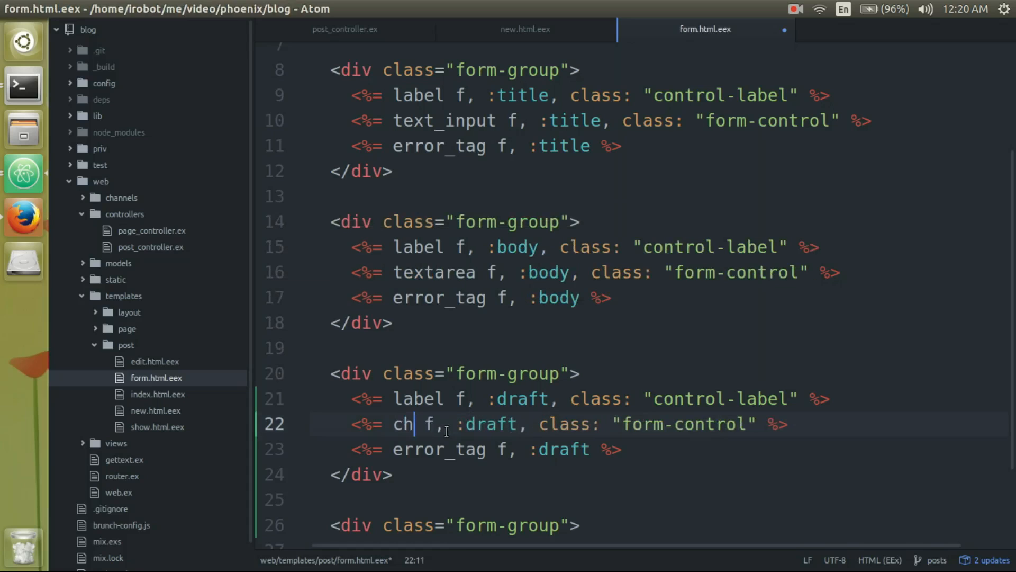
- Finish typing checkbox in place of textarea on line 22 and save form.html.eex
text(eckbox)
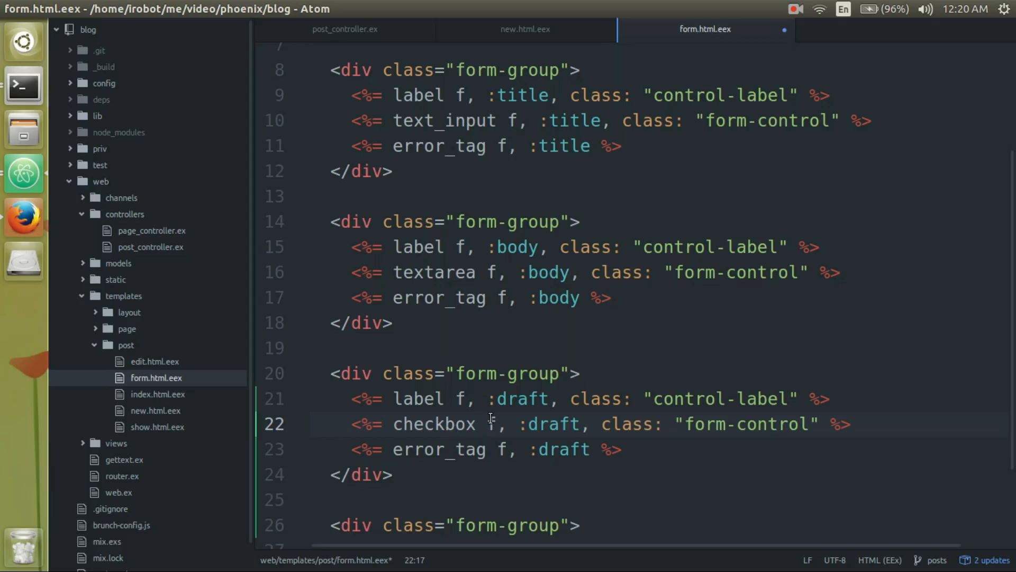
double_click(552, 424)
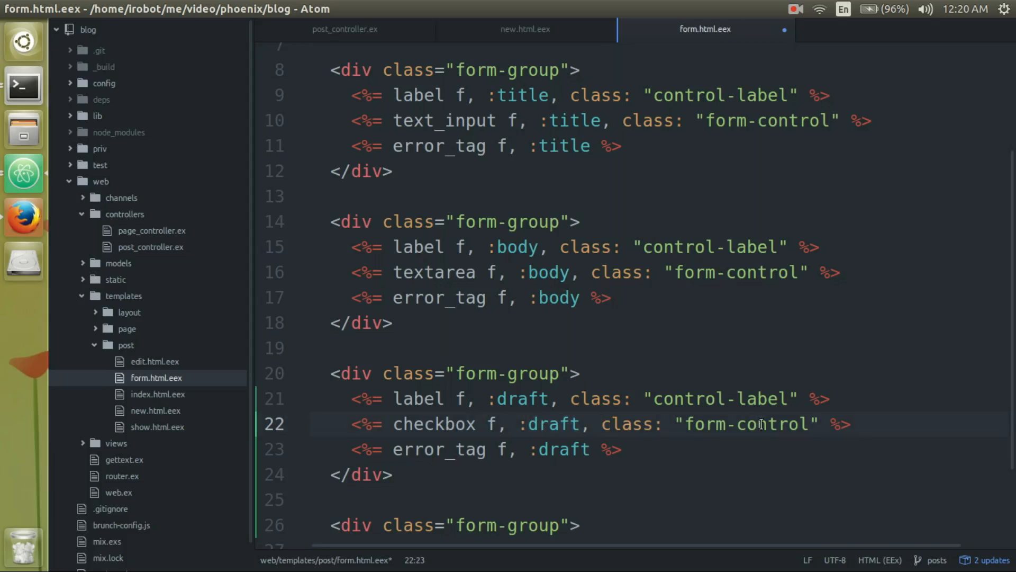
key(alt+Tab)
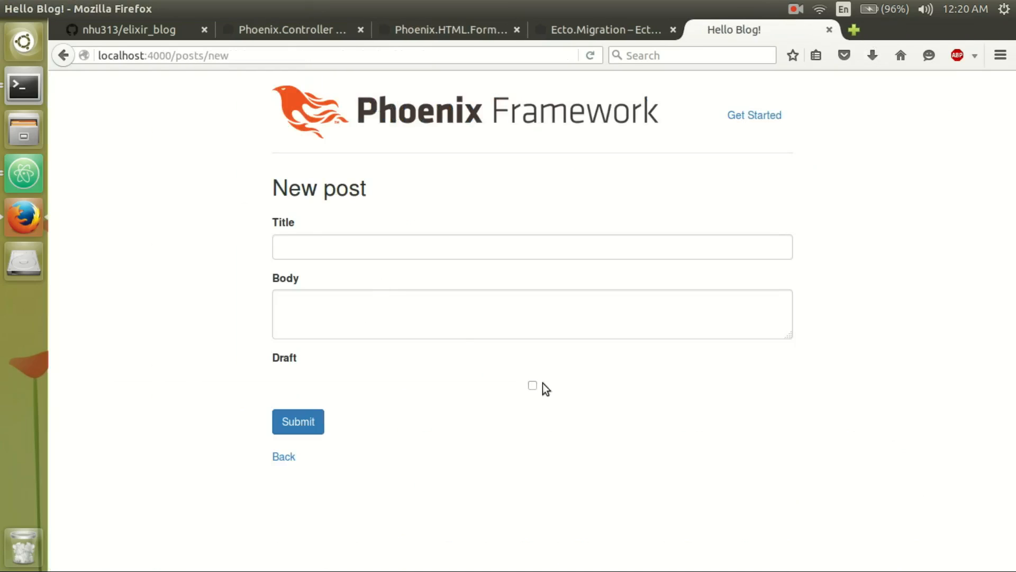
mouse_move(535, 389)
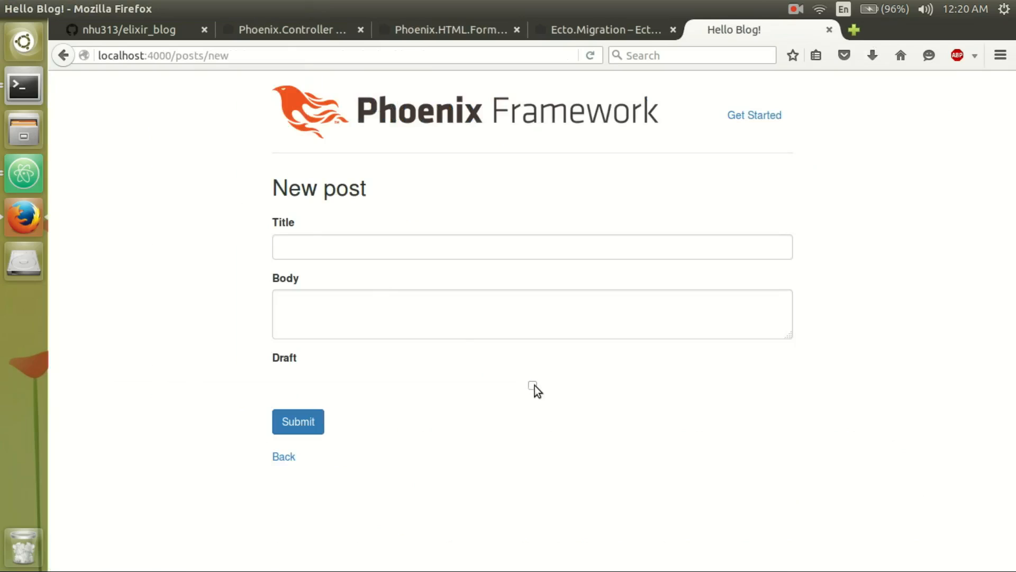
- Submit a new post titled 'hello' with body '2016!' and Draft checked
click(532, 385)
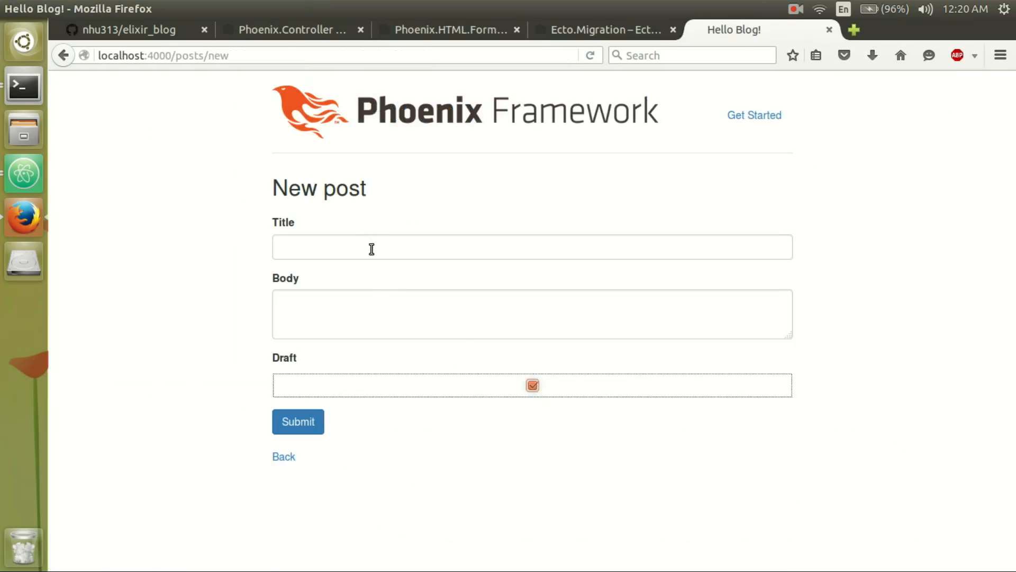
text(hello)
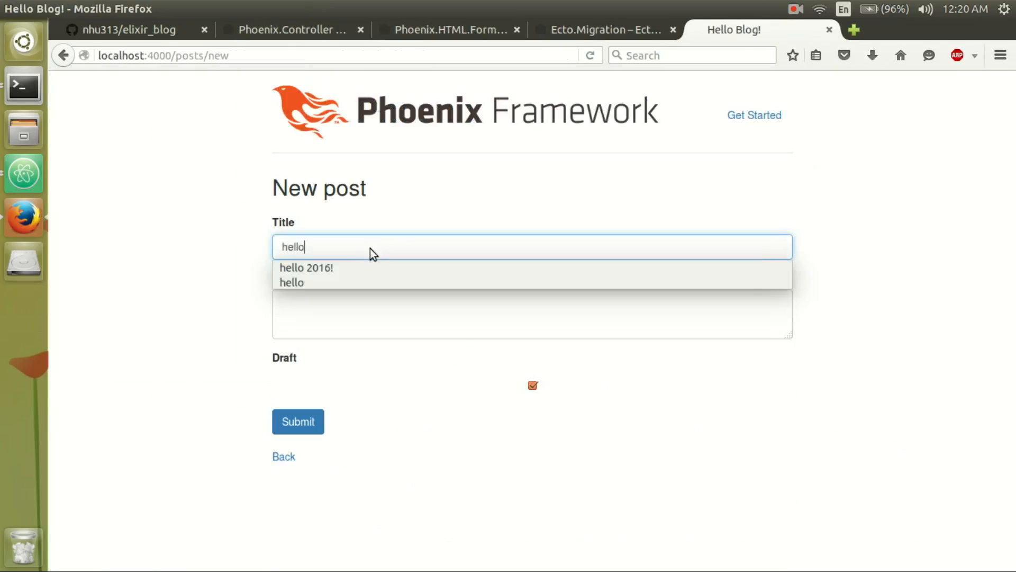
text(2016)
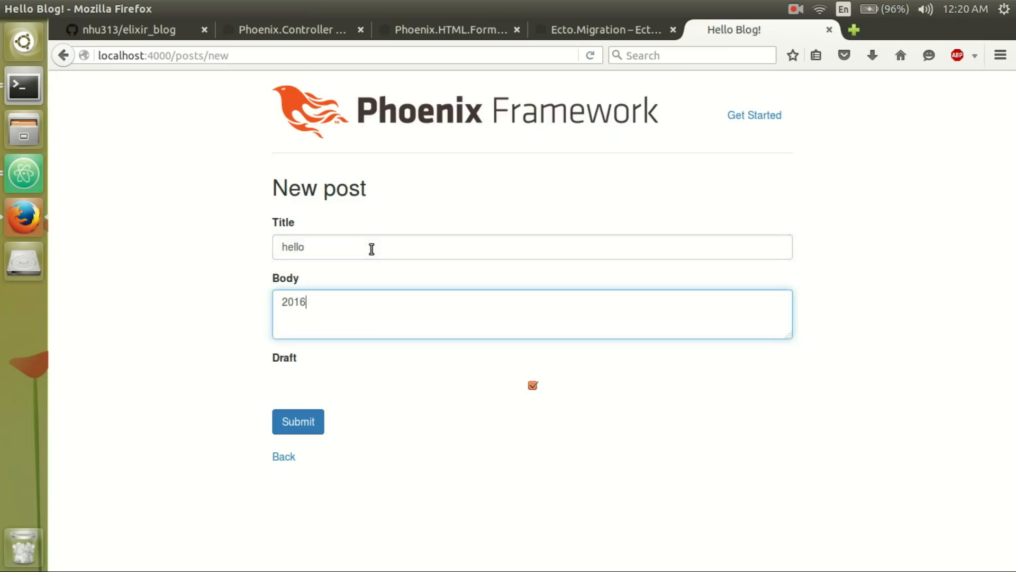
click(298, 421)
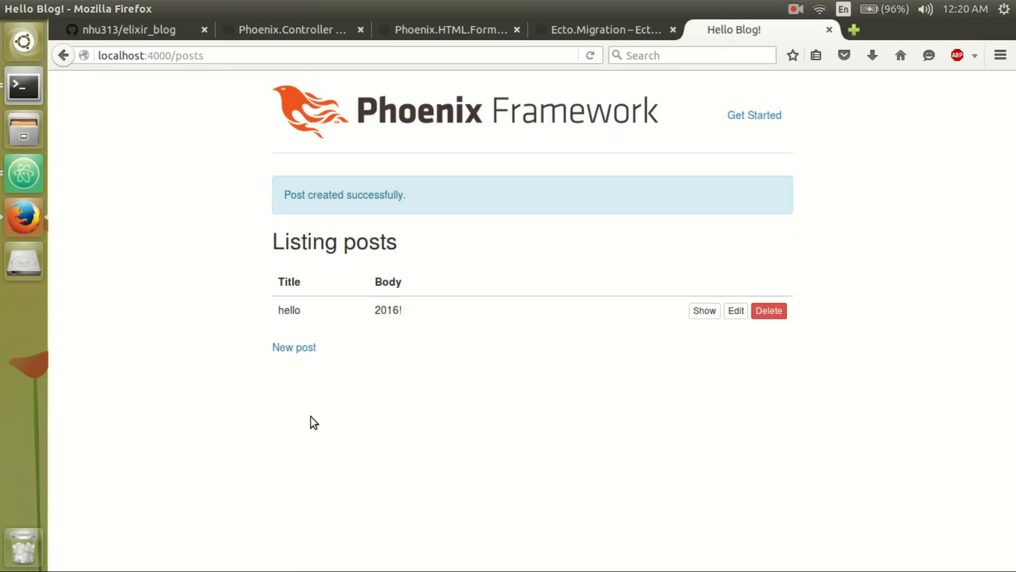
mouse_move(429, 299)
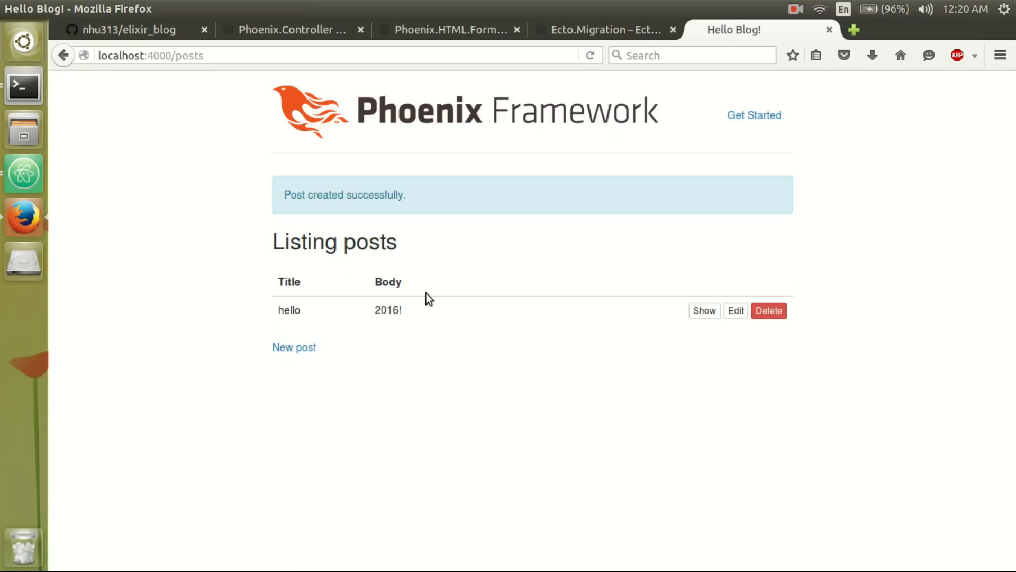
mouse_move(482, 311)
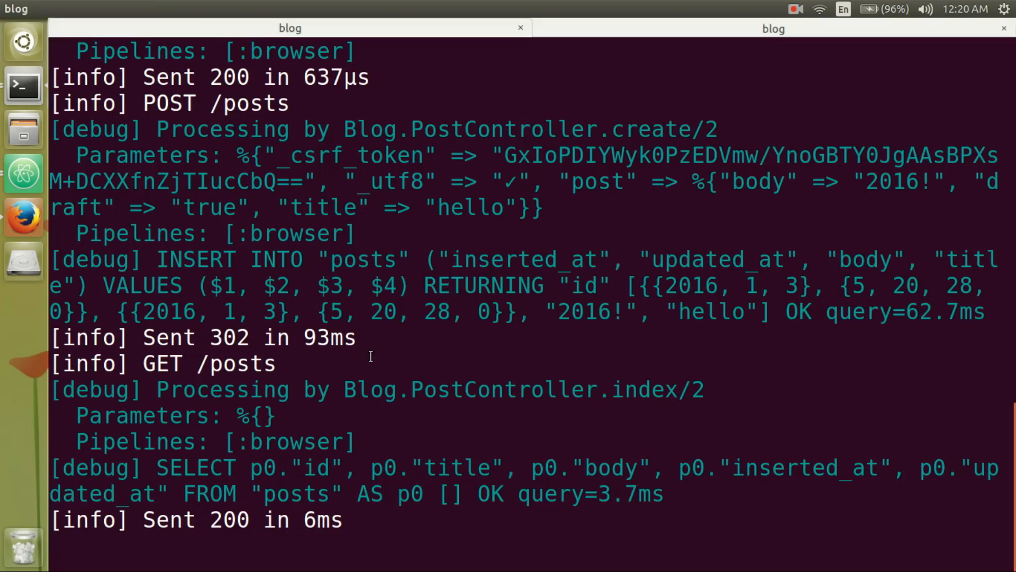
mouse_move(204, 103)
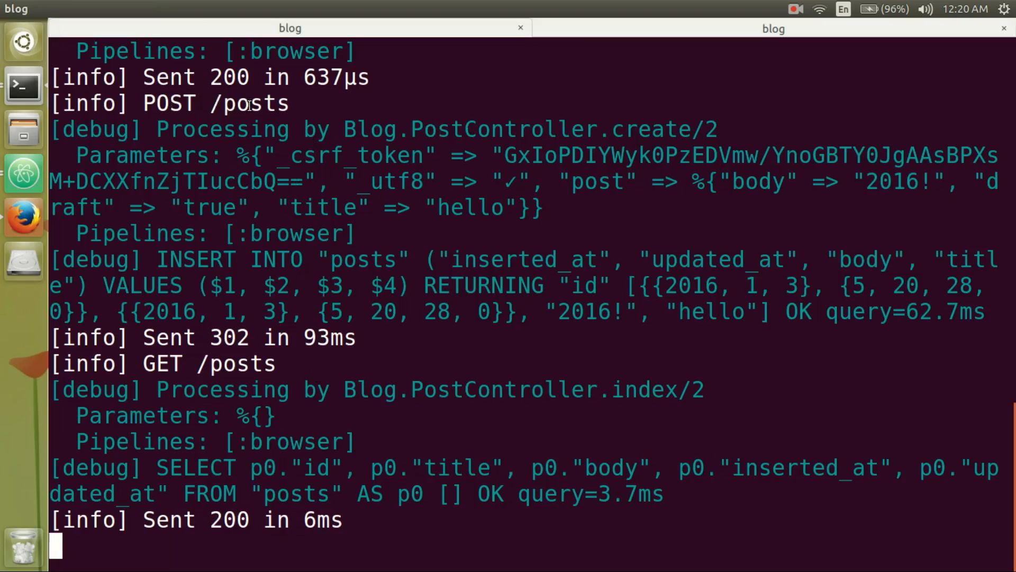
mouse_move(646, 118)
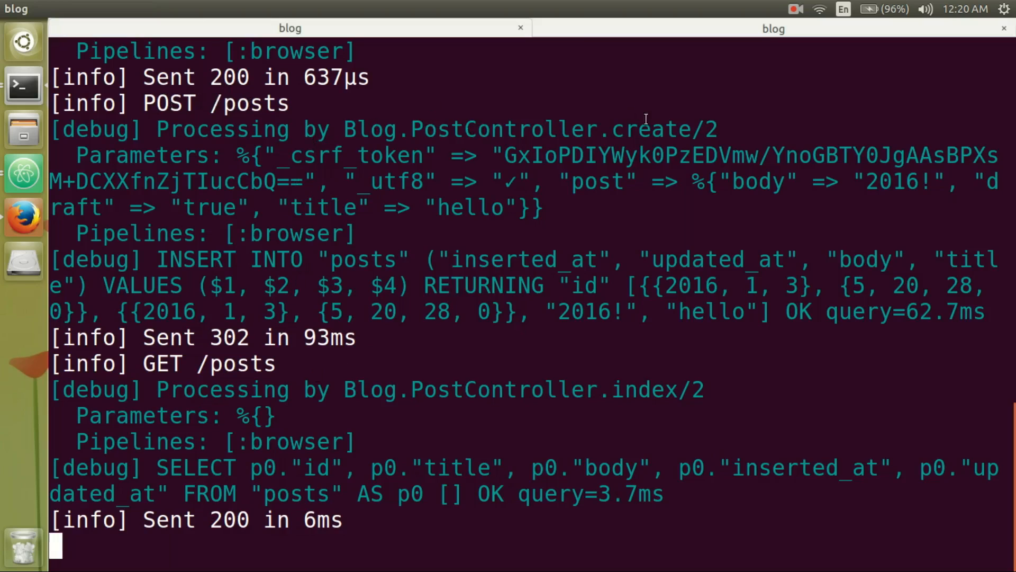
double_click(529, 129)
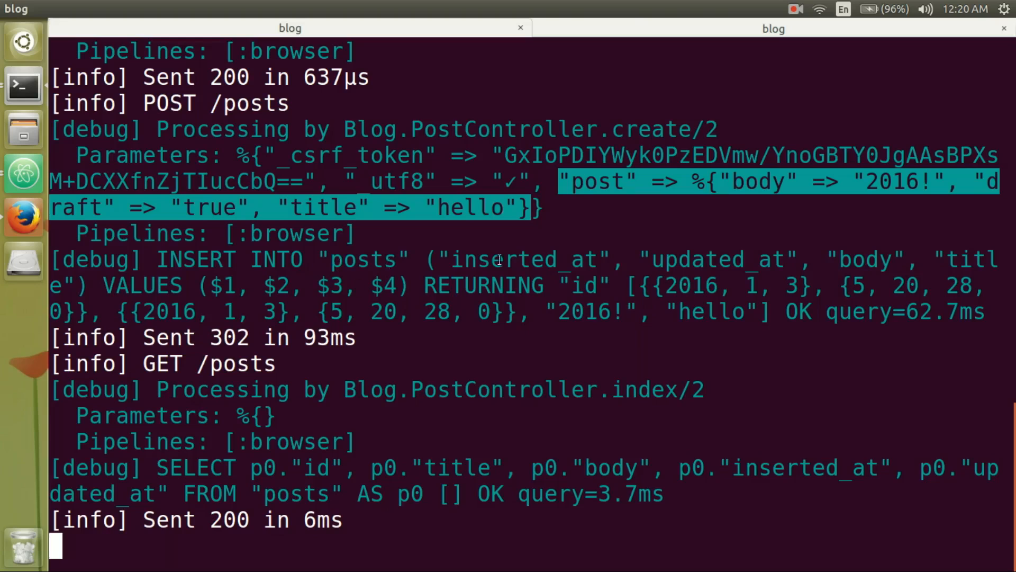
double_click(522, 259)
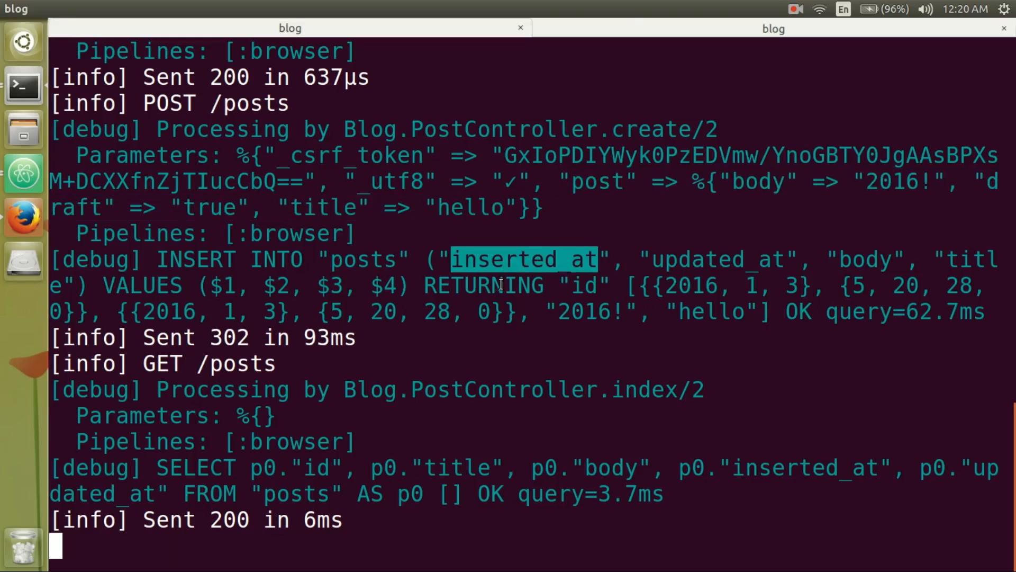
mouse_move(811, 252)
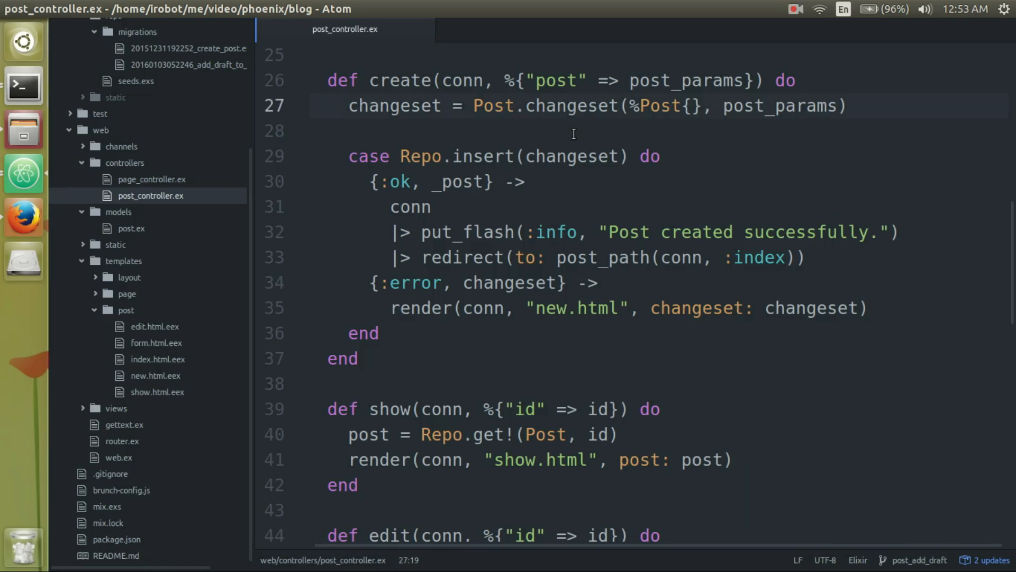
click(494, 106)
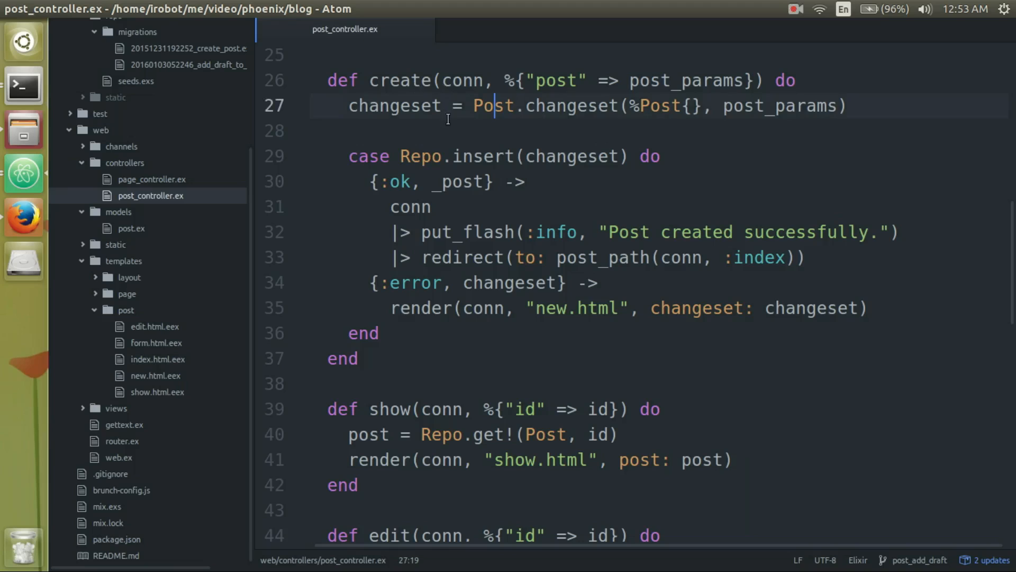
double_click(399, 80)
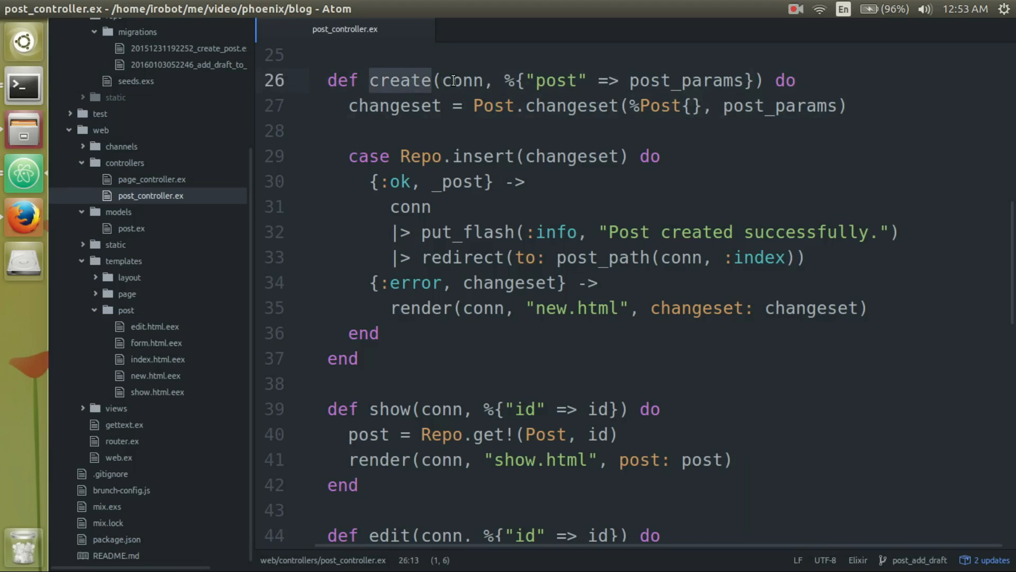
double_click(461, 80)
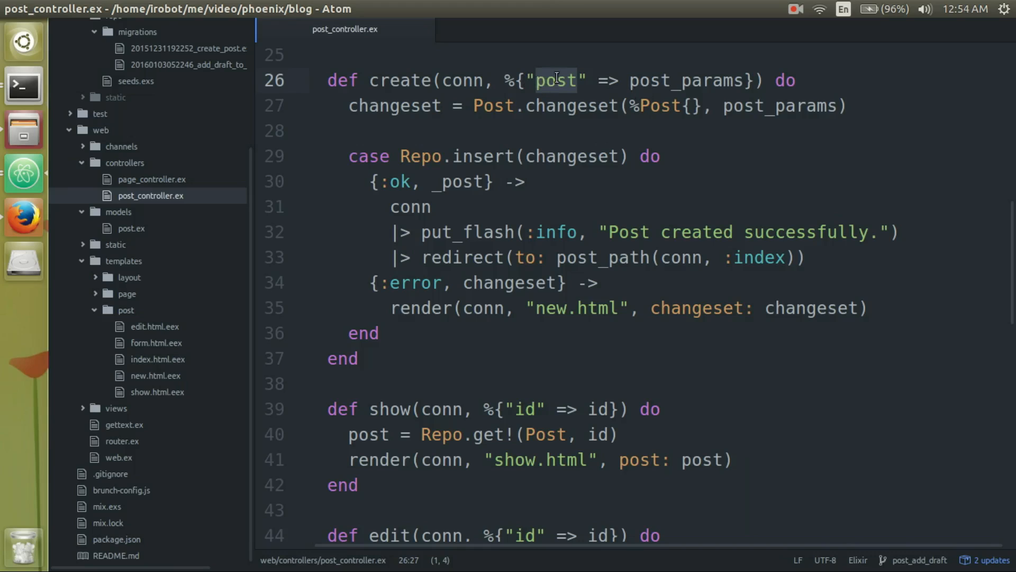
double_click(686, 80)
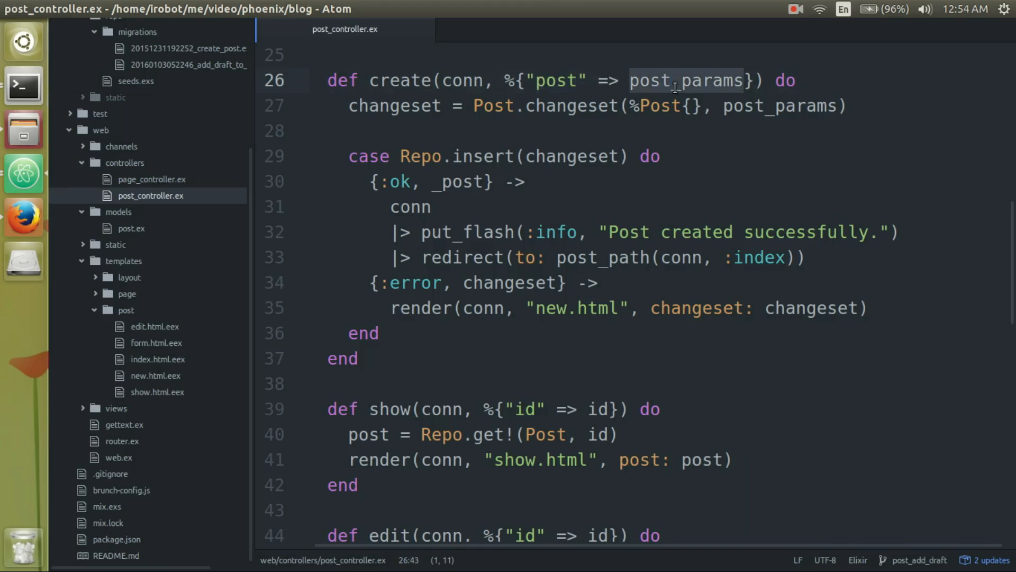
mouse_move(573, 101)
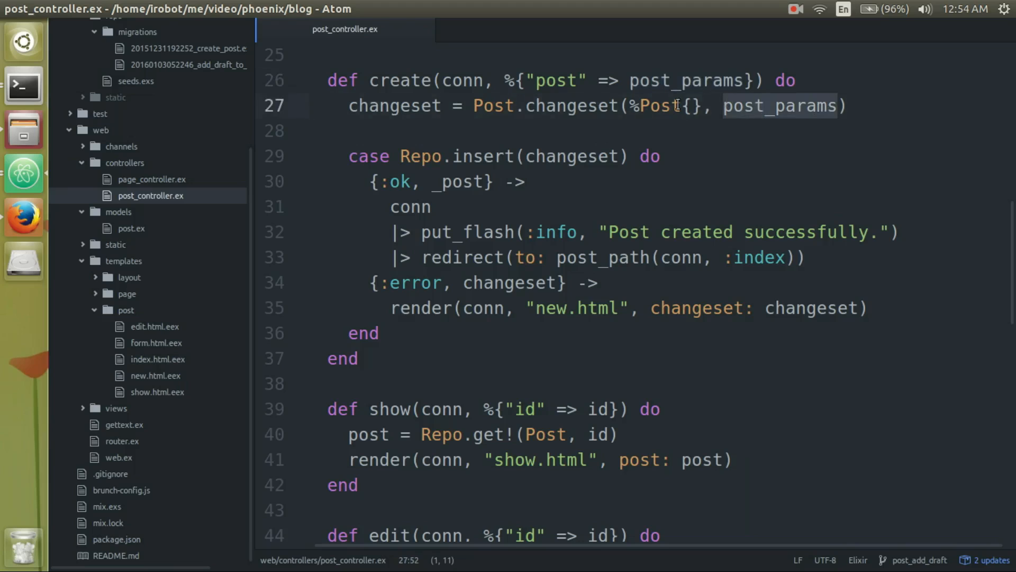
double_click(572, 106)
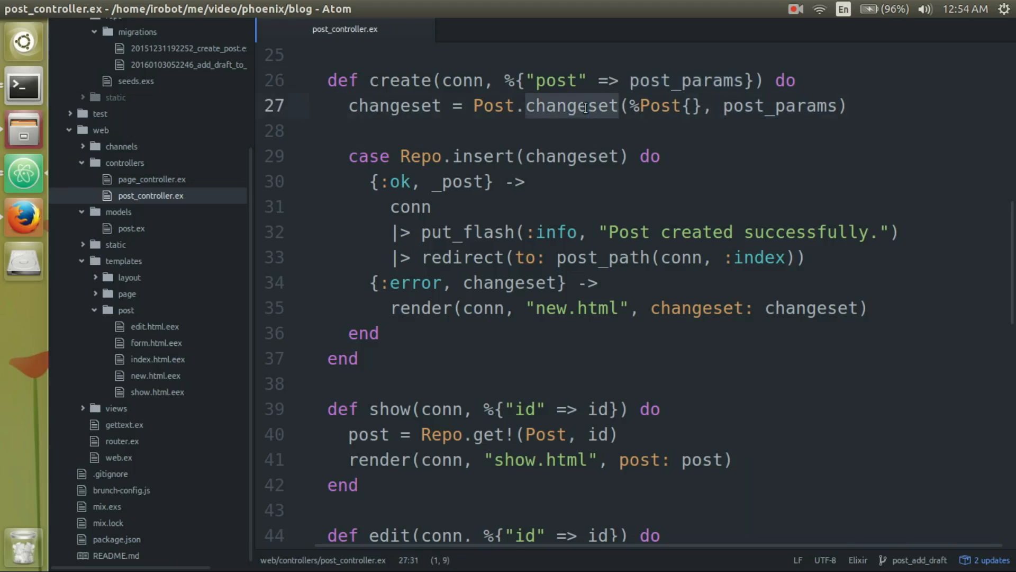
mouse_move(420, 110)
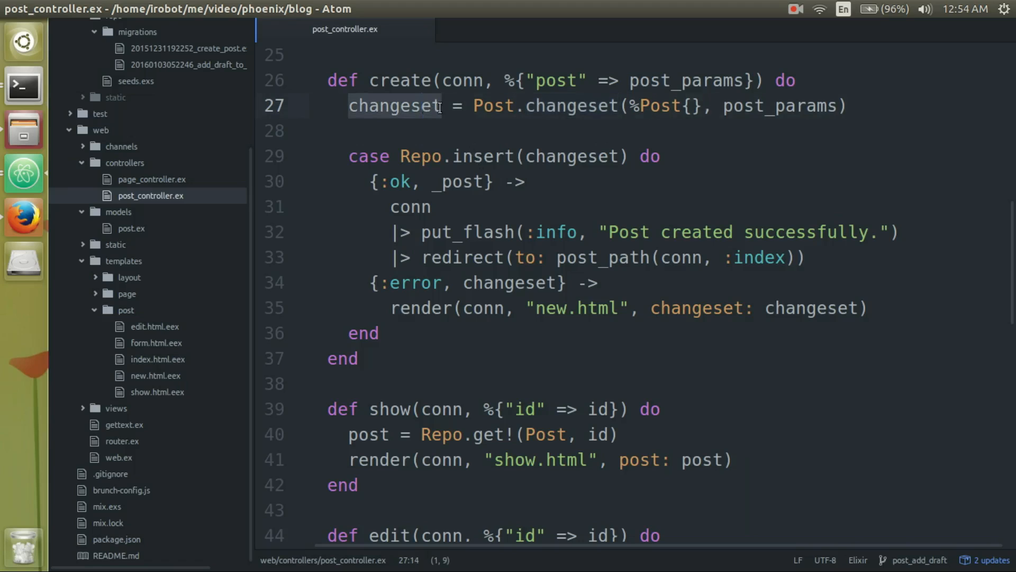
double_click(572, 156)
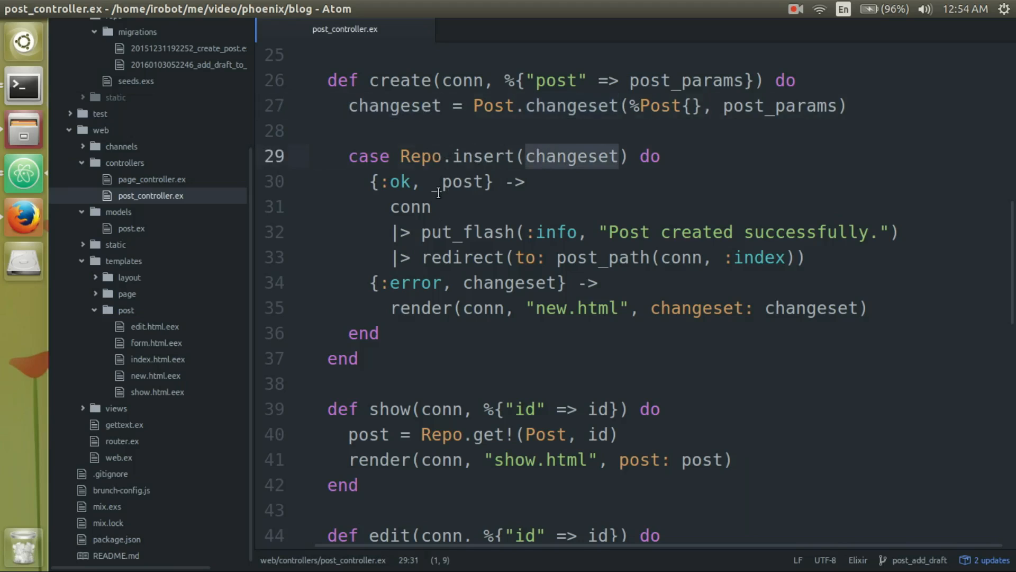
mouse_move(452, 243)
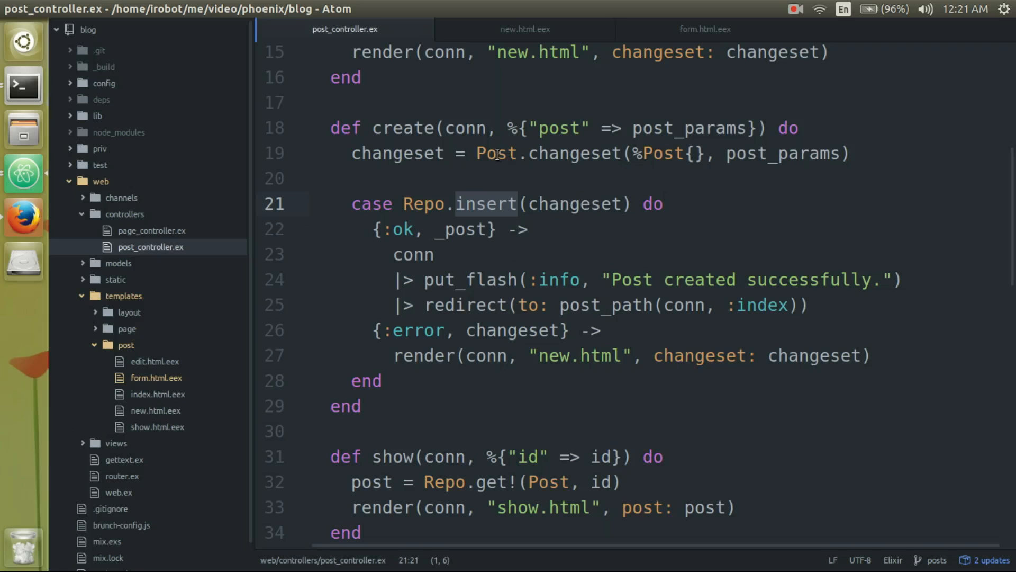
- Open web/models/post.ex and add draft to the changeset's optional fields list
click(118, 263)
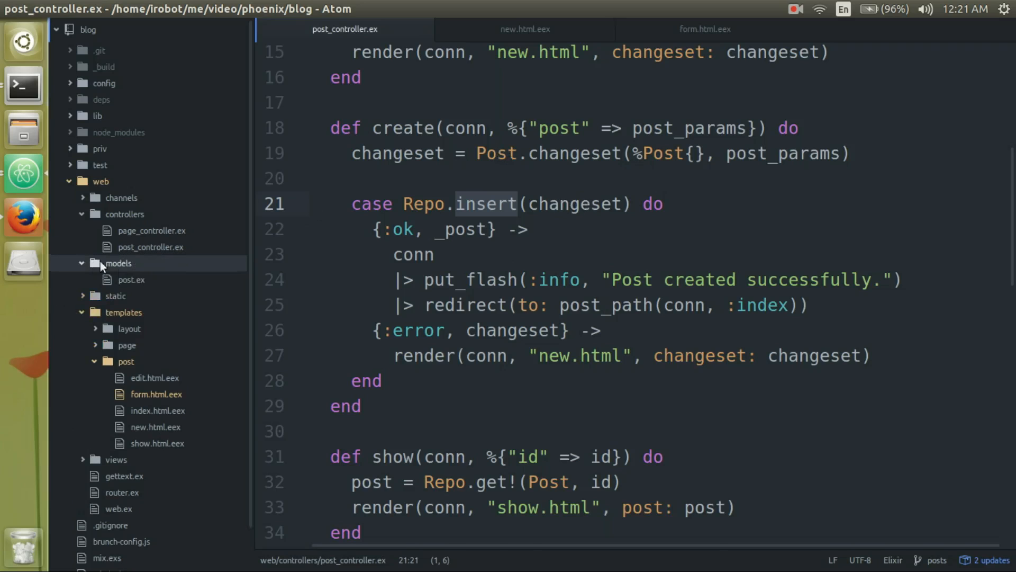
click(131, 280)
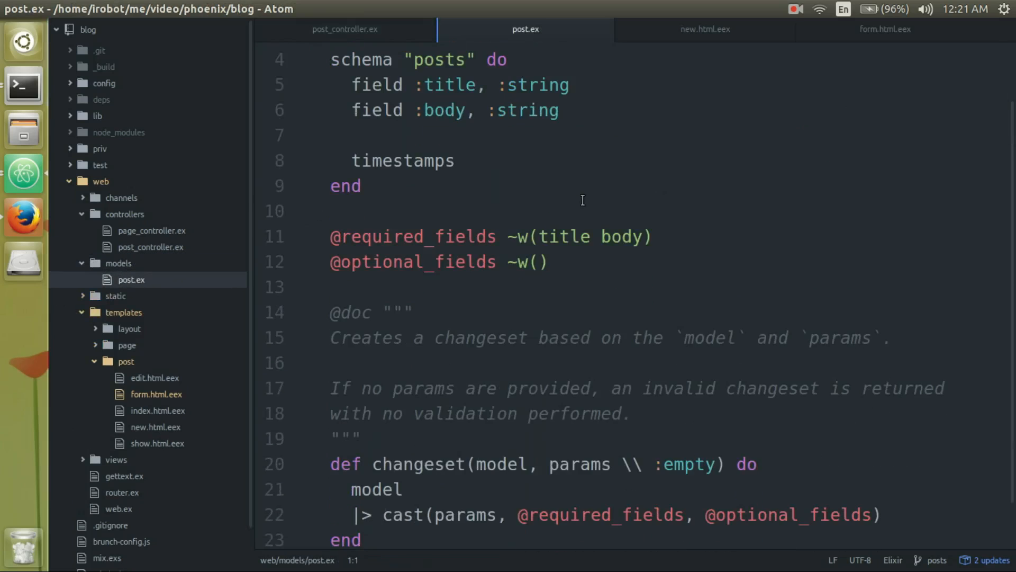
scroll(down, 3)
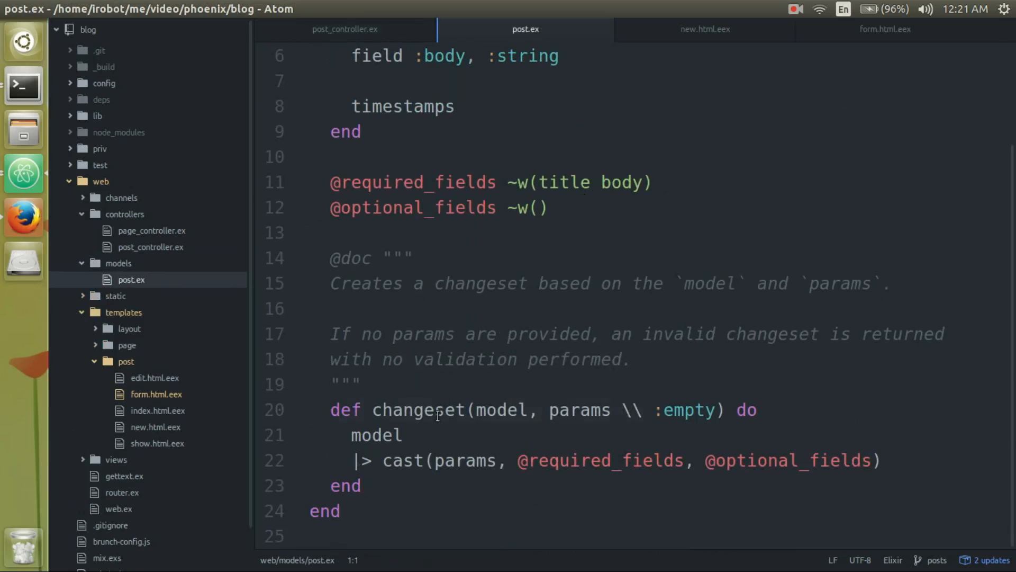
double_click(401, 460)
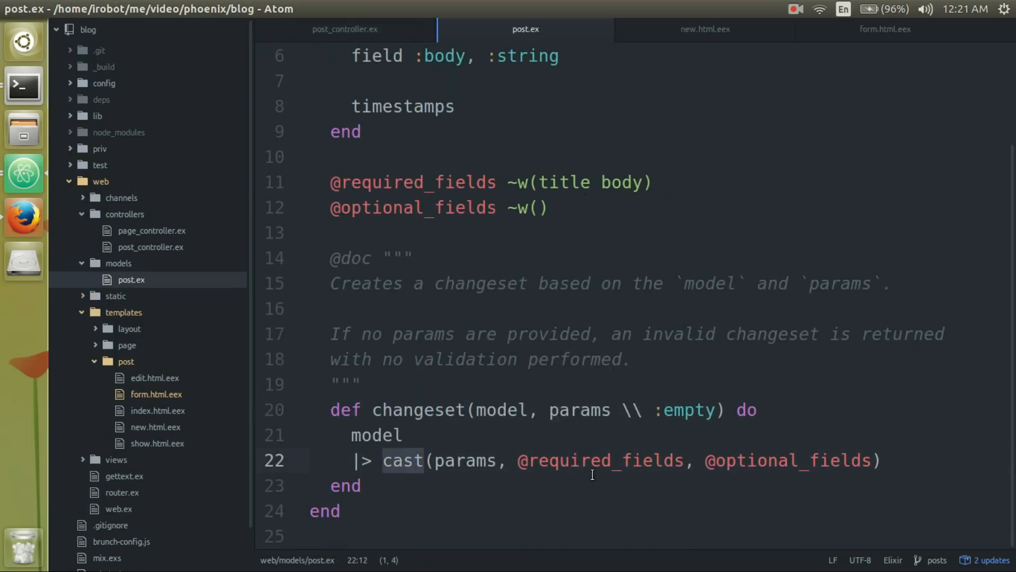
click(801, 461)
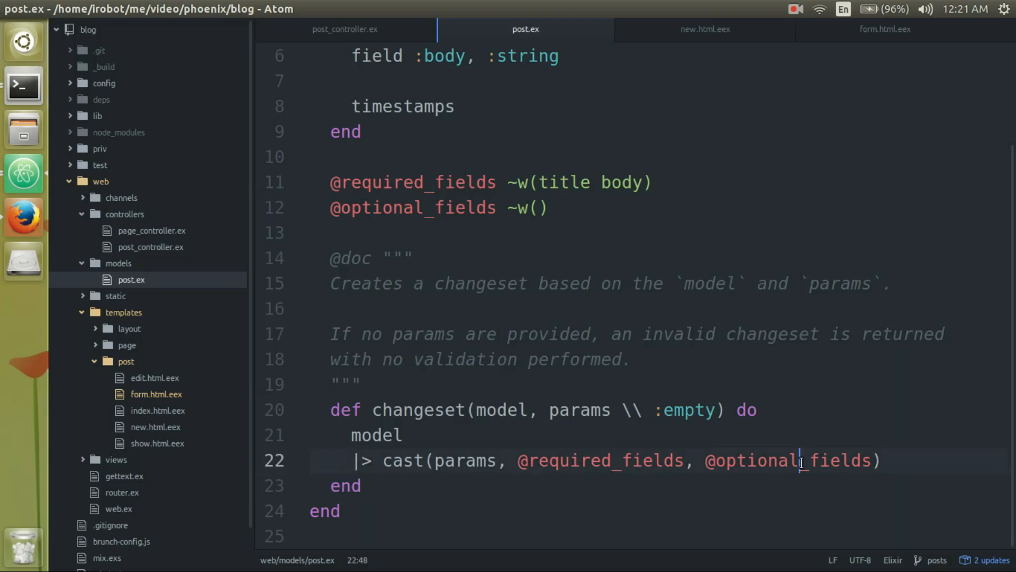
double_click(788, 460)
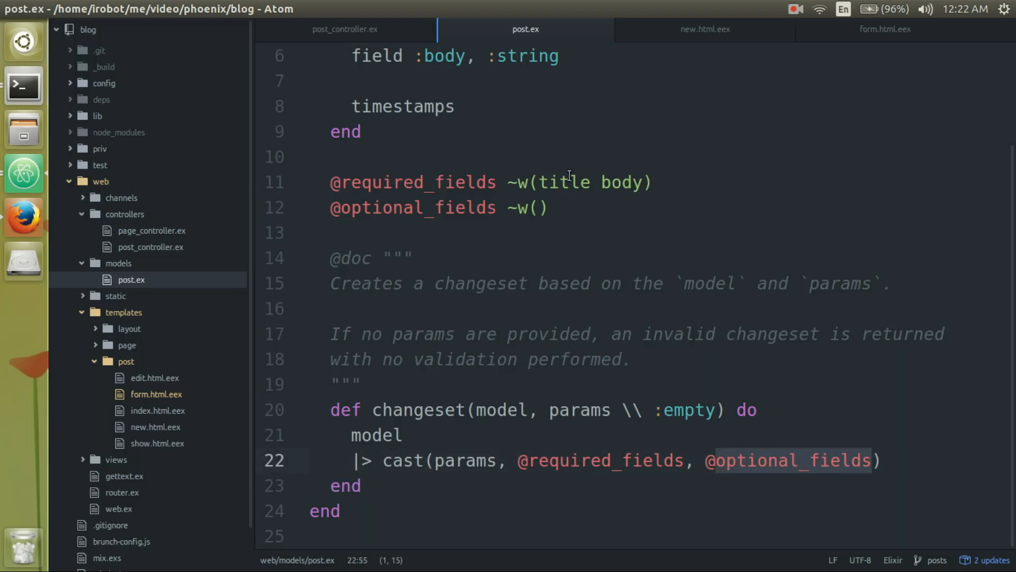
click(537, 208)
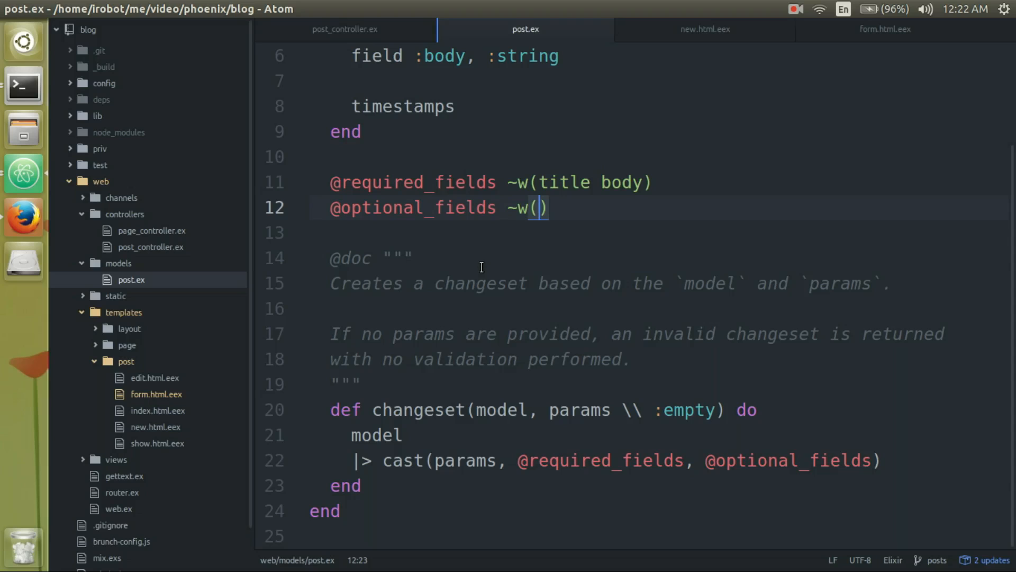
text(:)
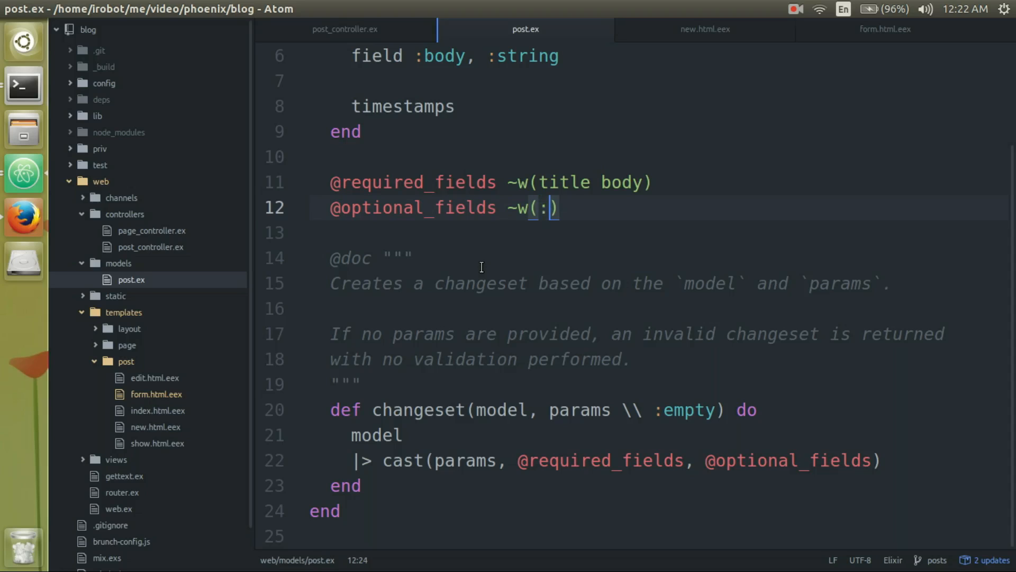
text(da)
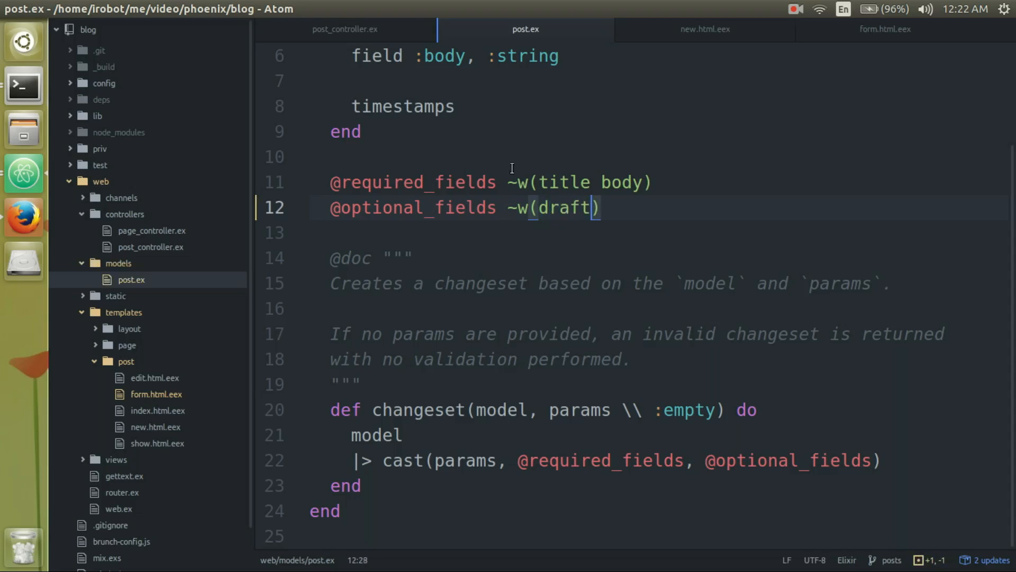
- Add the line field :draft, :boolean to the Post schema block
scroll(up, 3)
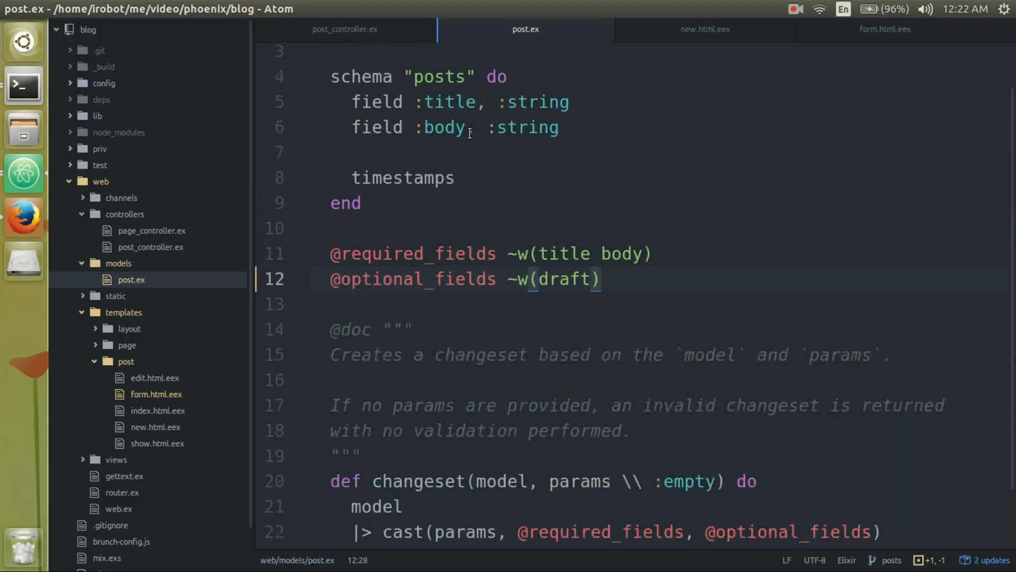
click(387, 180)
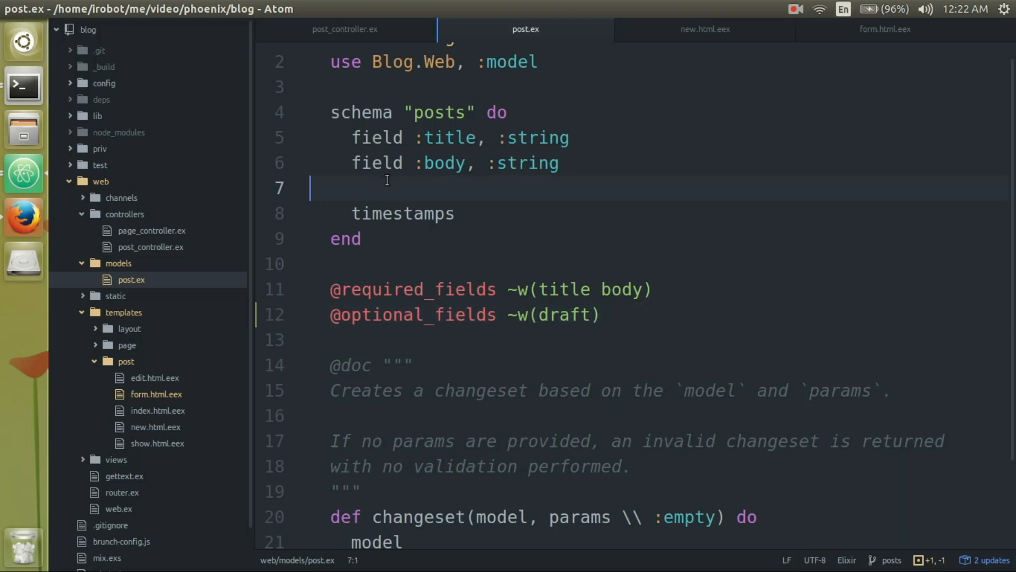
text(field)
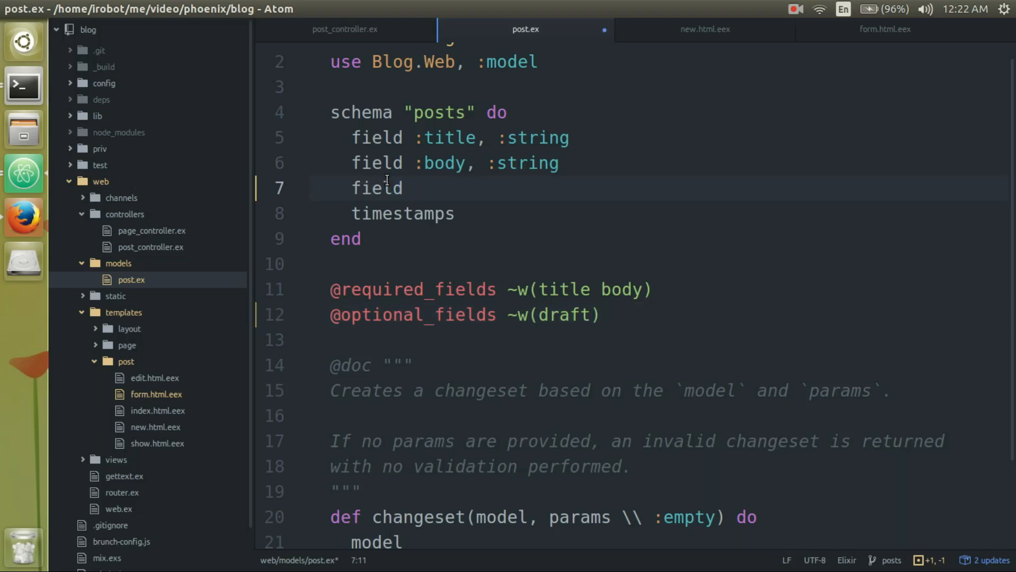
text(:draft, b)
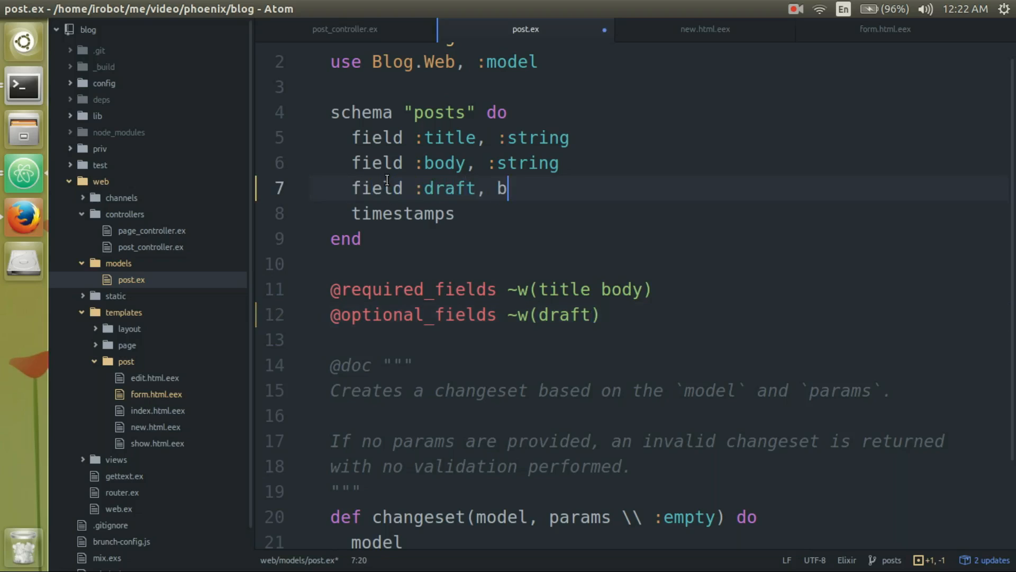
text(oolean)
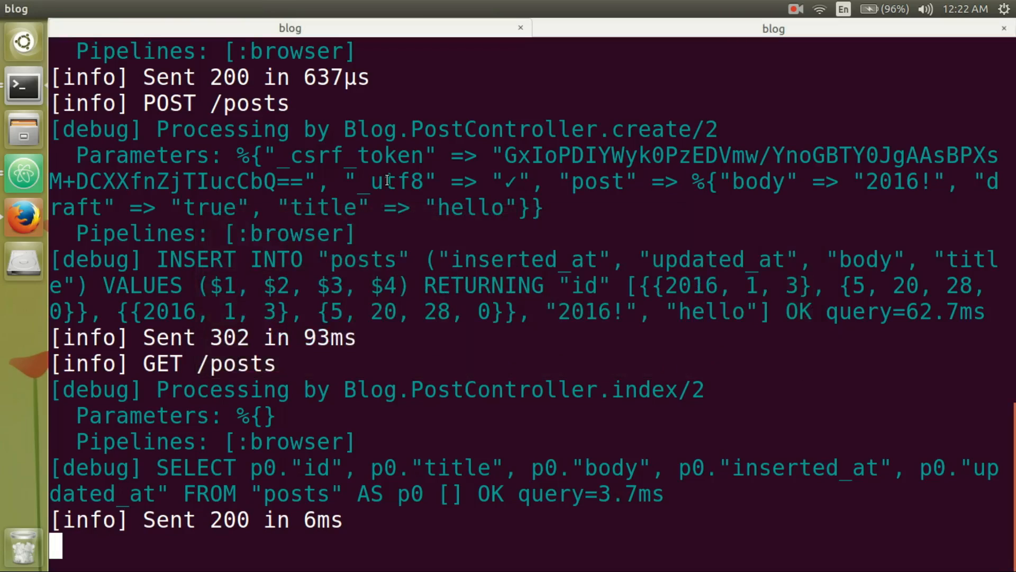
- Stop the Phoenix server and run mix ecto.gen.migration add_draft_to_posts
key(ctrl+c)
text(mi)
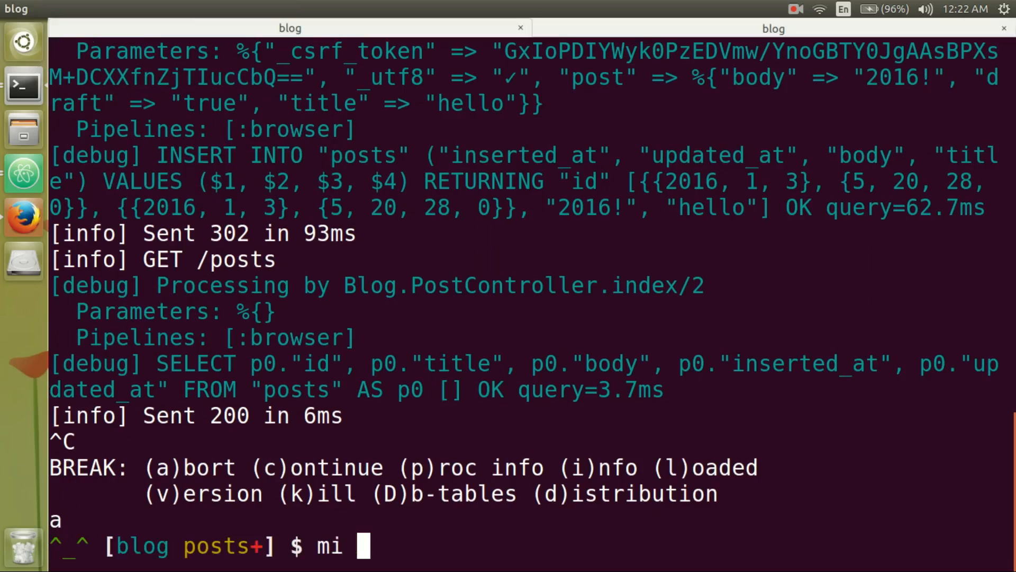
text(x ecto.)
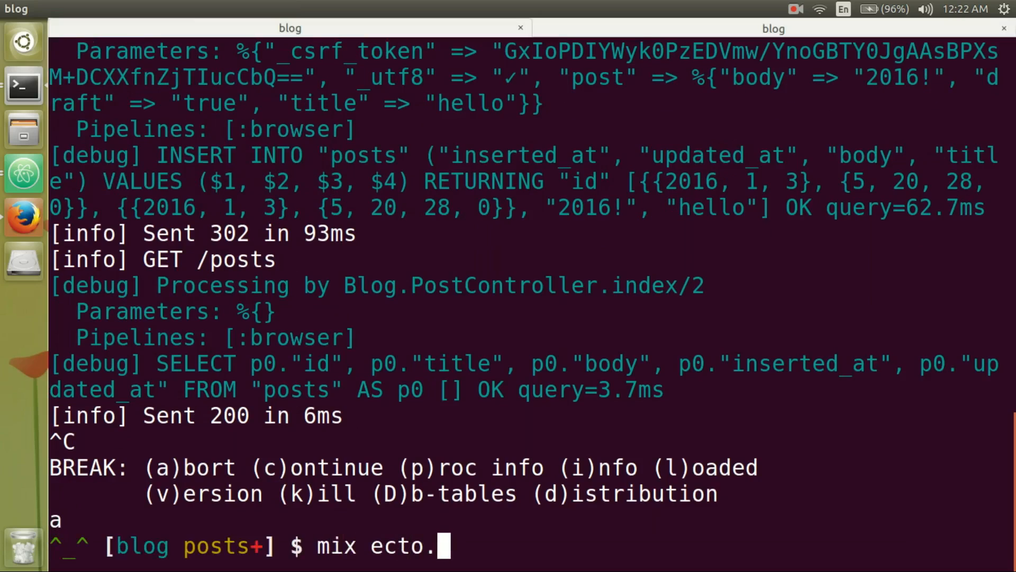
text(gen.migra)
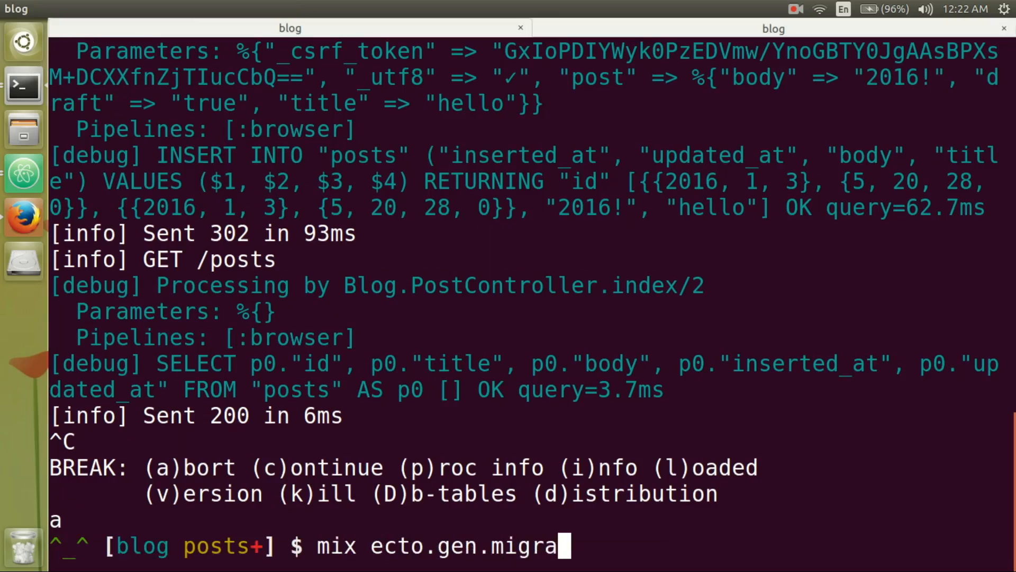
text(tion)
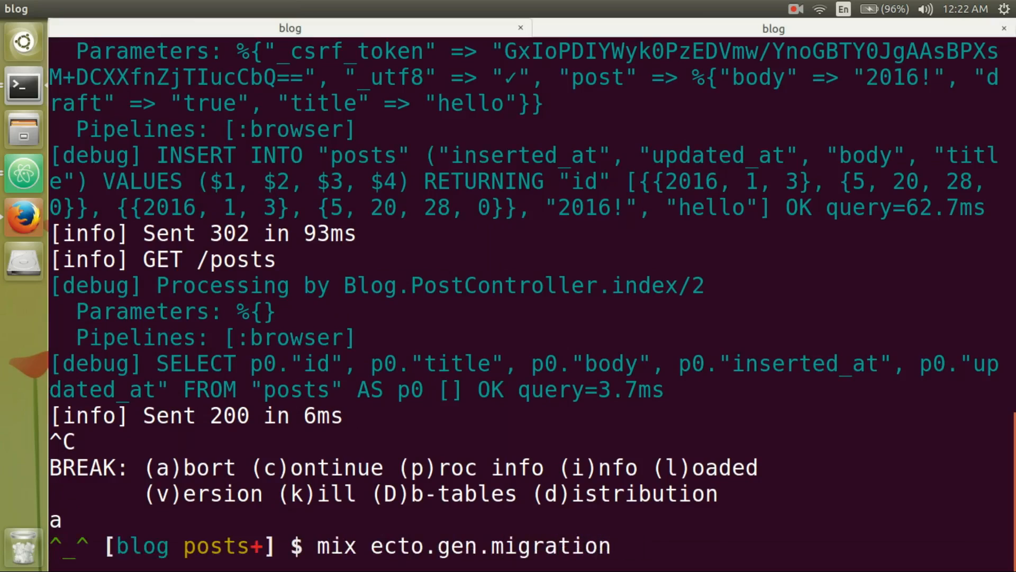
text(add_draft)
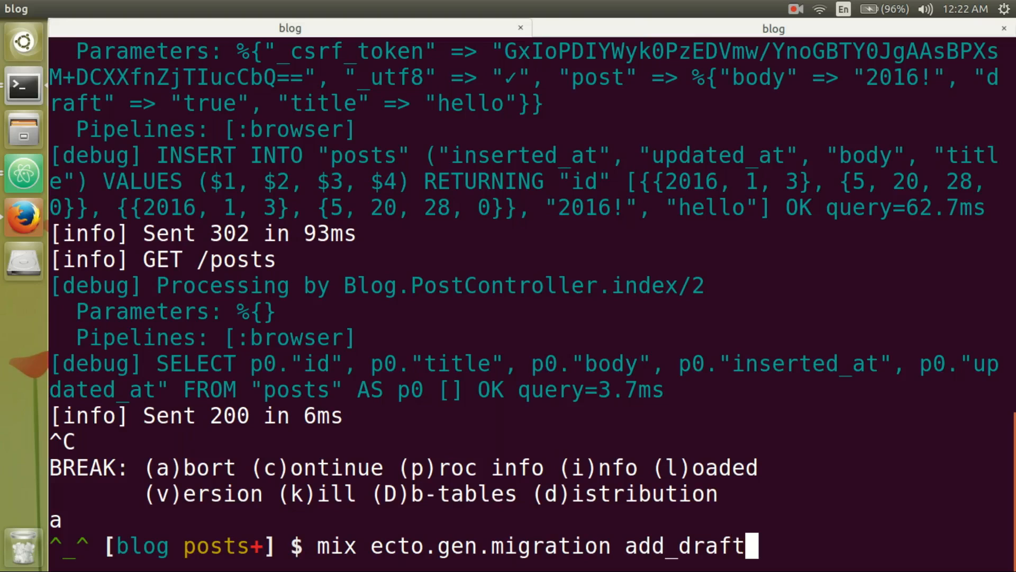
text(_to_post)
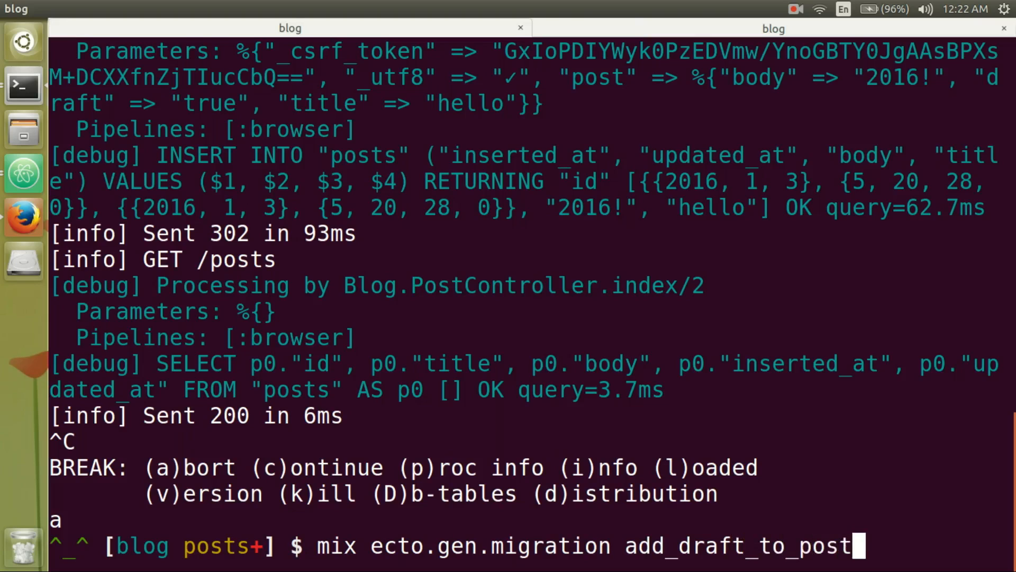
text(s)
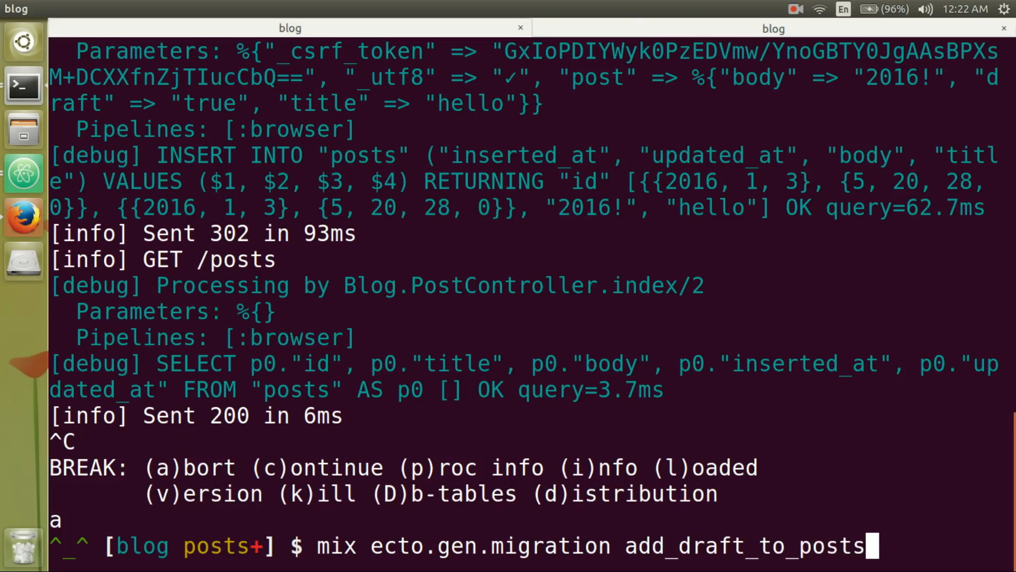
key(Return)
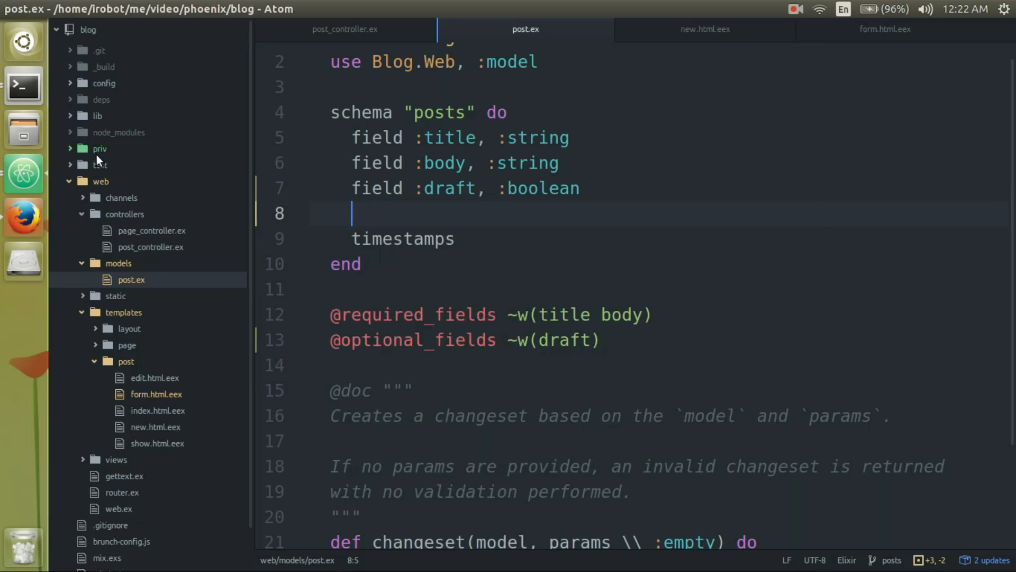
- Open the add_draft_to_posts migration under priv/repo/migrations and start a line inside def change
click(100, 148)
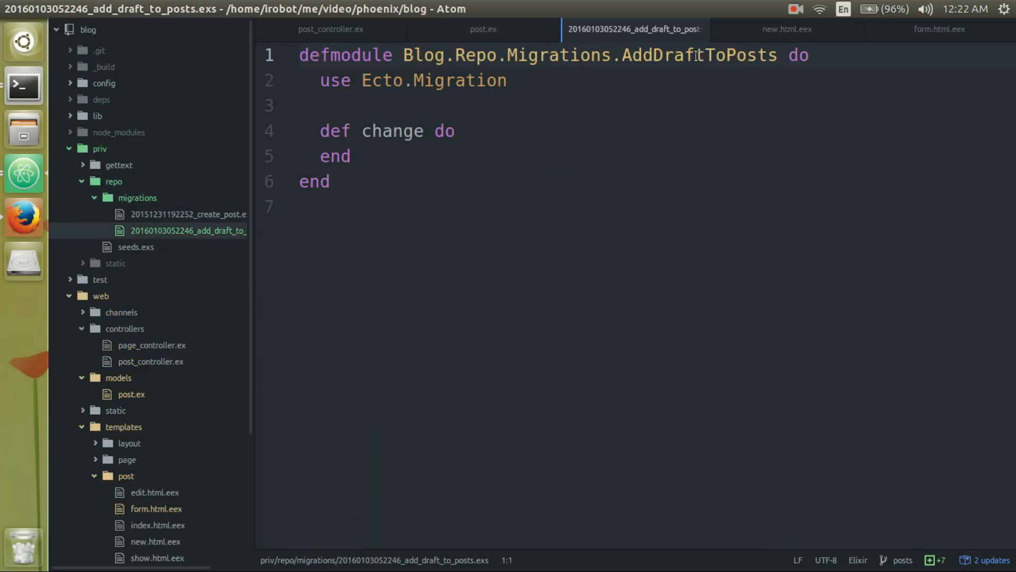
click(457, 131)
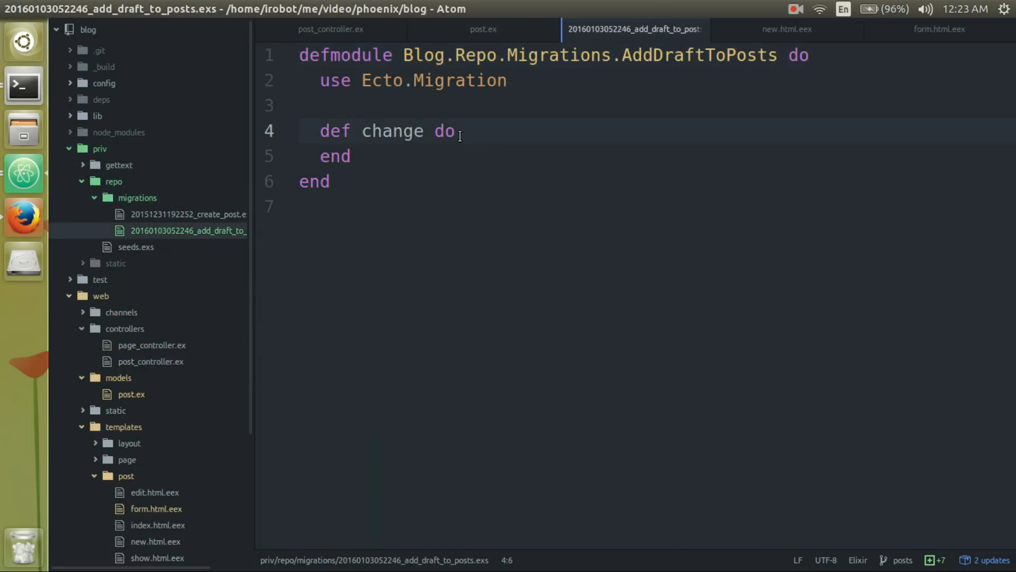
key(Return)
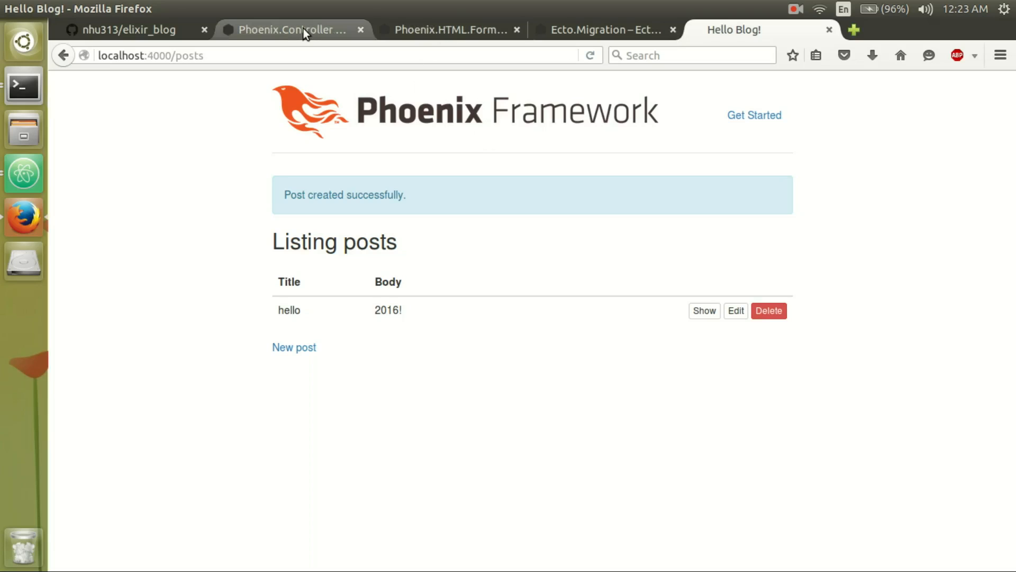
- Find and read the add function under Functions on the Ecto.Migration HexDocs page
click(598, 30)
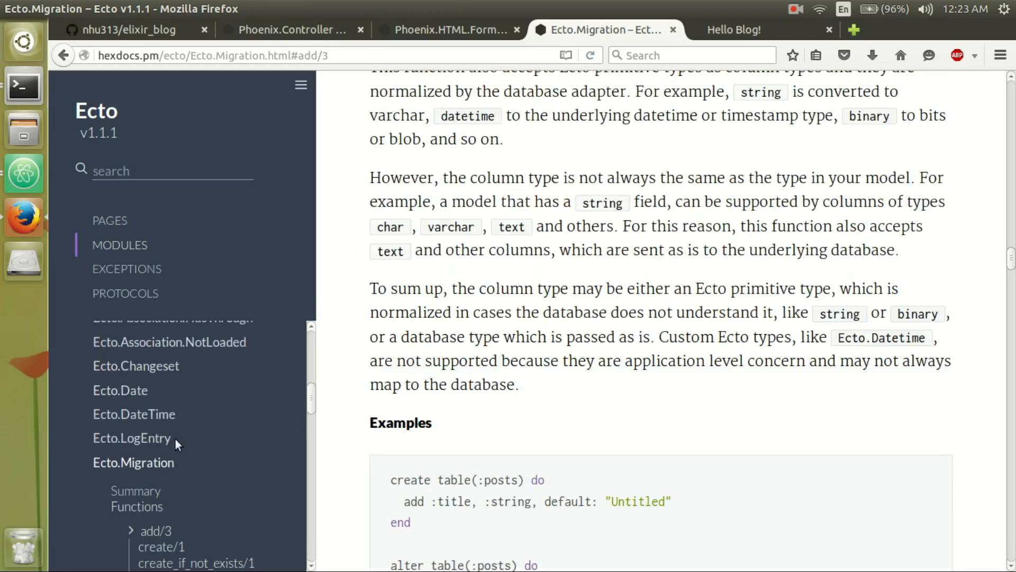
click(133, 462)
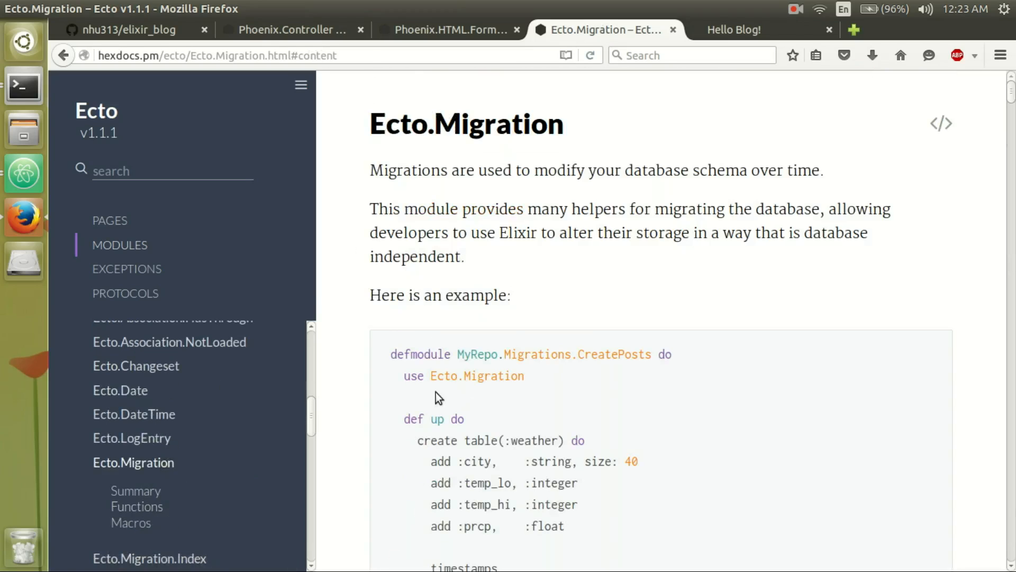
mouse_move(137, 506)
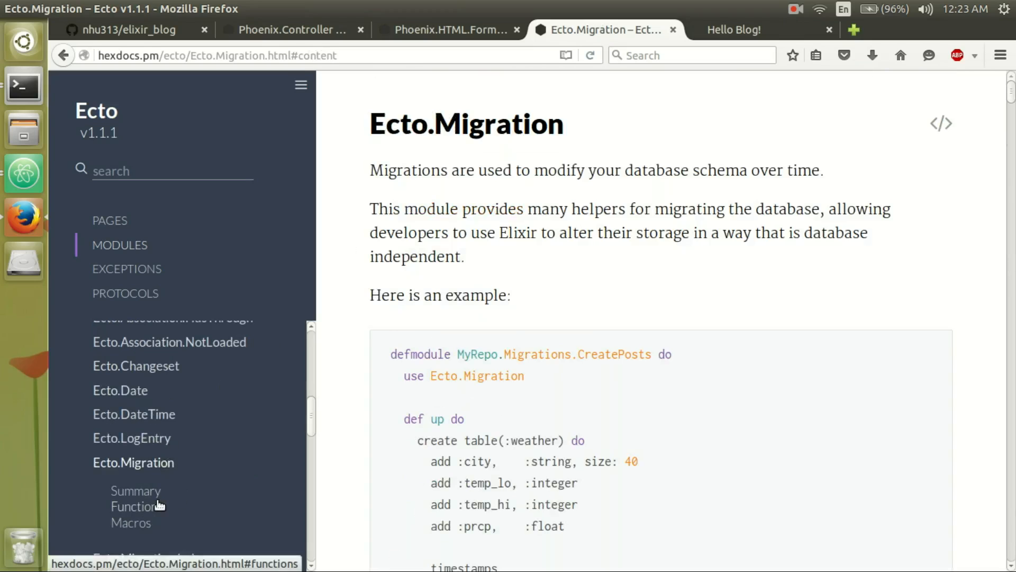
click(137, 506)
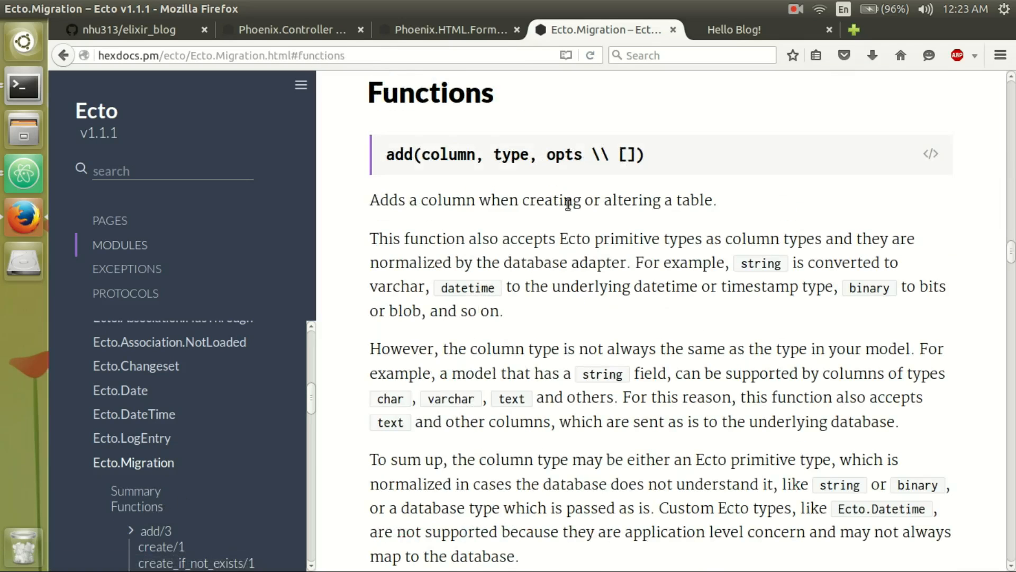
double_click(399, 154)
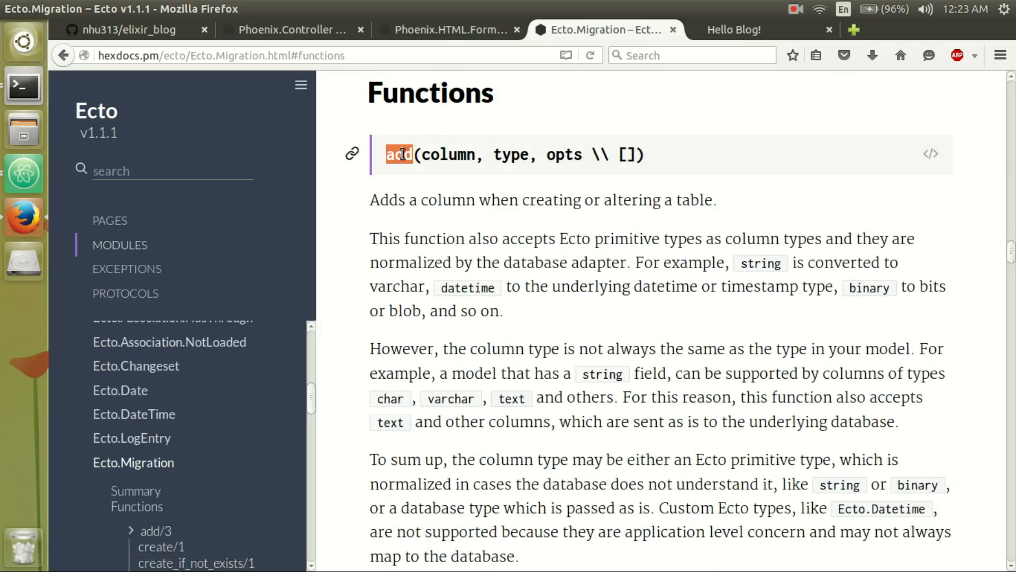
scroll(down, 3)
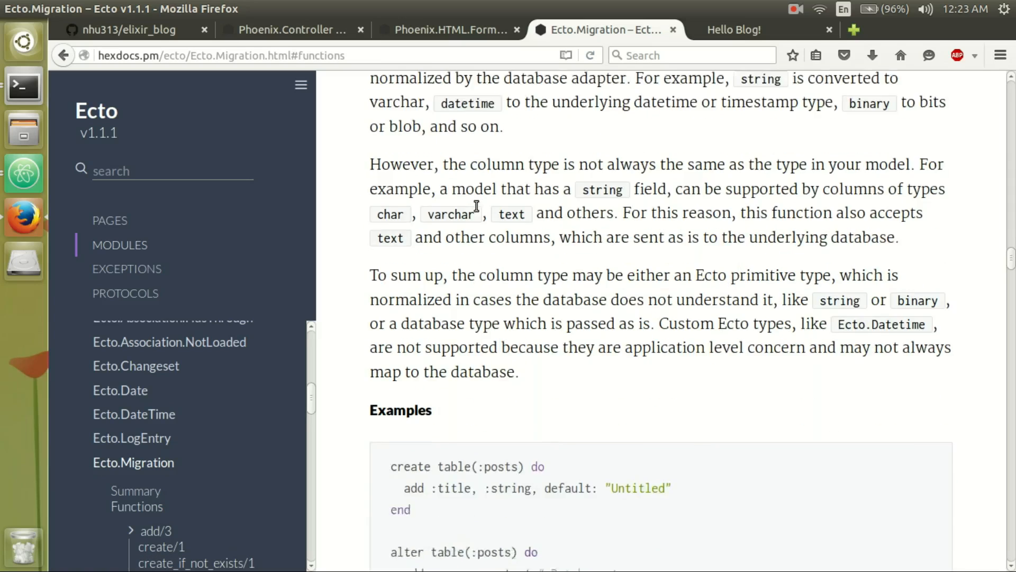
scroll(down, 3)
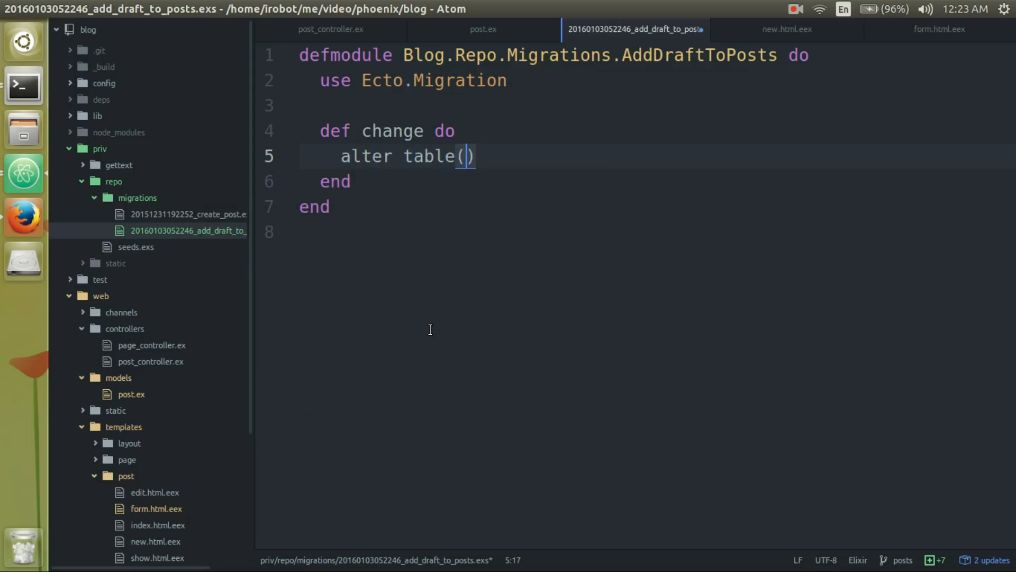
- Write an alter table(:posts) block containing add :draft, :boolean
text(:posts)
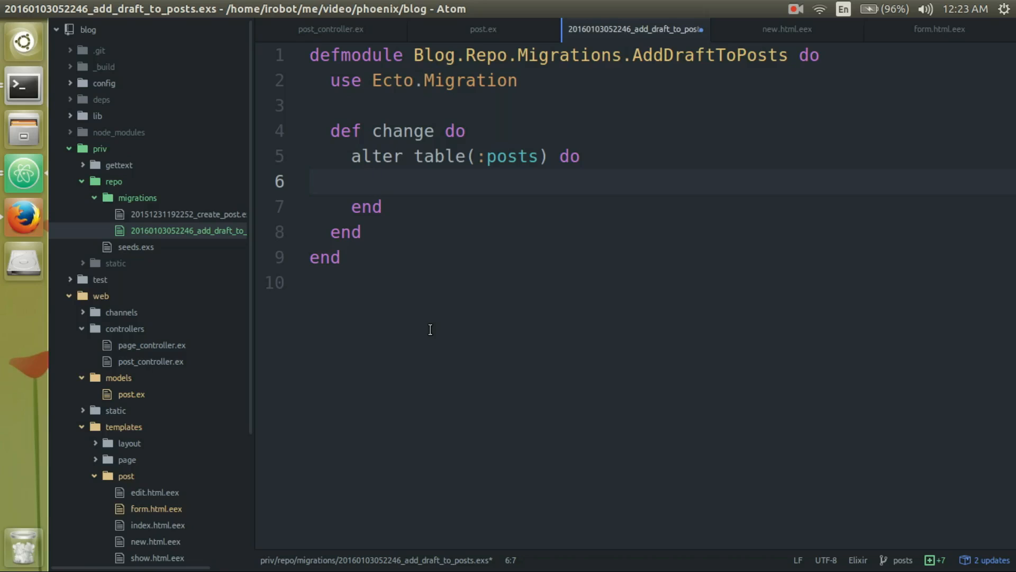
text(add)
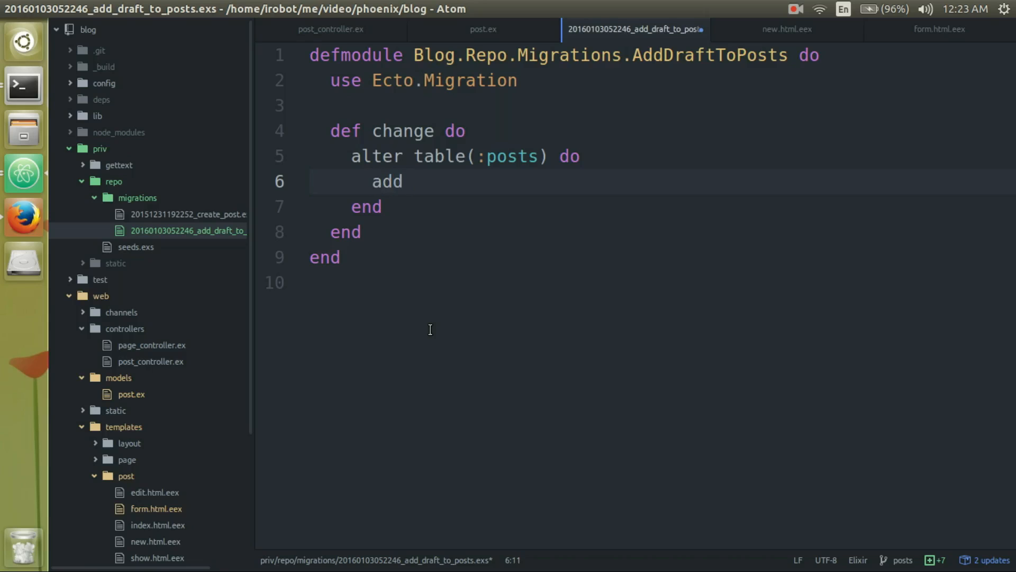
key(alt+Tab)
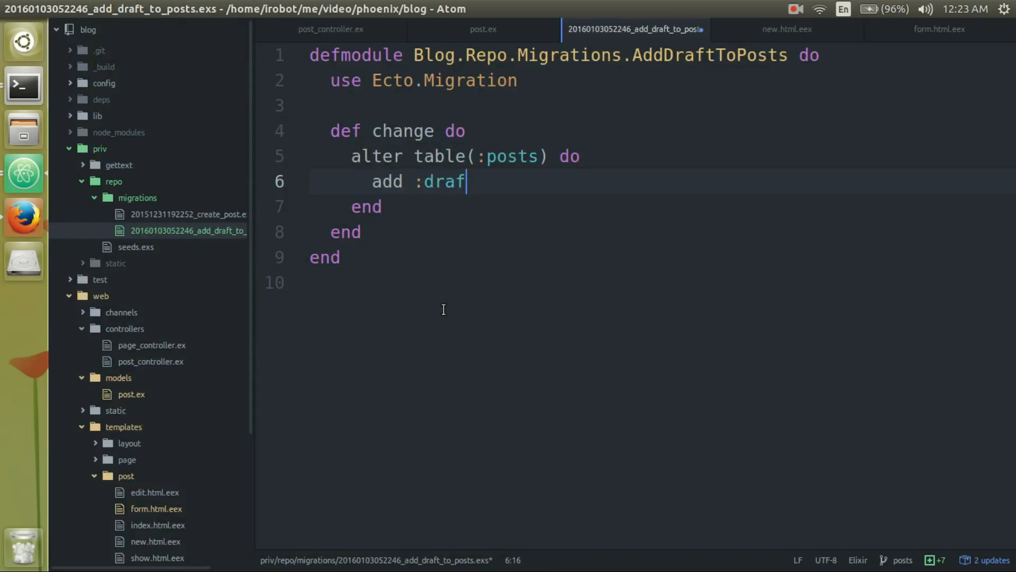
text(t, :boo)
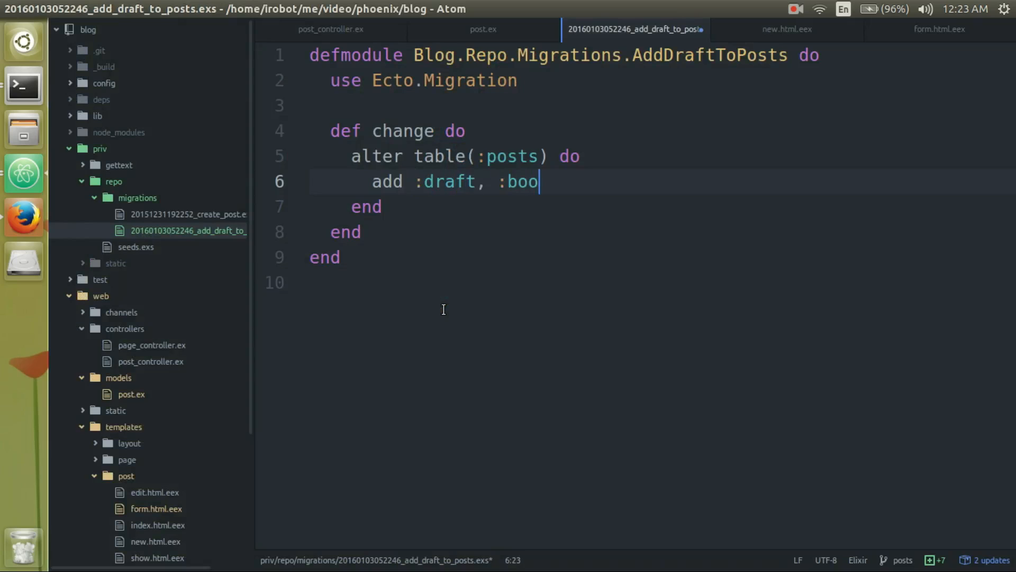
key(alt+Tab)
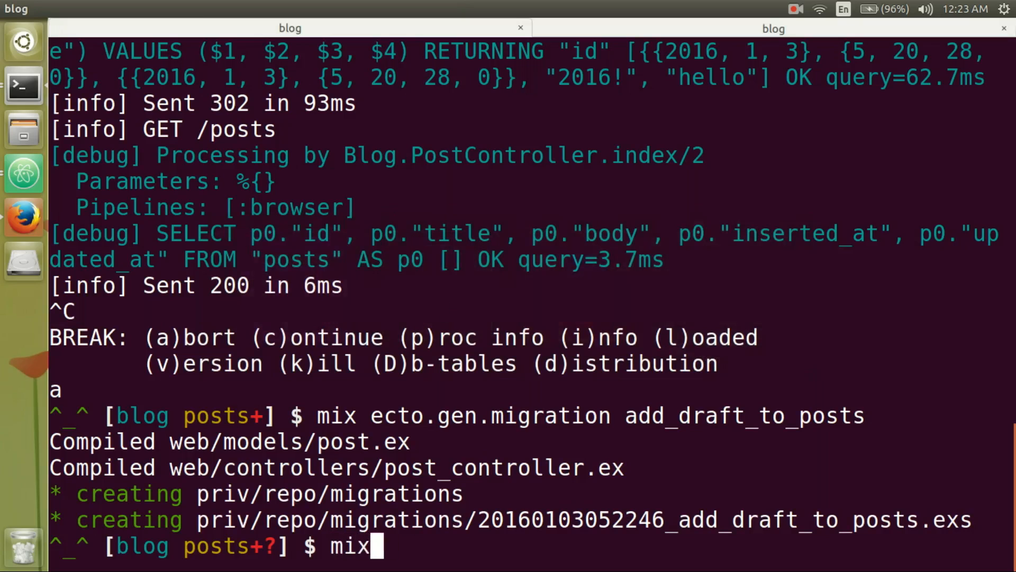
- Run mix ecto.migrate and confirm the 'alter table posts' output
text(ecto.migrate)
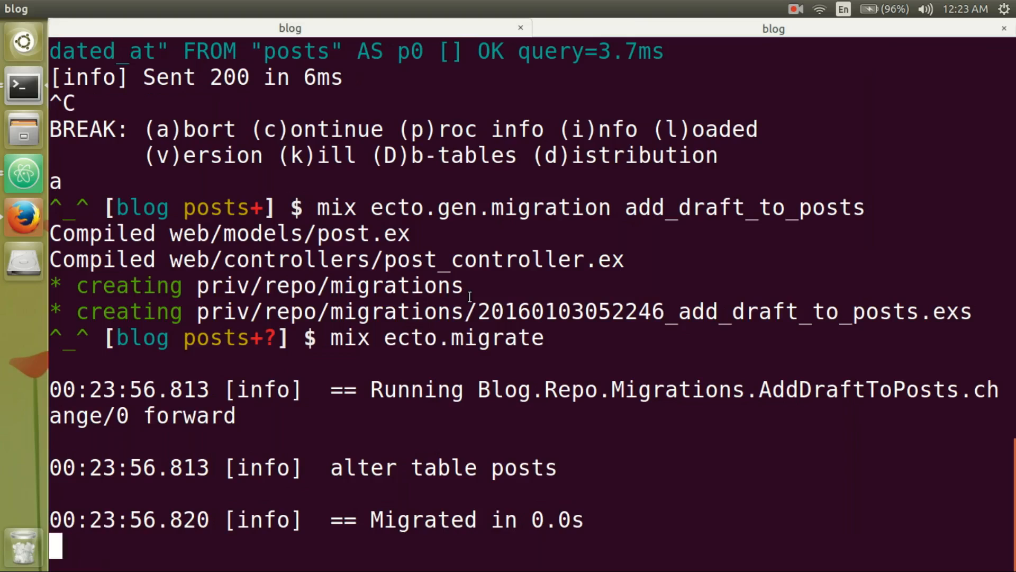
double_click(442, 468)
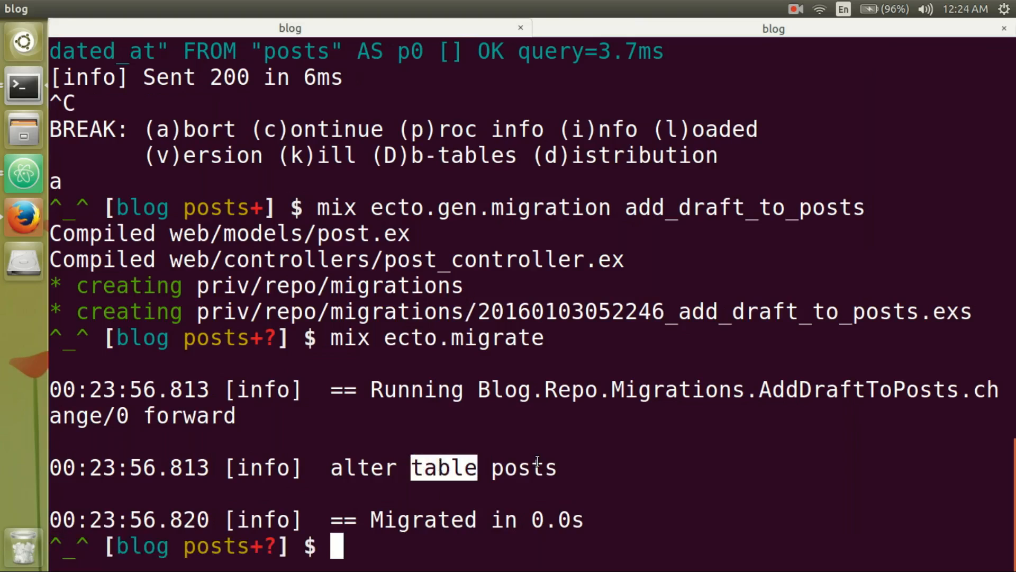
key(alt+Tab)
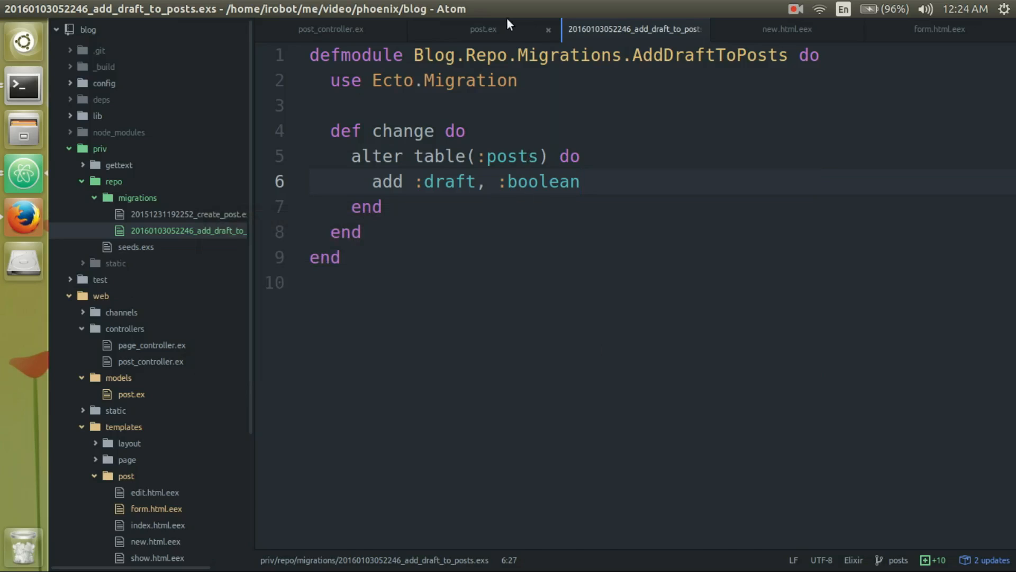
- Review the draft field in post.ex, then switch to post_controller.ex
click(482, 28)
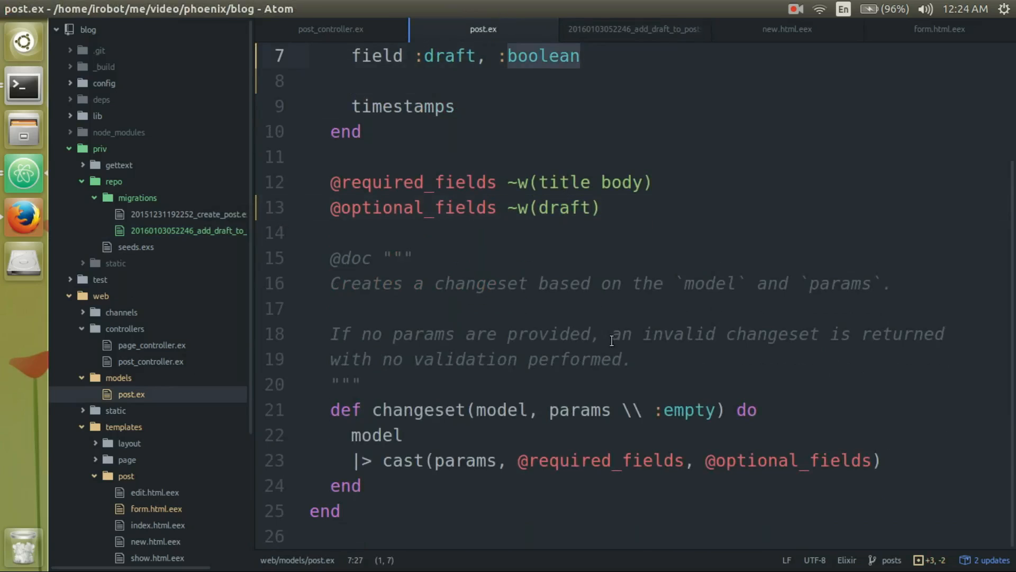
mouse_move(328, 28)
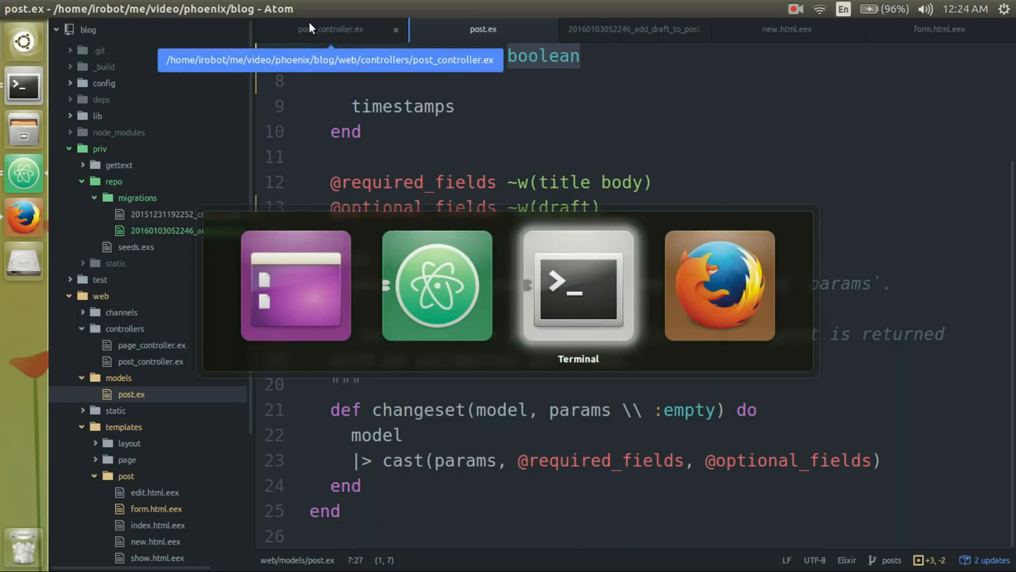
click(577, 285)
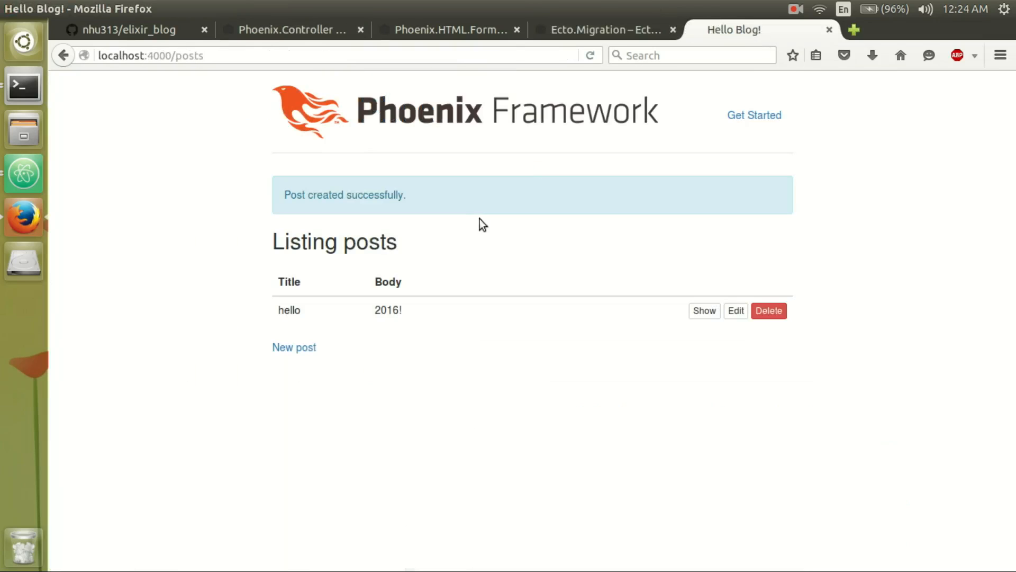
- Create a post titled hello with body 'this is a draft' and Draft ticked
click(294, 348)
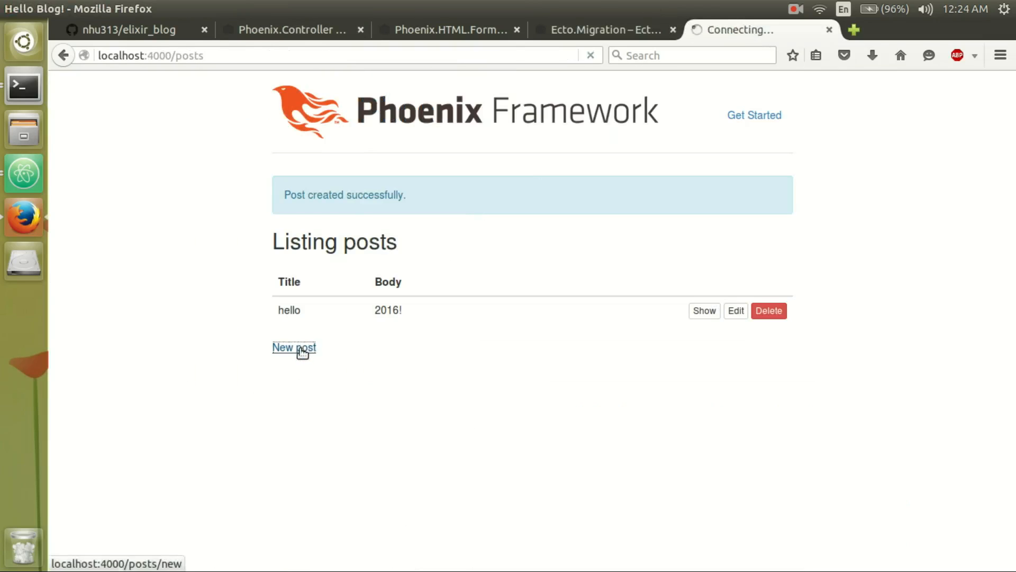
click(293, 347)
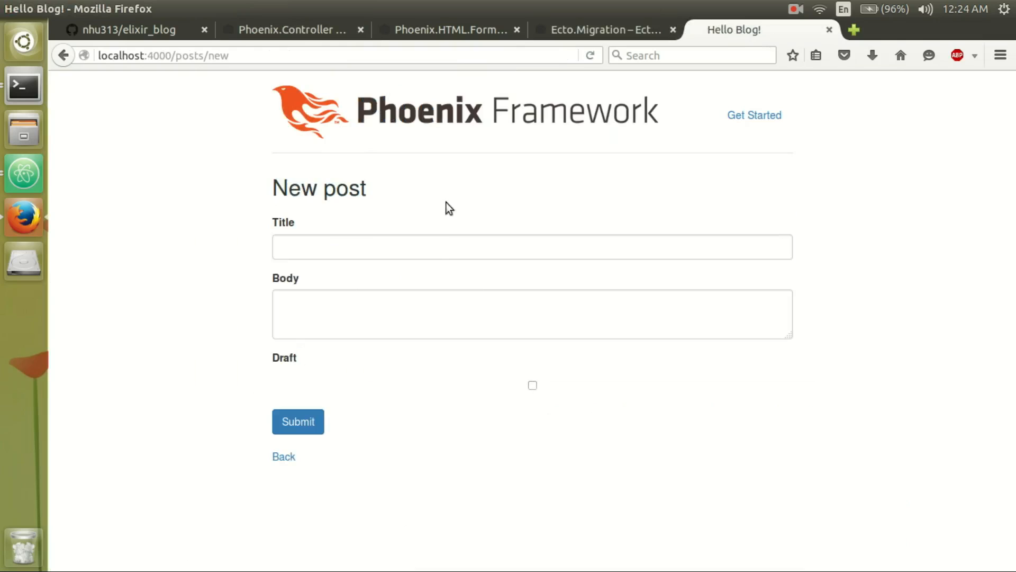
text(h)
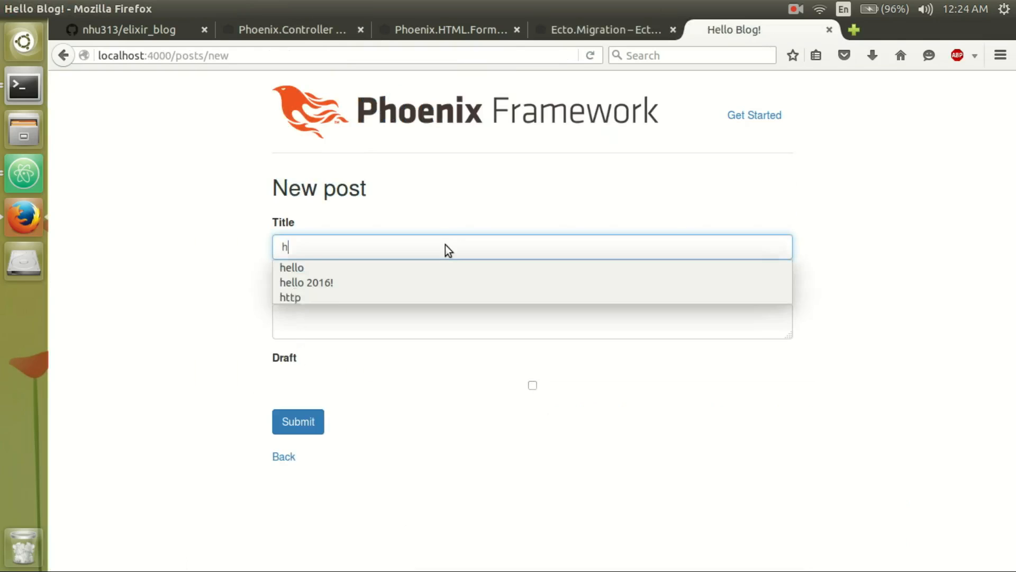
click(291, 267)
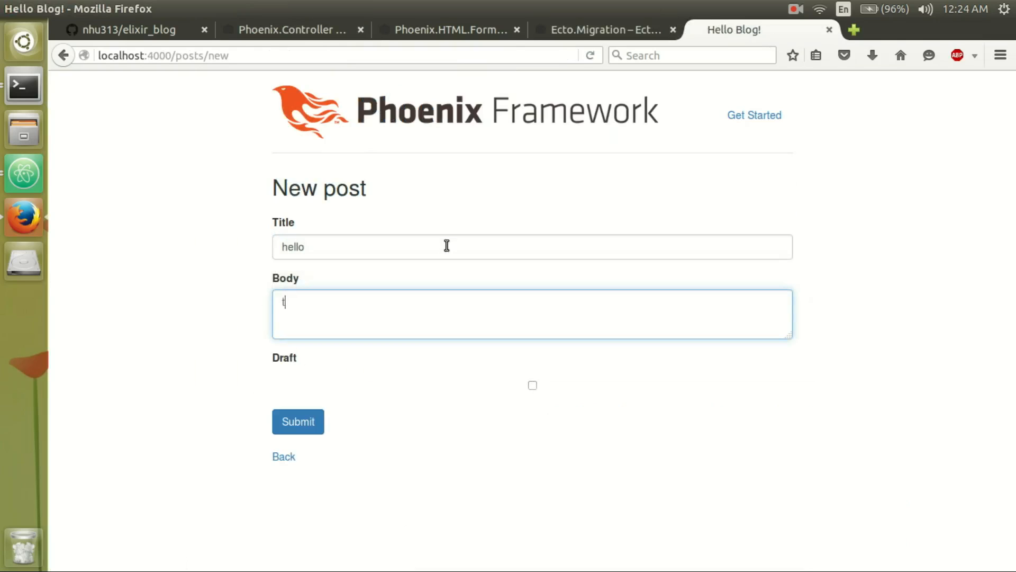
text(his is a draft)
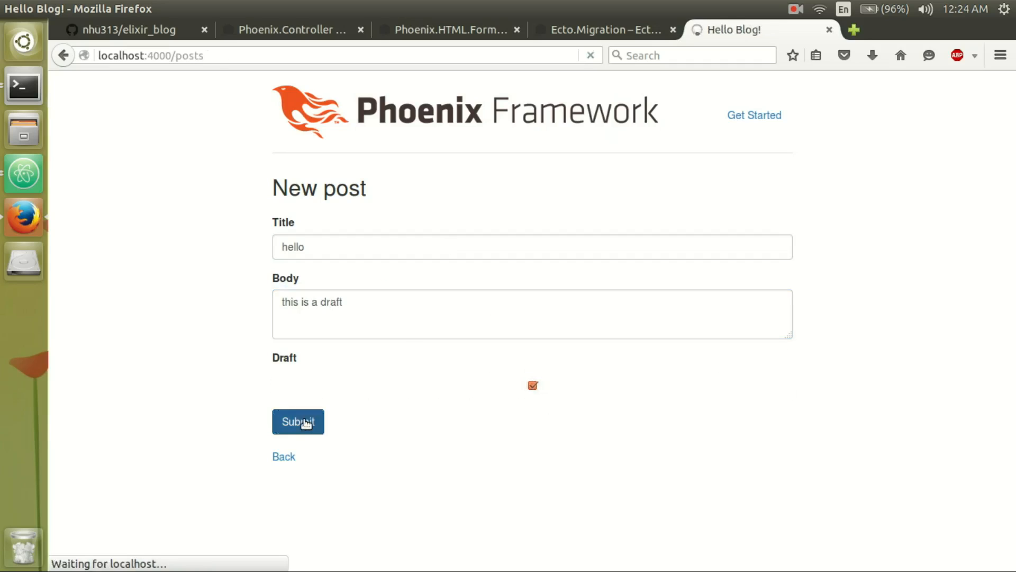
click(298, 421)
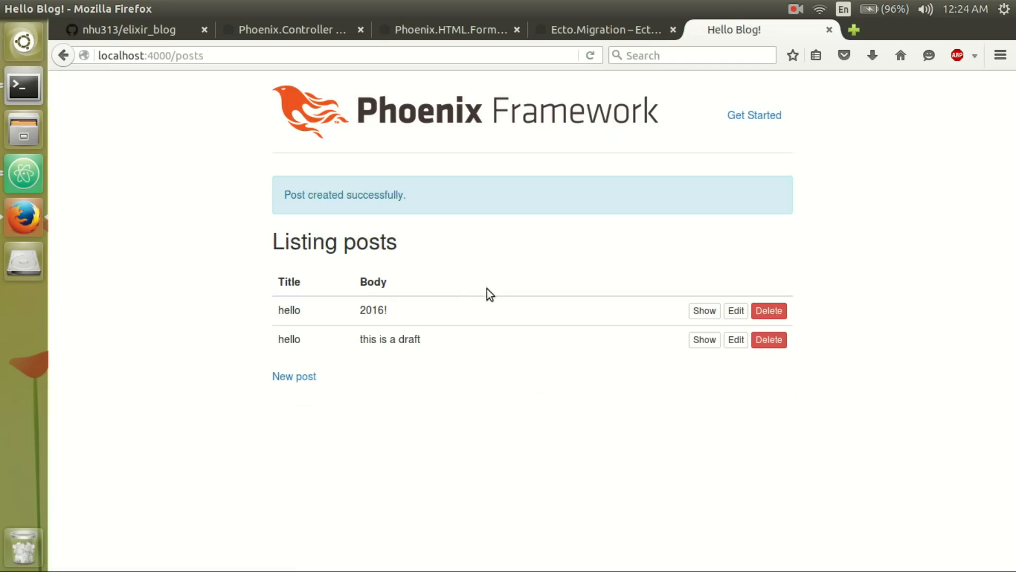
mouse_move(736, 340)
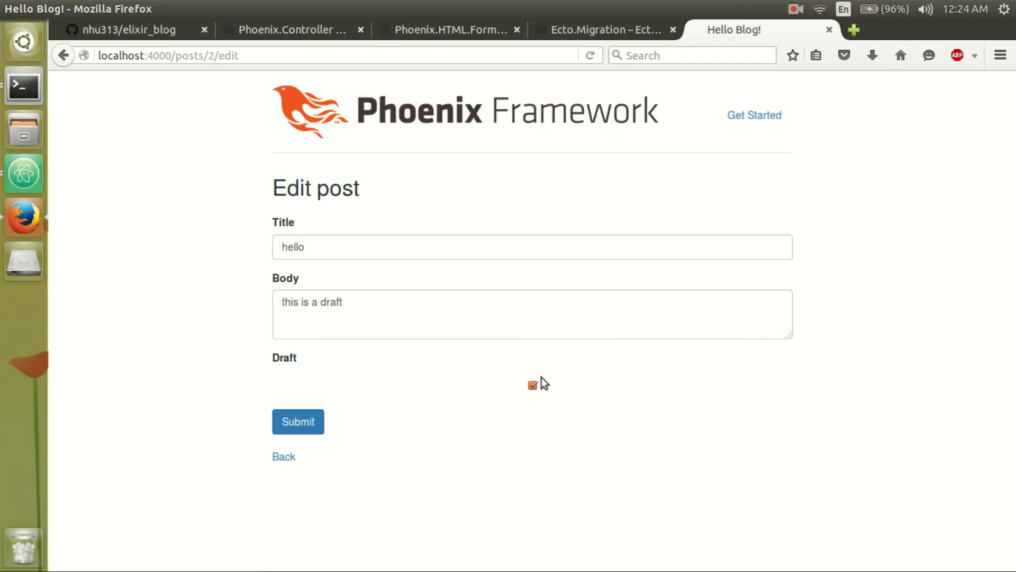
mouse_move(537, 386)
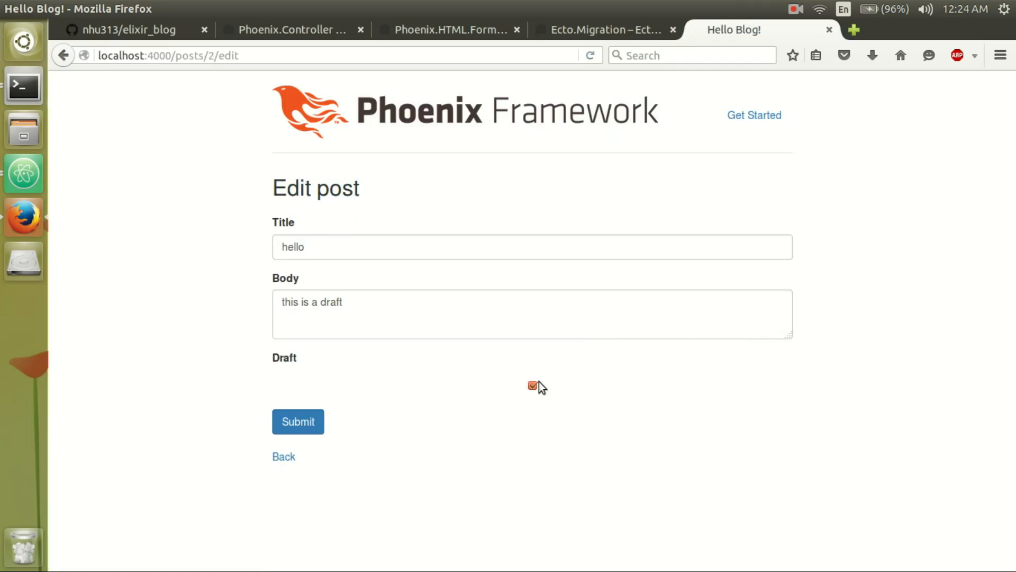
- Re-save the post with Draft ticked, return to the listing and show its details
click(298, 421)
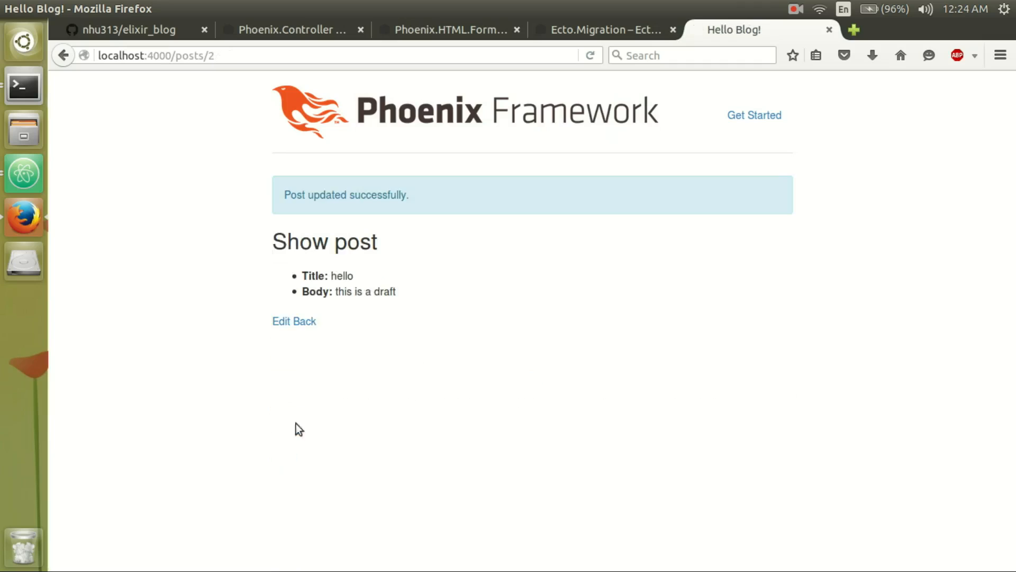
click(282, 321)
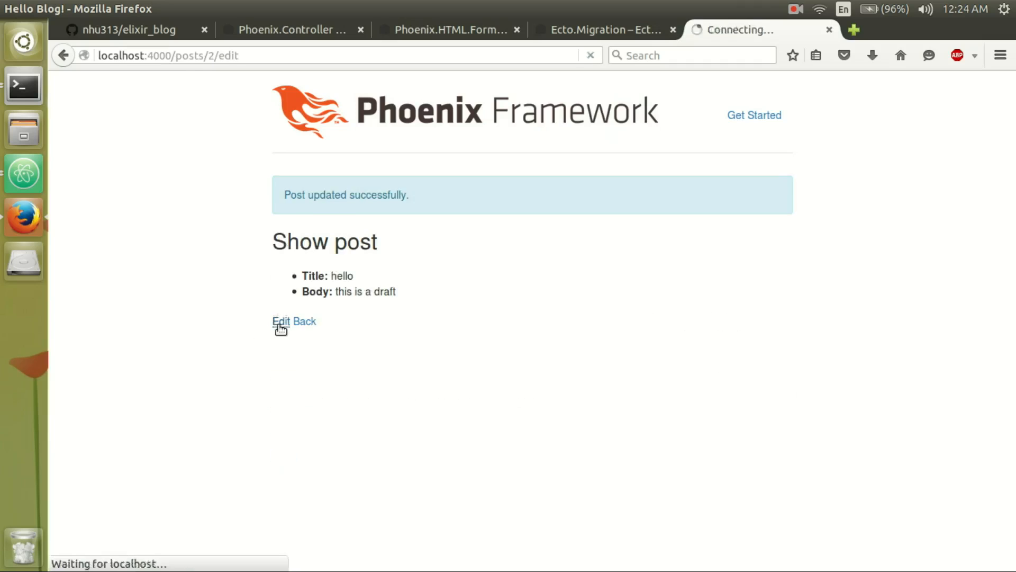
click(281, 321)
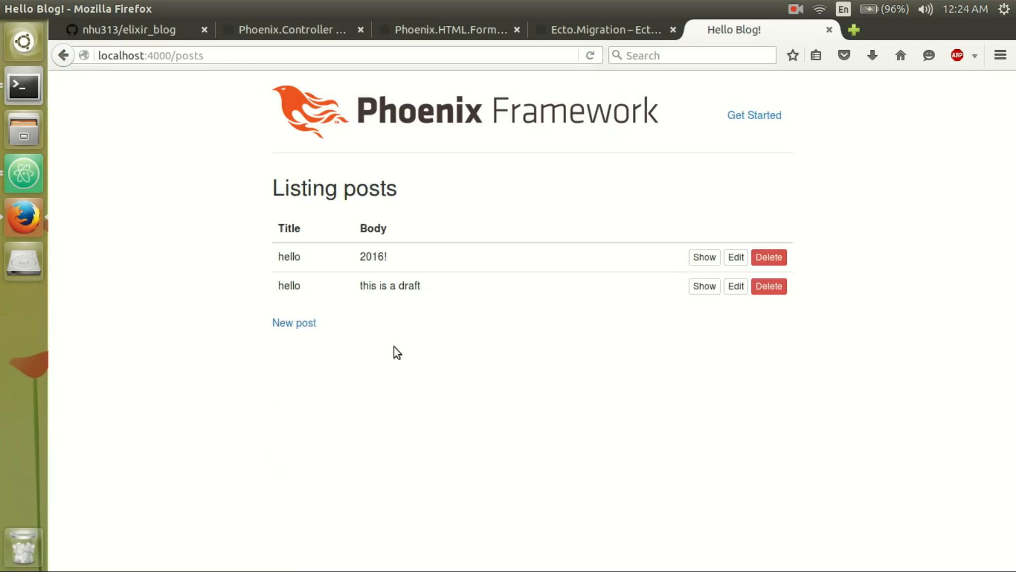
click(702, 286)
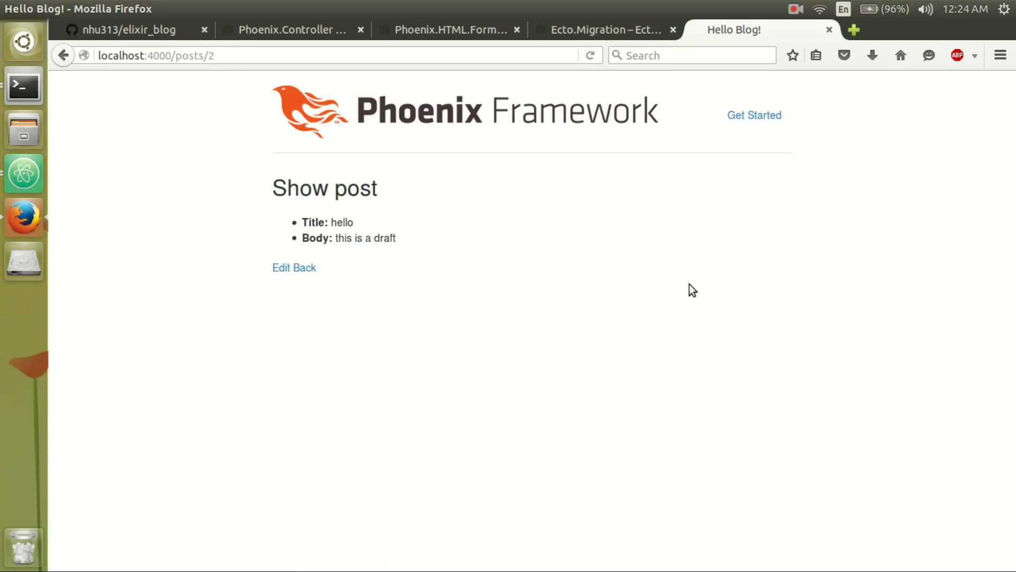
mouse_move(401, 246)
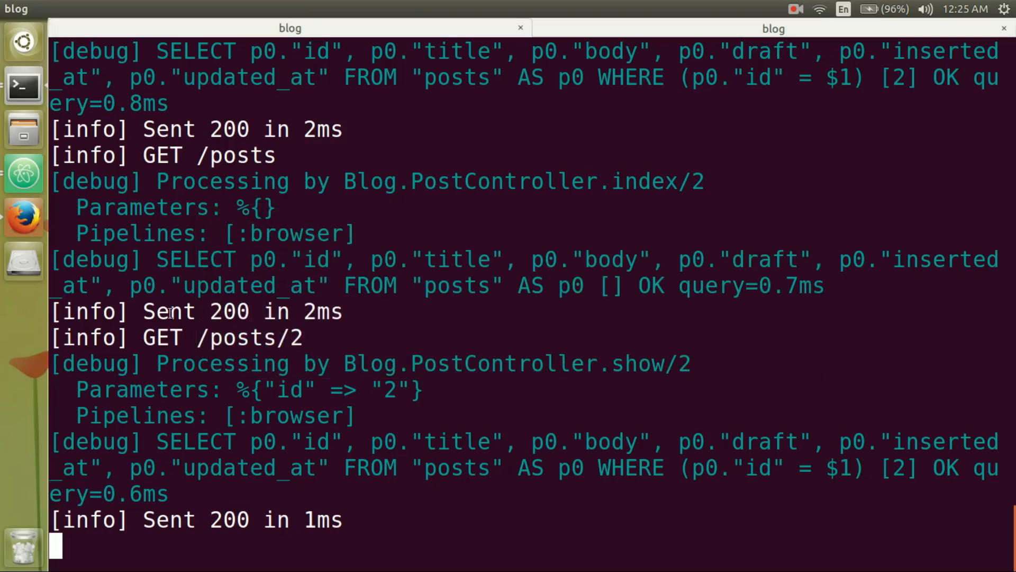
- Inspect the logged GET /posts/2 request in the server output
double_click(188, 337)
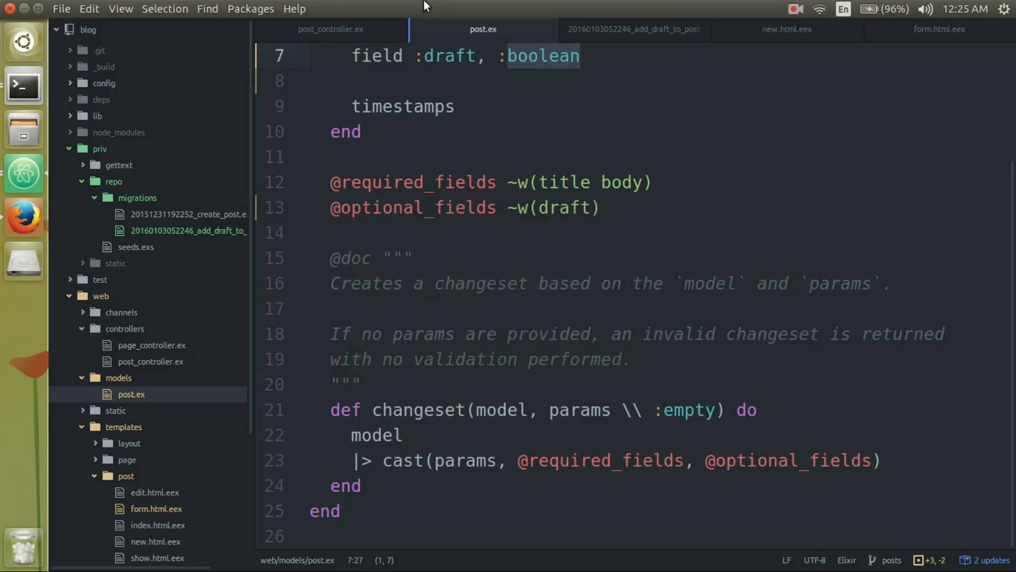
- Compare the show action's post lookup with the logged id, noting the show template
click(330, 29)
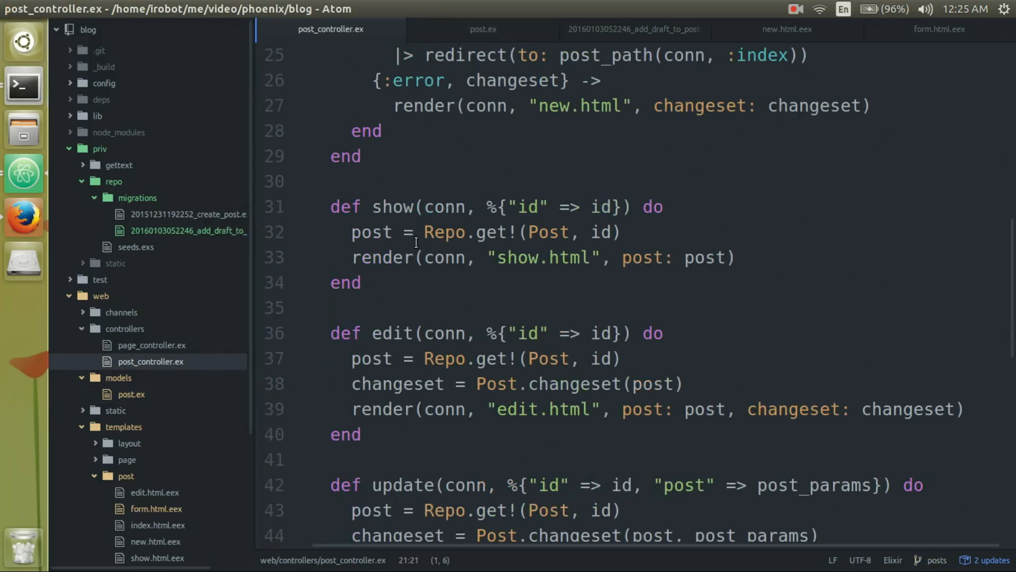
click(541, 231)
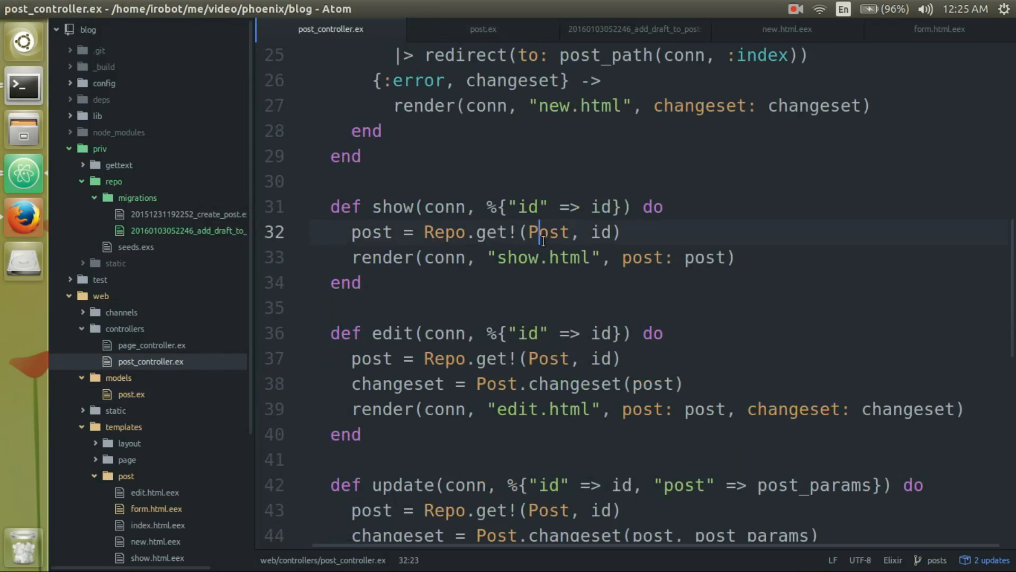
key(alt+Tab)
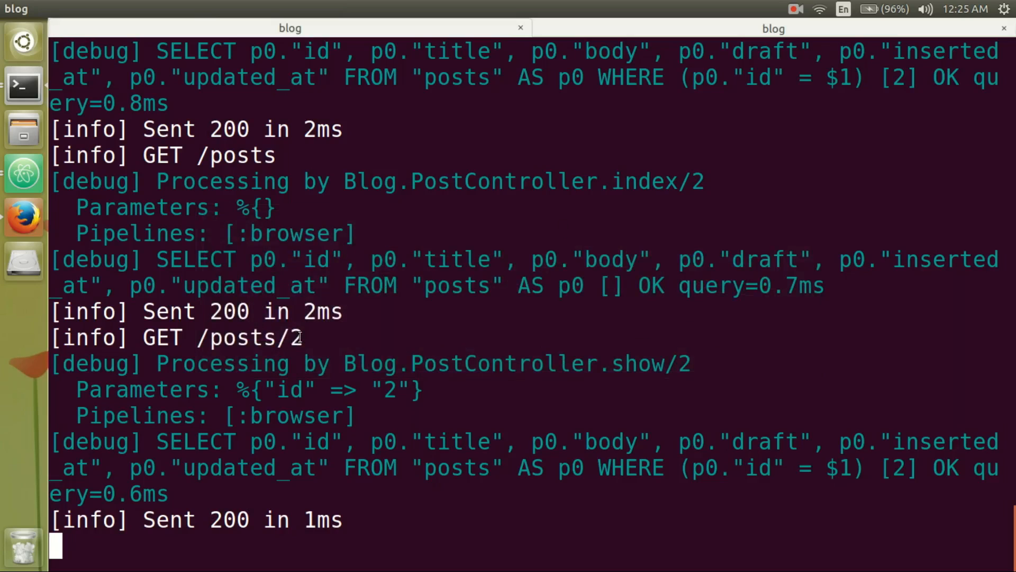
mouse_move(240, 390)
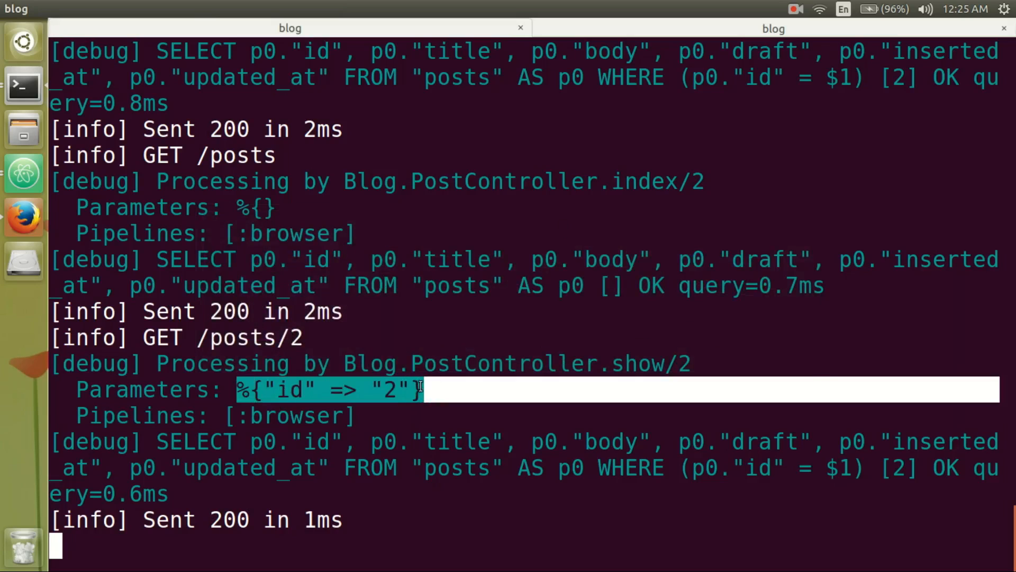
click(773, 29)
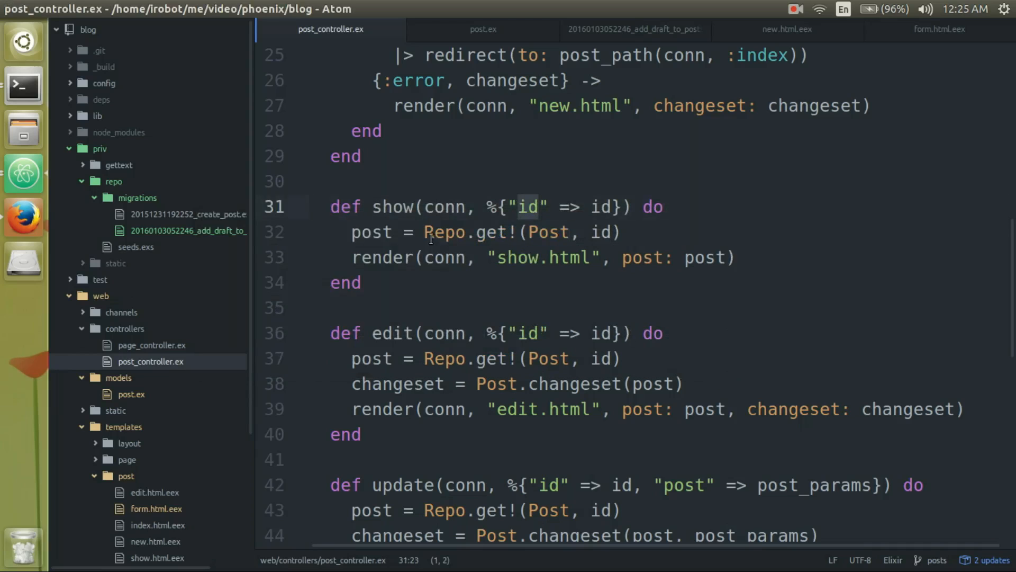
double_click(444, 232)
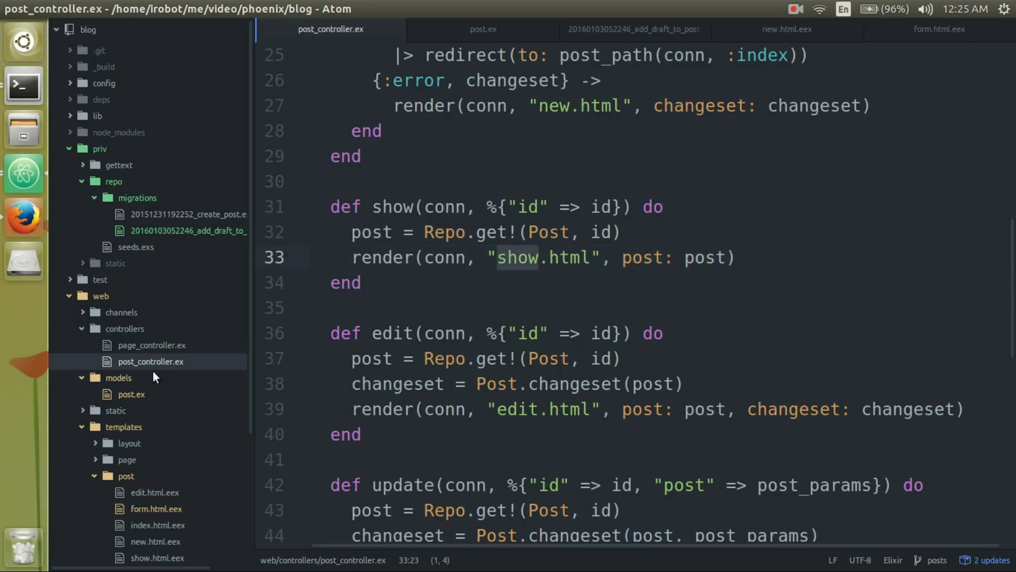
scroll(down, 3)
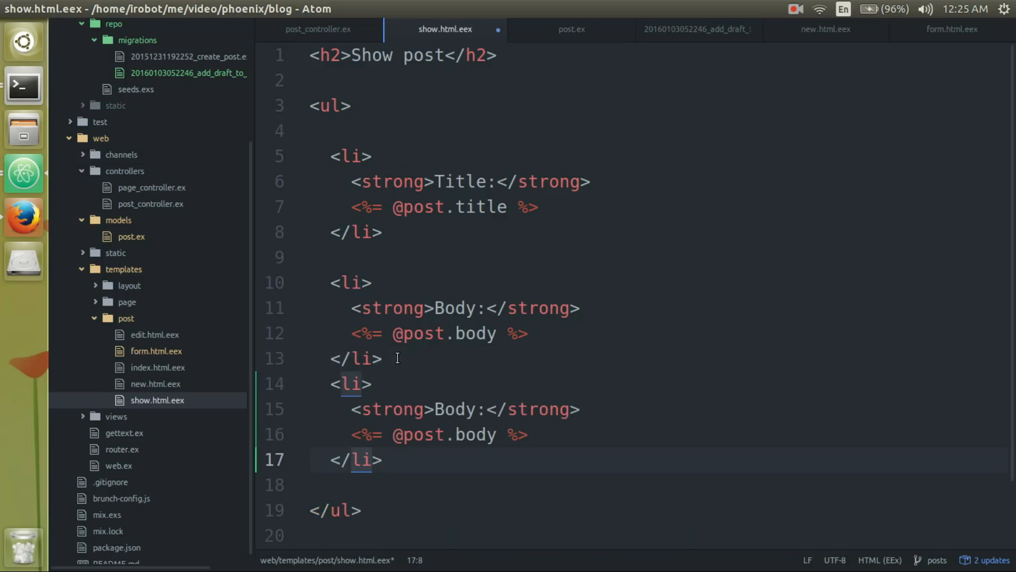
double_click(453, 410)
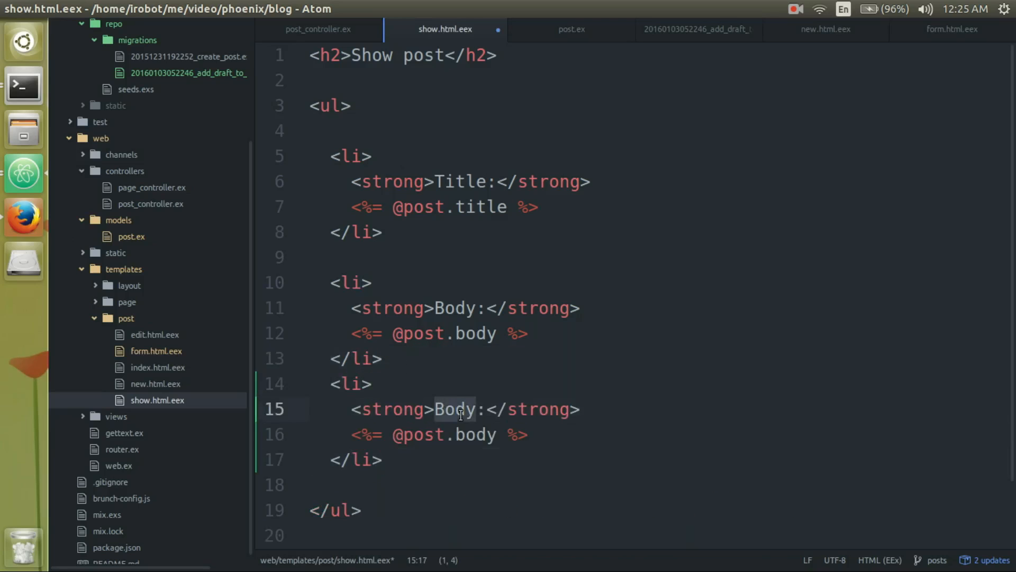
text(Draft)
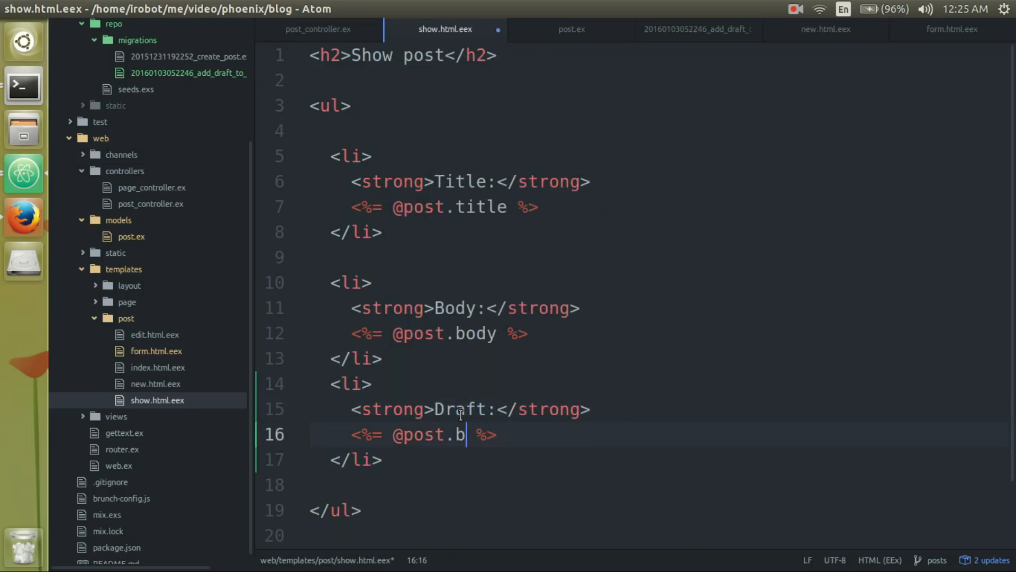
text(raft)
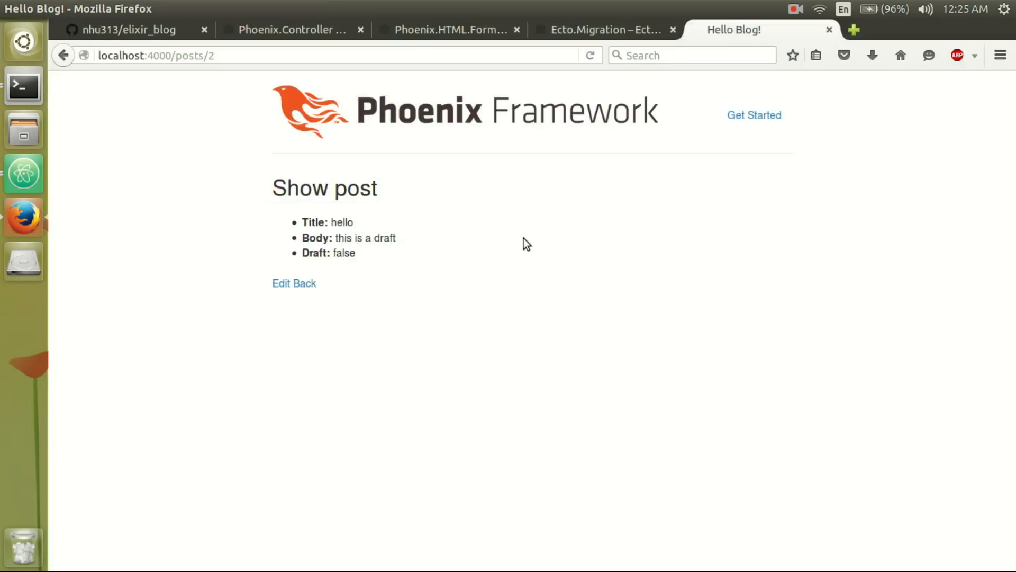
- Edit post 2 with Draft checked, submit it, and go back to the posts listing
click(281, 283)
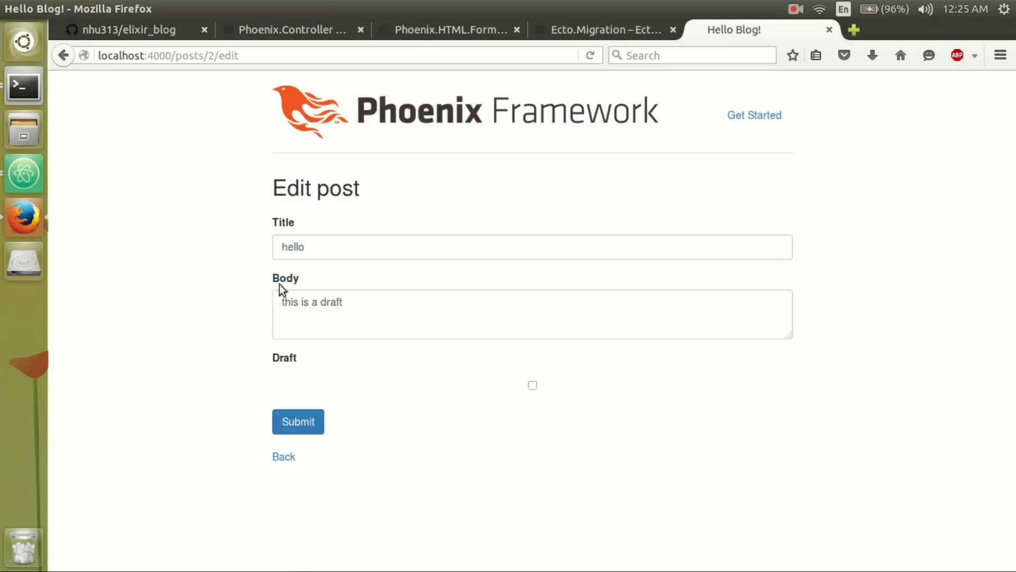
click(298, 421)
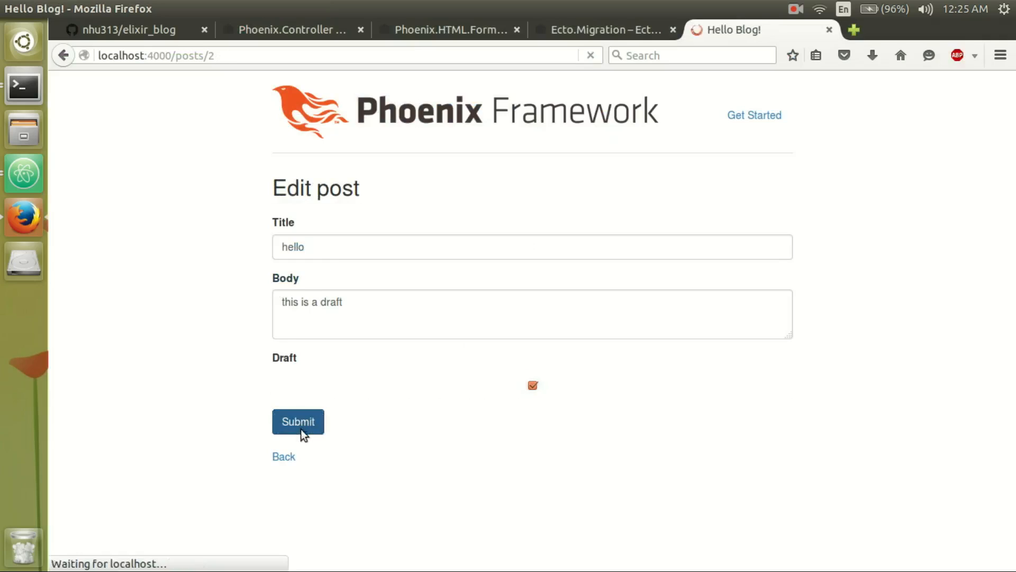
click(298, 422)
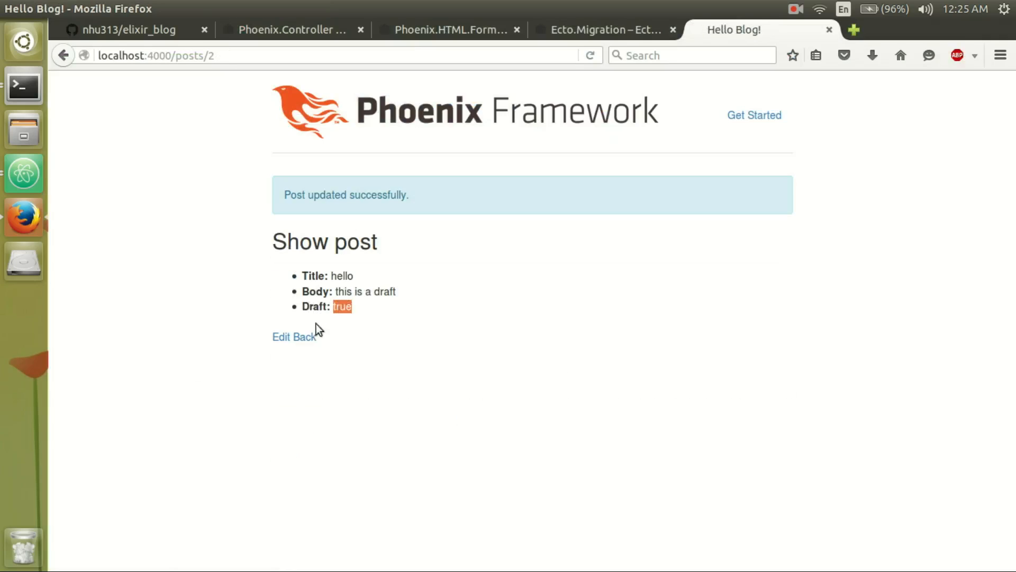
click(303, 336)
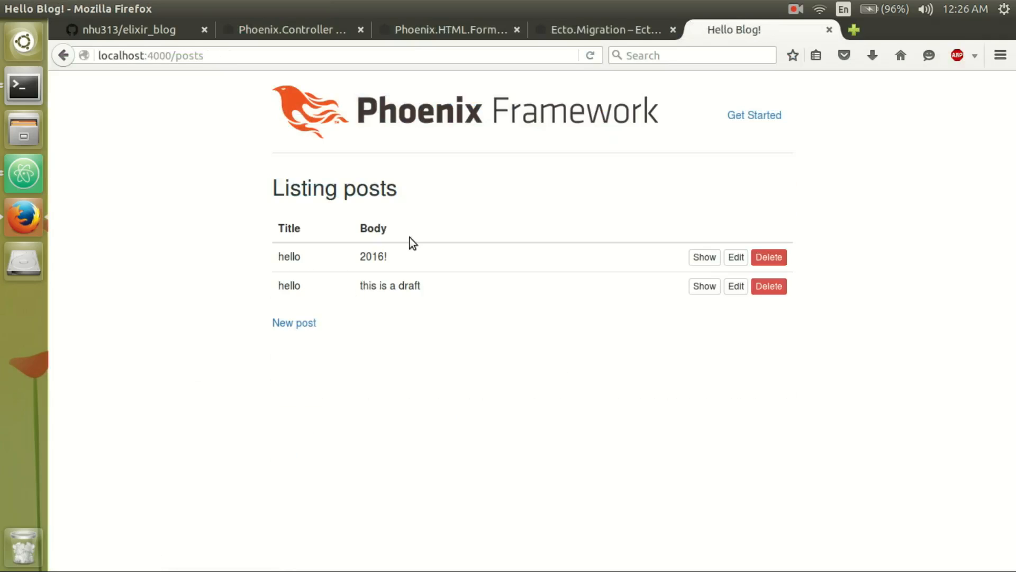
mouse_move(378, 228)
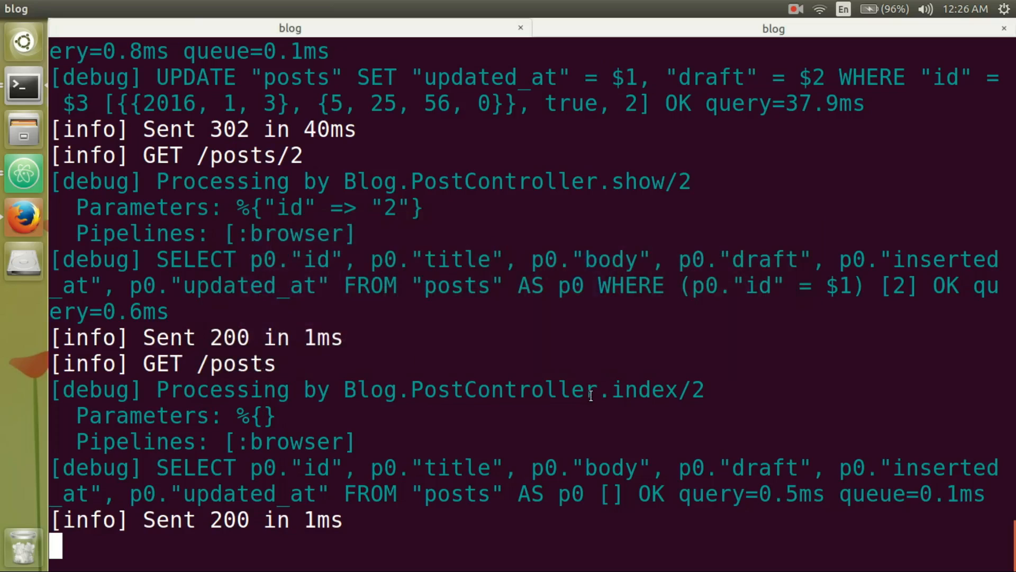
- Switch from the Terminal server log back to Atom's post_controller.ex
key(alt+Tab)
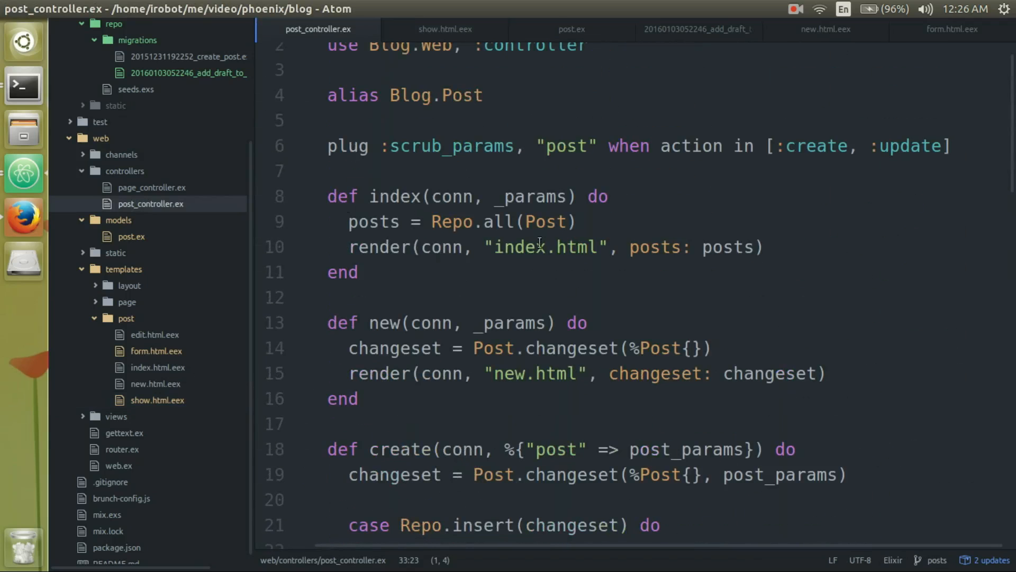
- Review the index action's query and render line, then open templates/post/index.html.eex
click(458, 222)
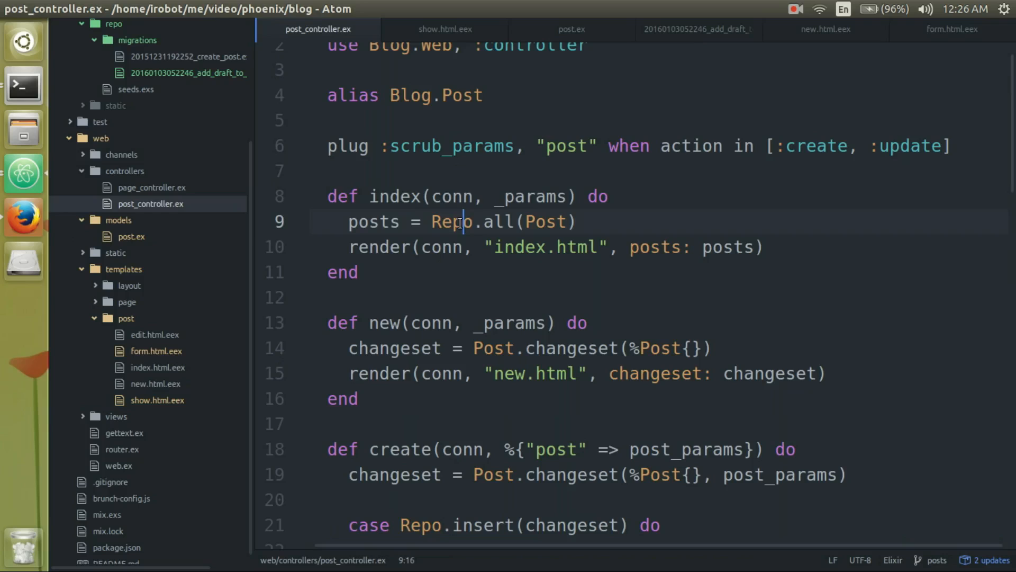
click(515, 248)
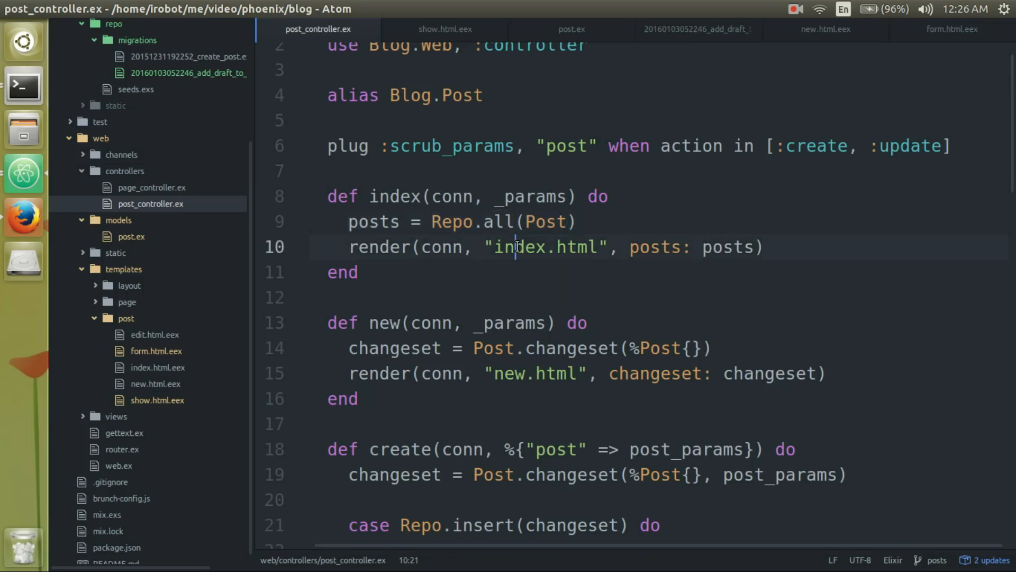
double_click(518, 247)
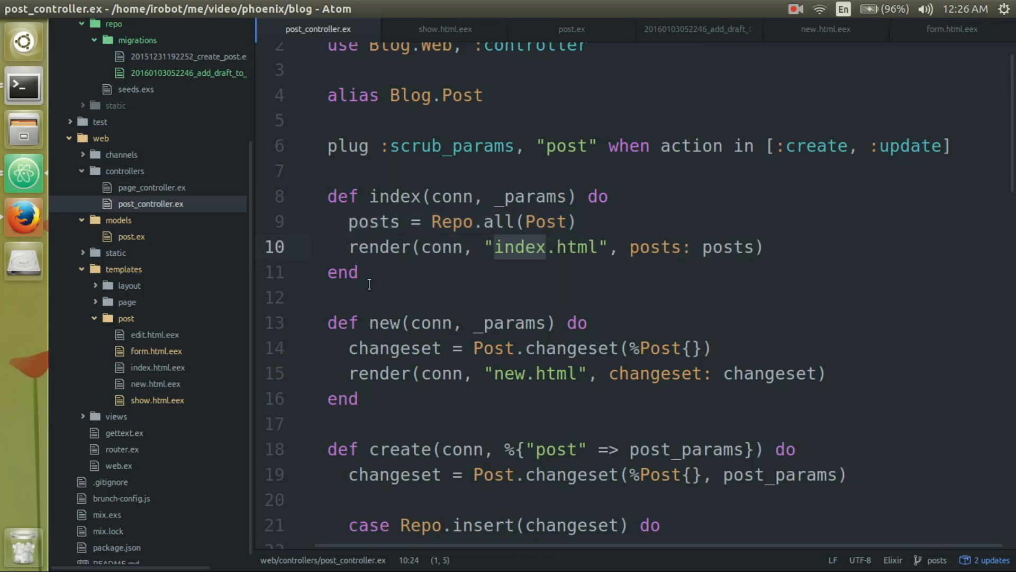
click(158, 367)
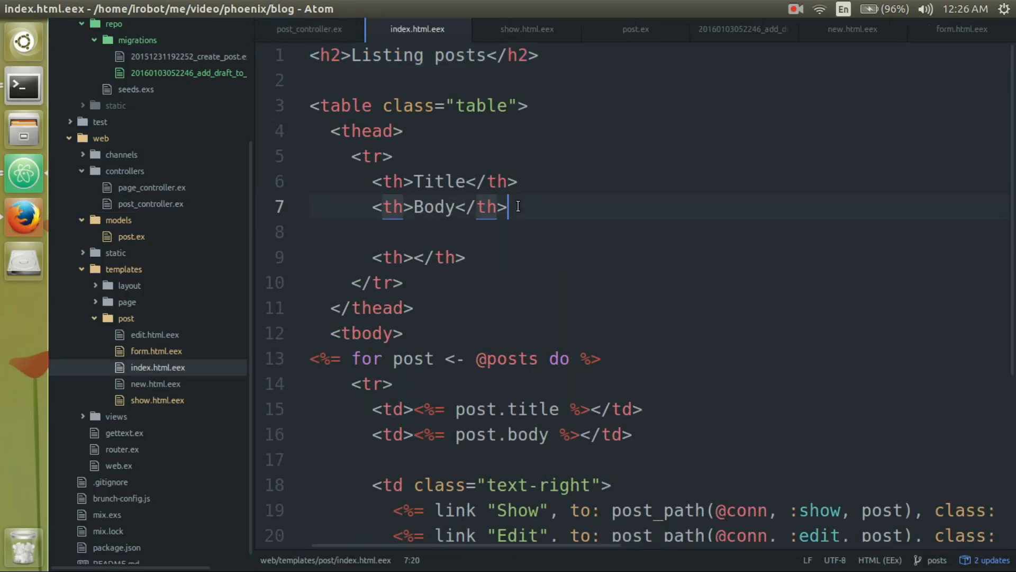
- Add a Draft header and a <%= post.draft %> cell to the posts table, then check Firefox
text(<th)
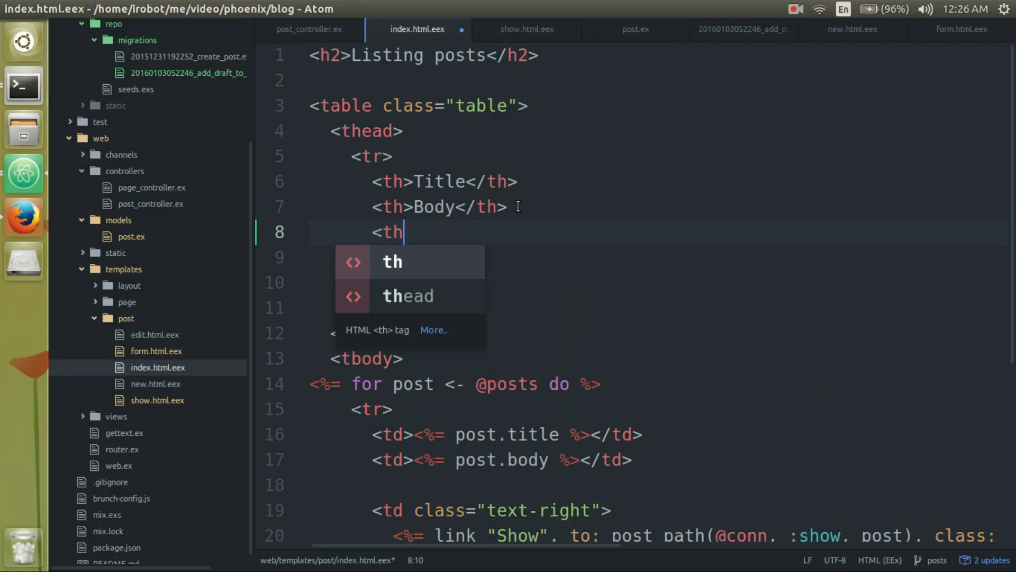
text(>Draf)
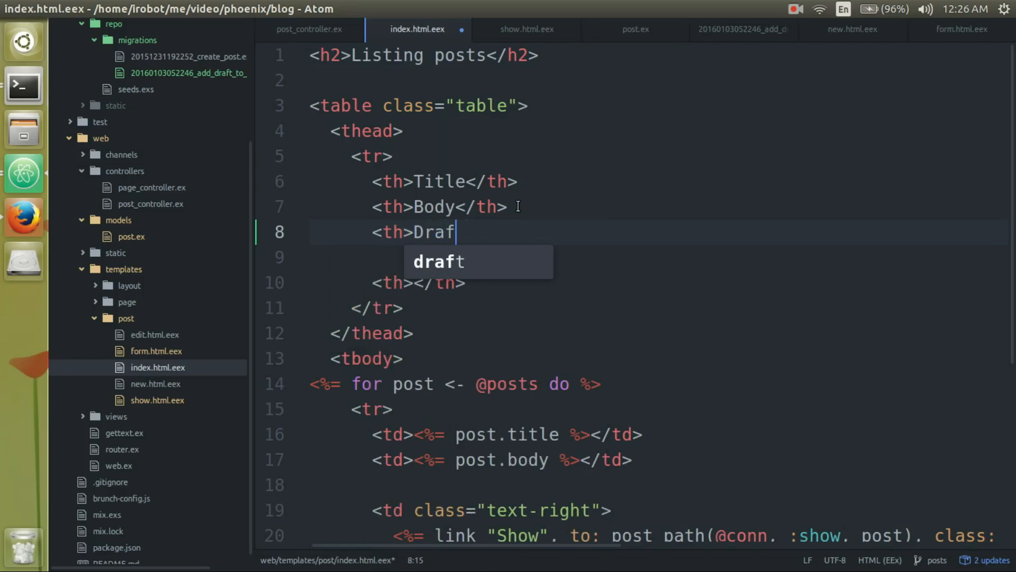
text(t</th>)
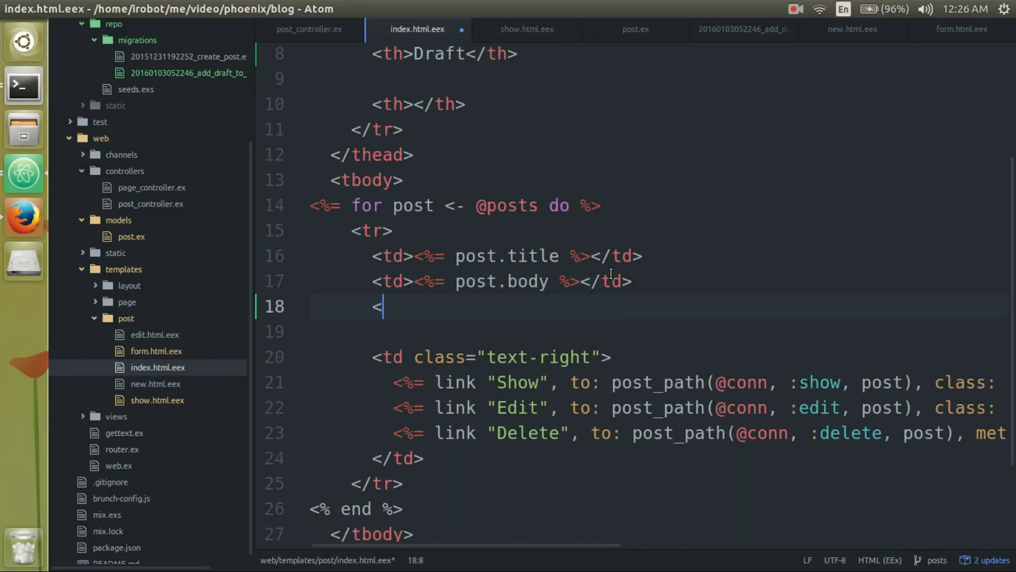
text(td>)
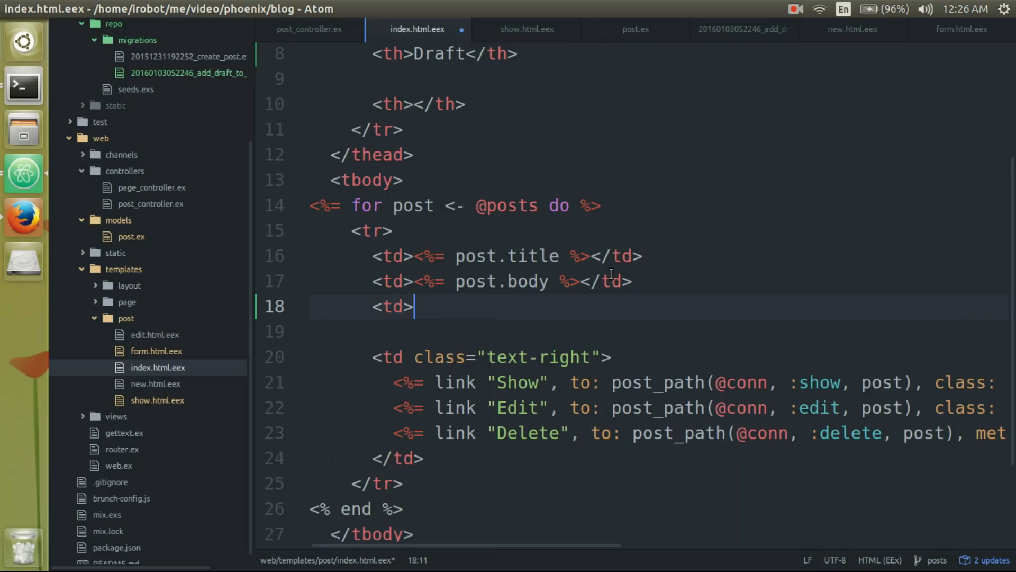
text(<%)
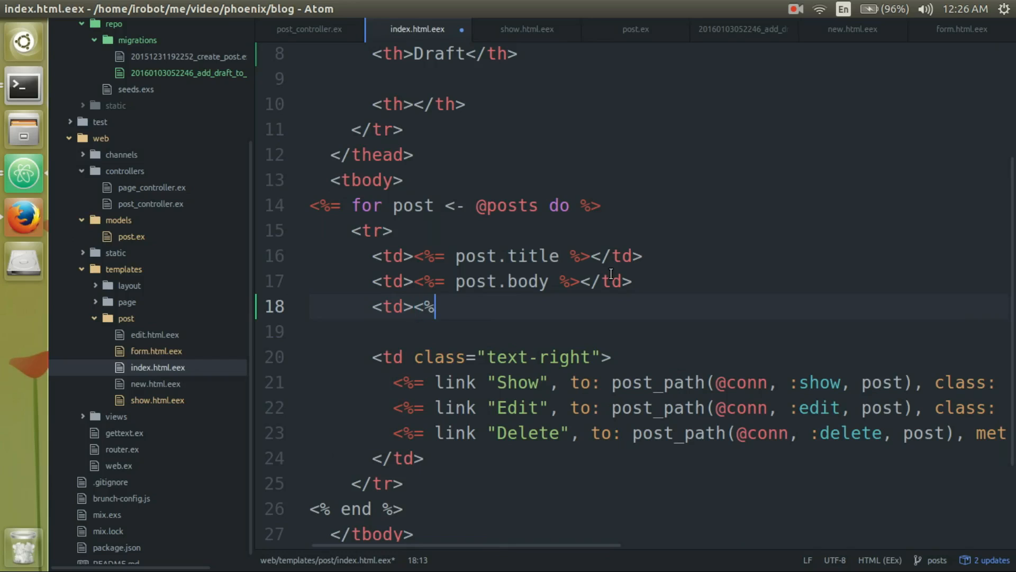
text(=)
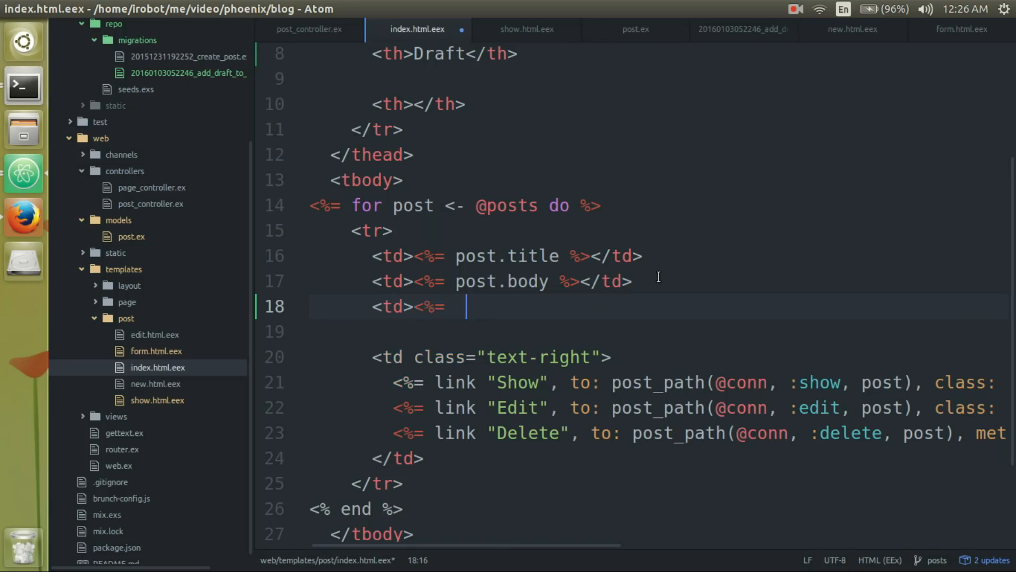
text(%>)
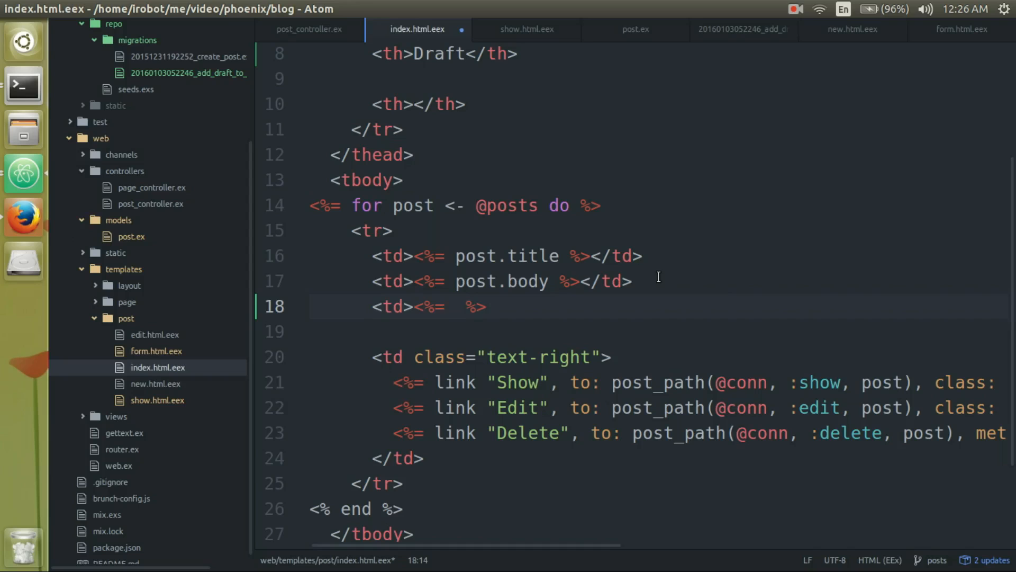
text(p)
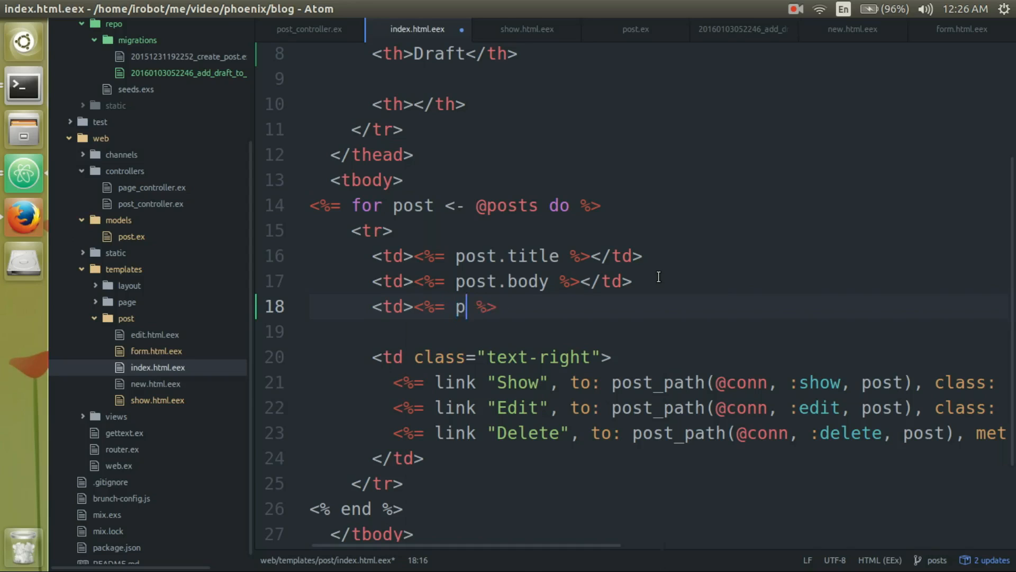
text(ost.dra)
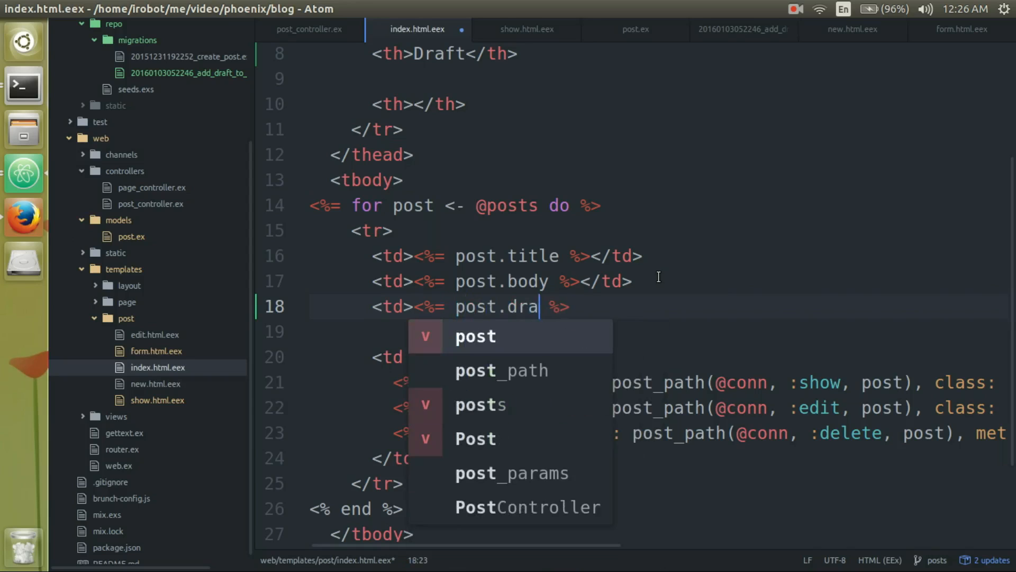
text(ft)
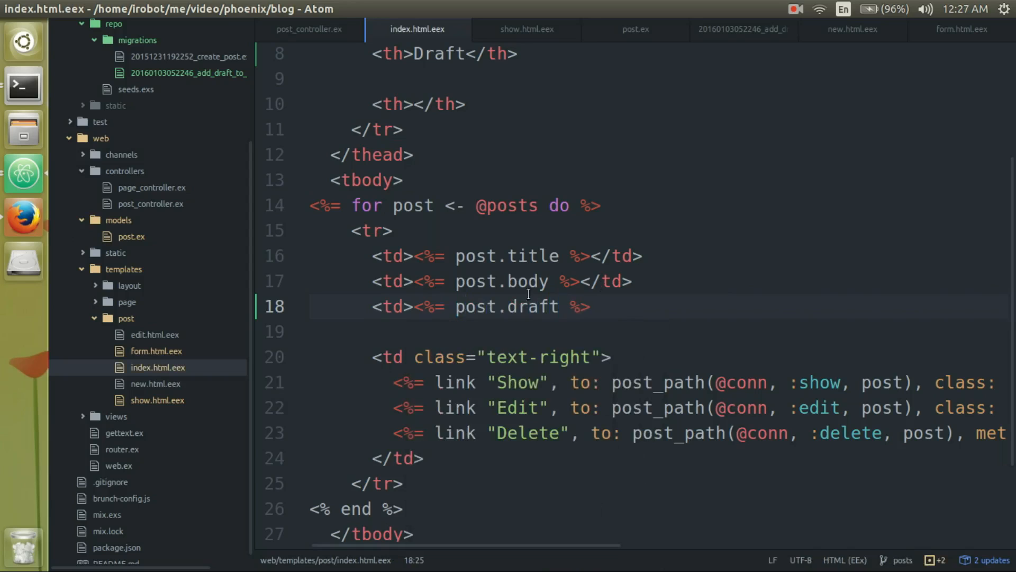
click(436, 307)
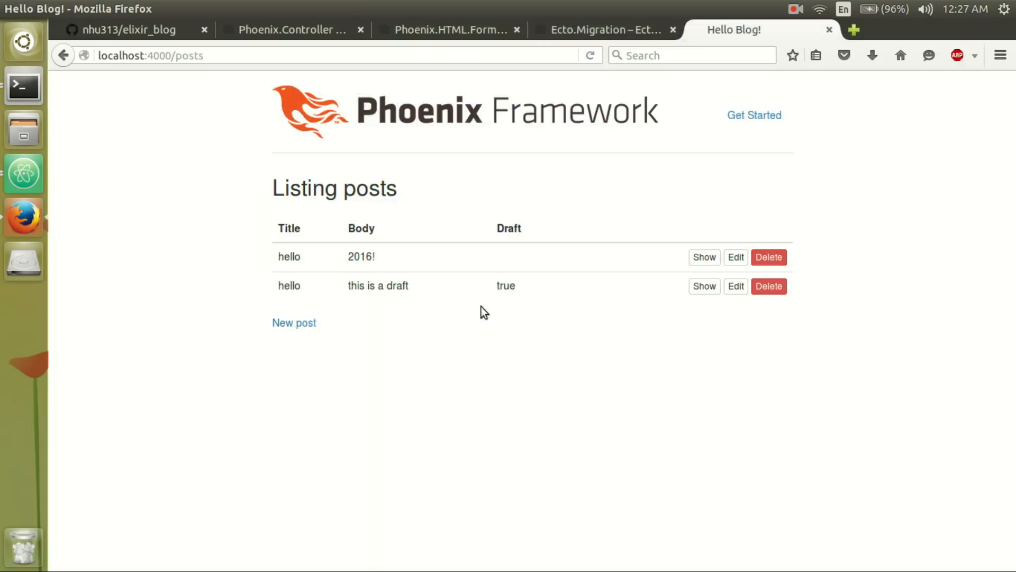
mouse_move(477, 270)
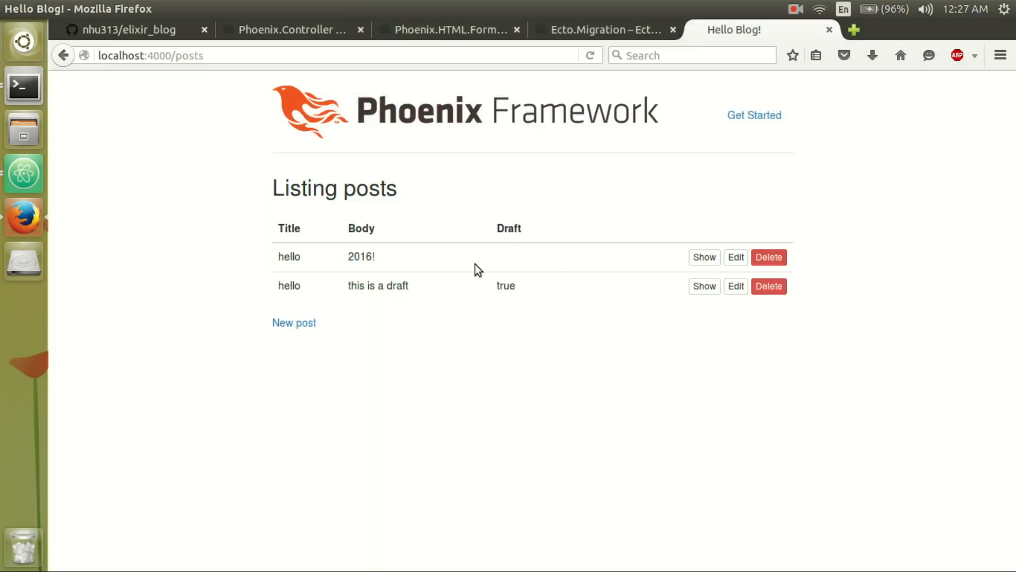
mouse_move(371, 309)
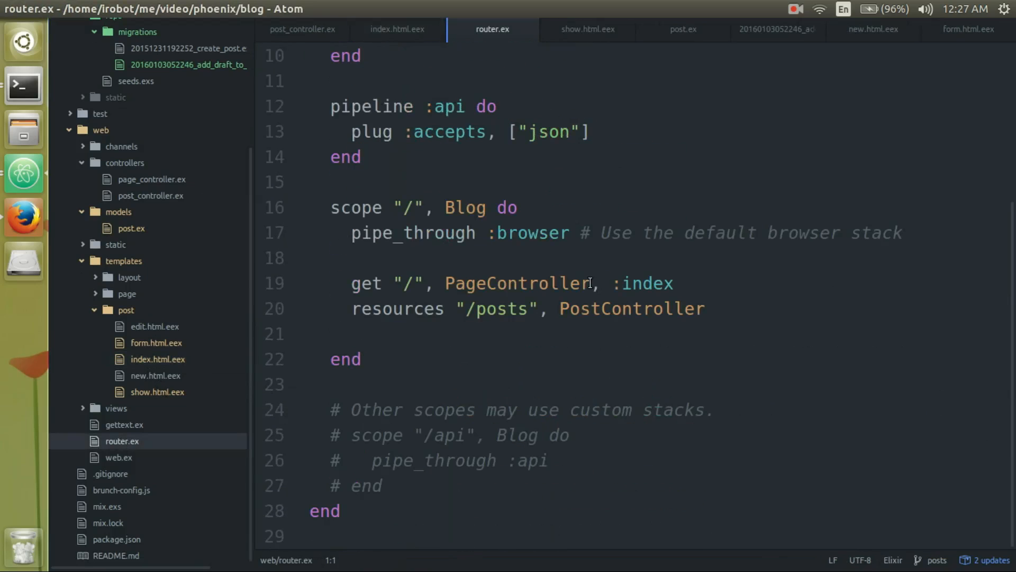
- Add the route get "/posts/draft", PostController, :draft above the posts resources in router.ex
key(Return)
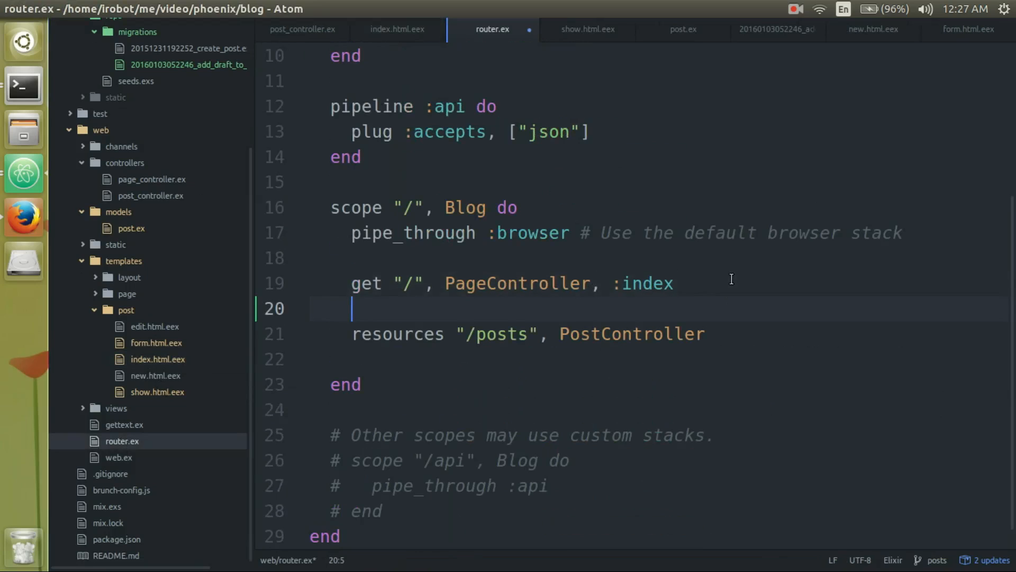
text(get "/")
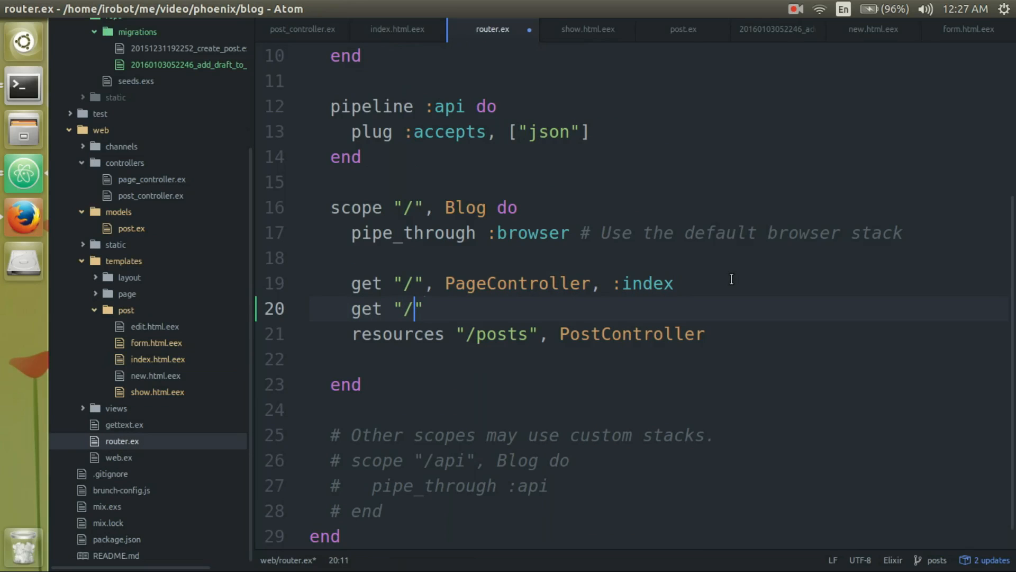
text(draft)
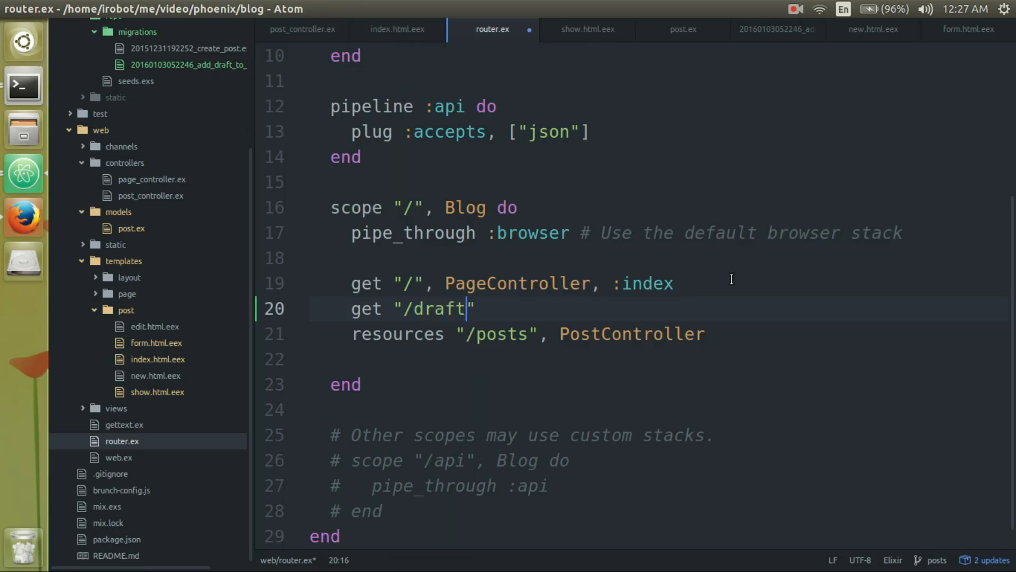
text(p)
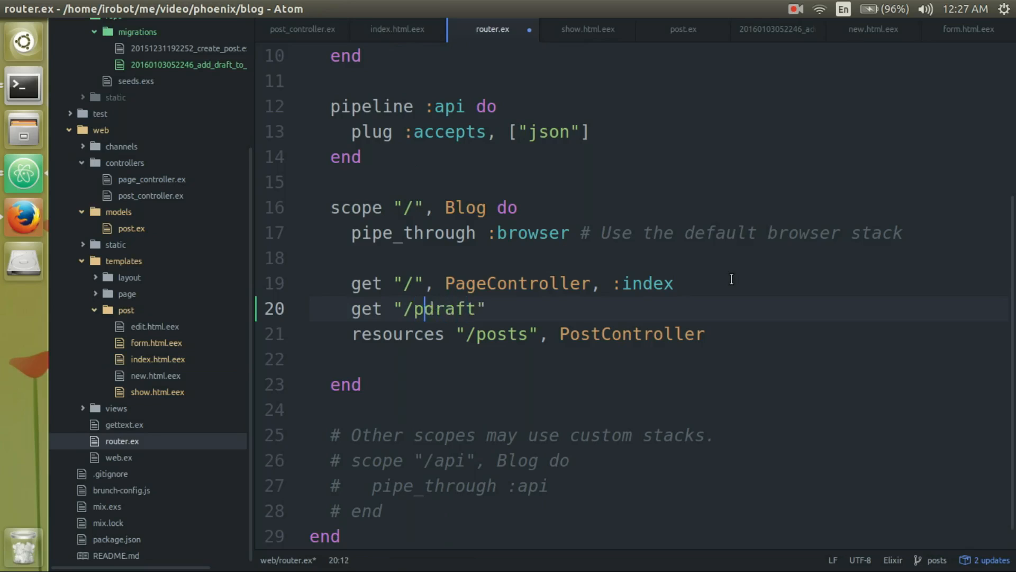
text(osts/)
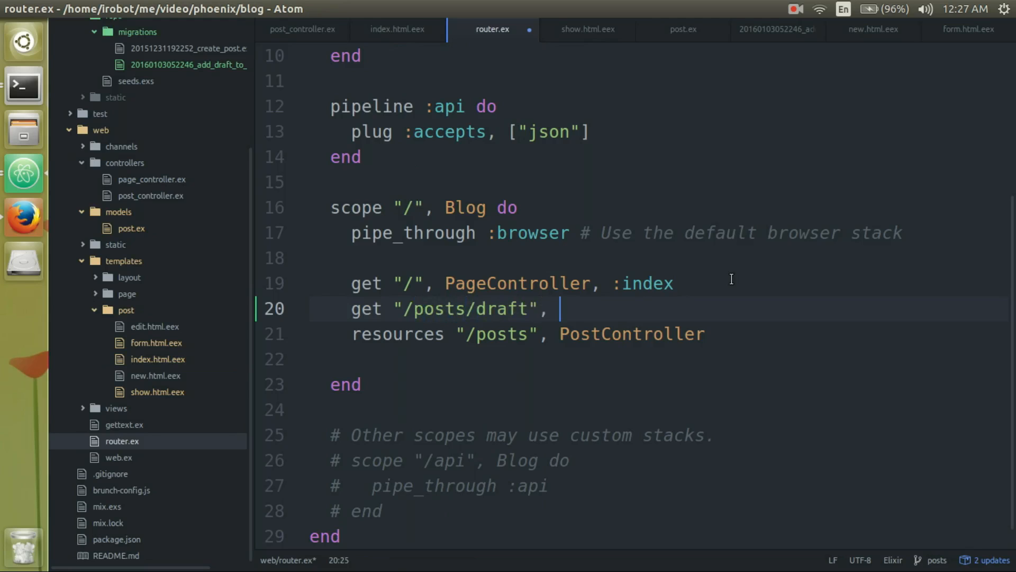
text(PostCo)
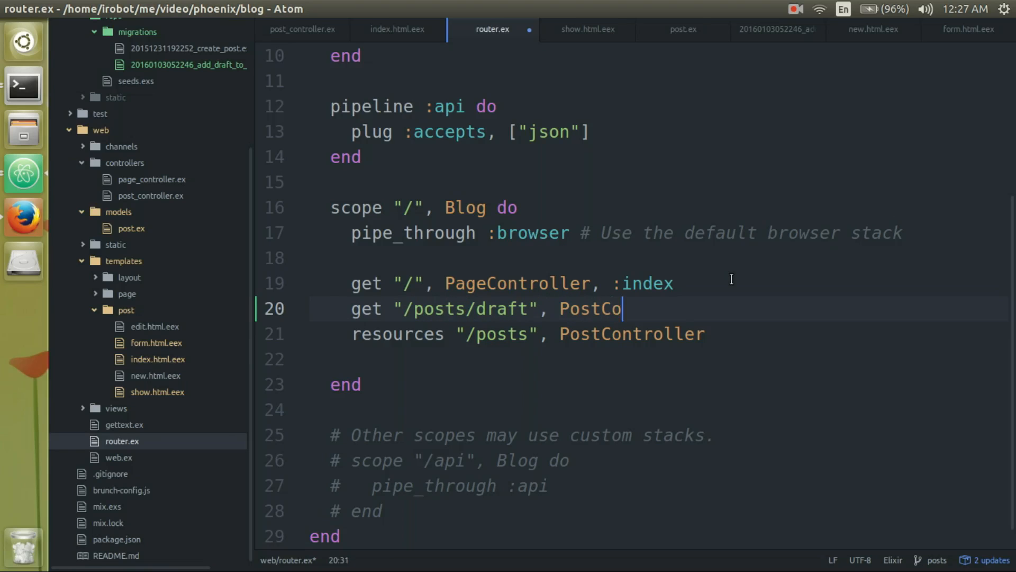
text(ntroller,)
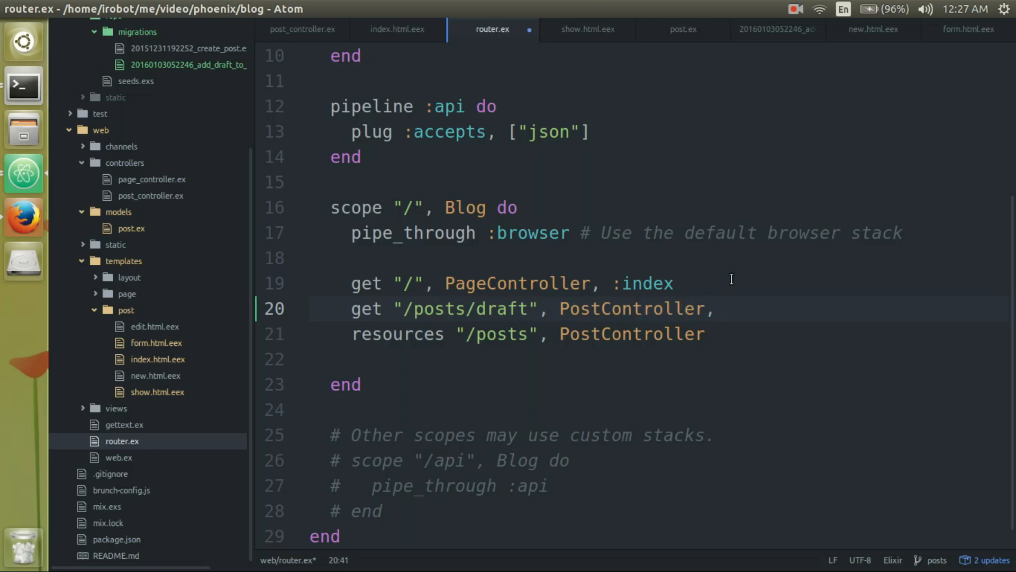
text(:draf)
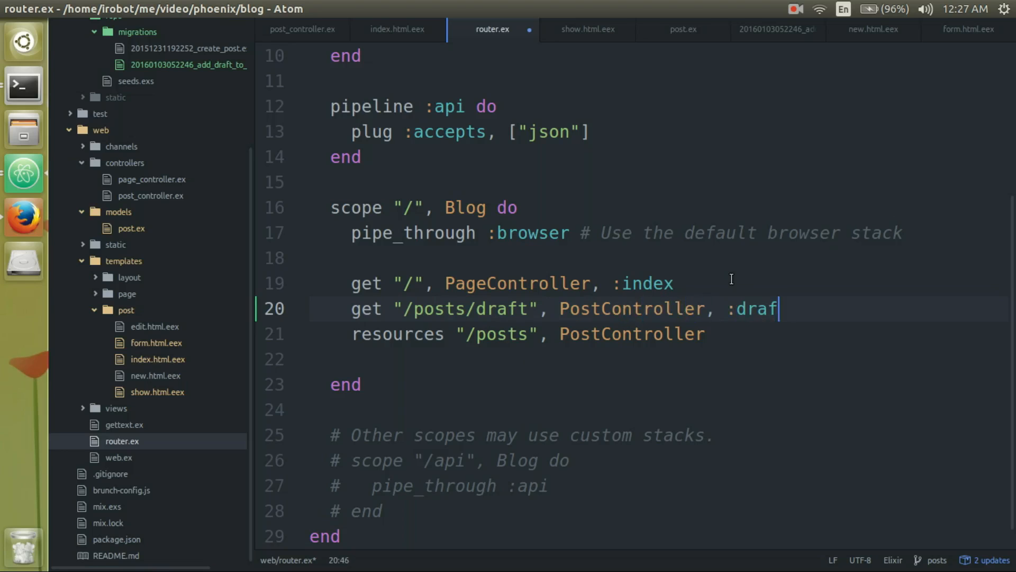
text(t)
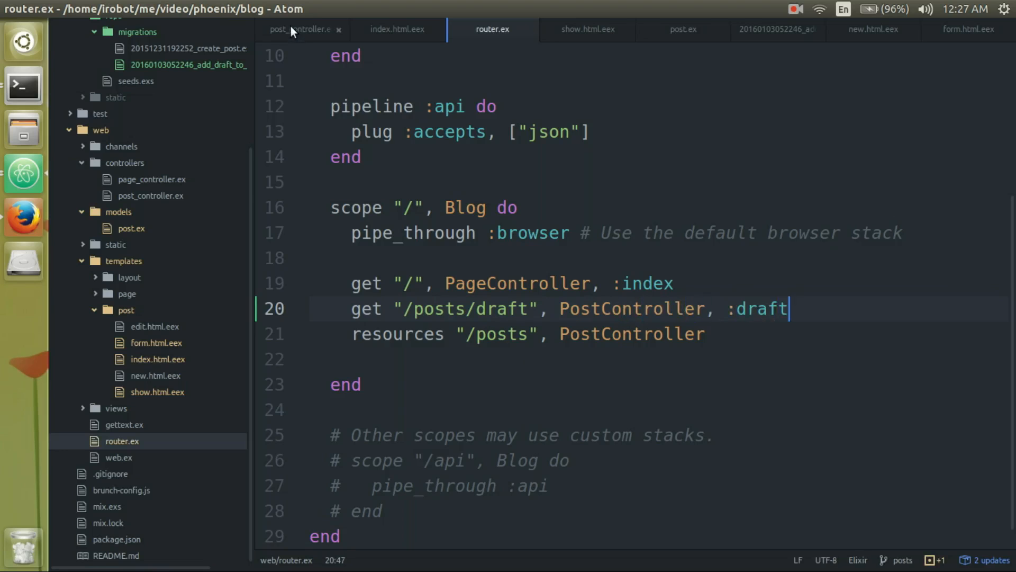
- Start a def draft(conn, _) action in post_controller.ex
click(301, 29)
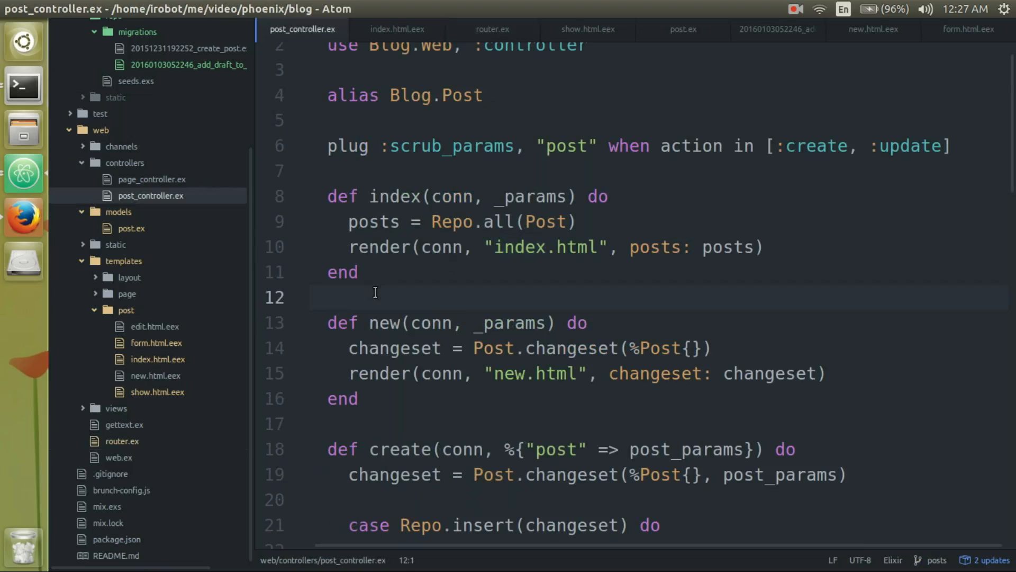
text(d)
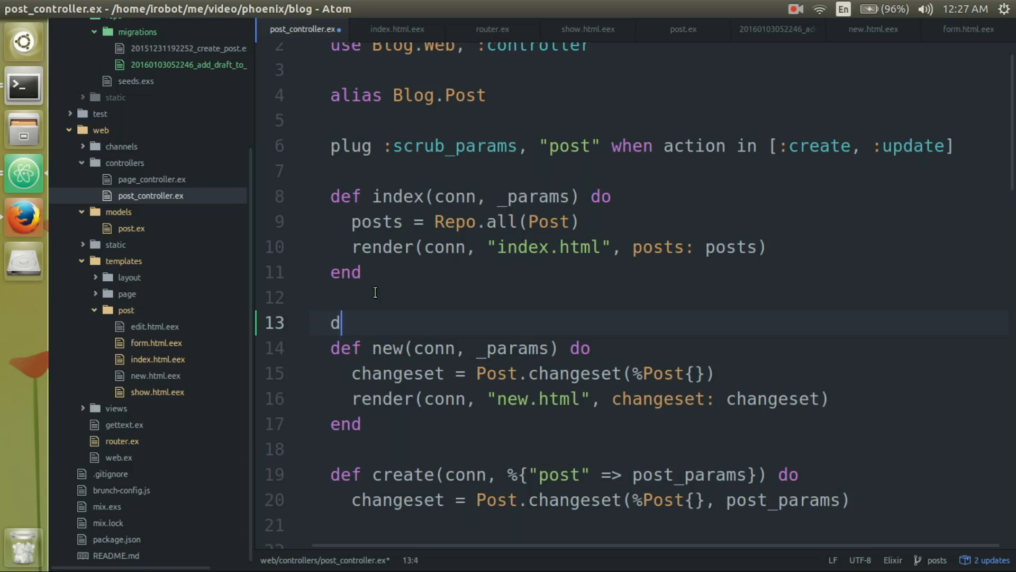
text(ef draft)
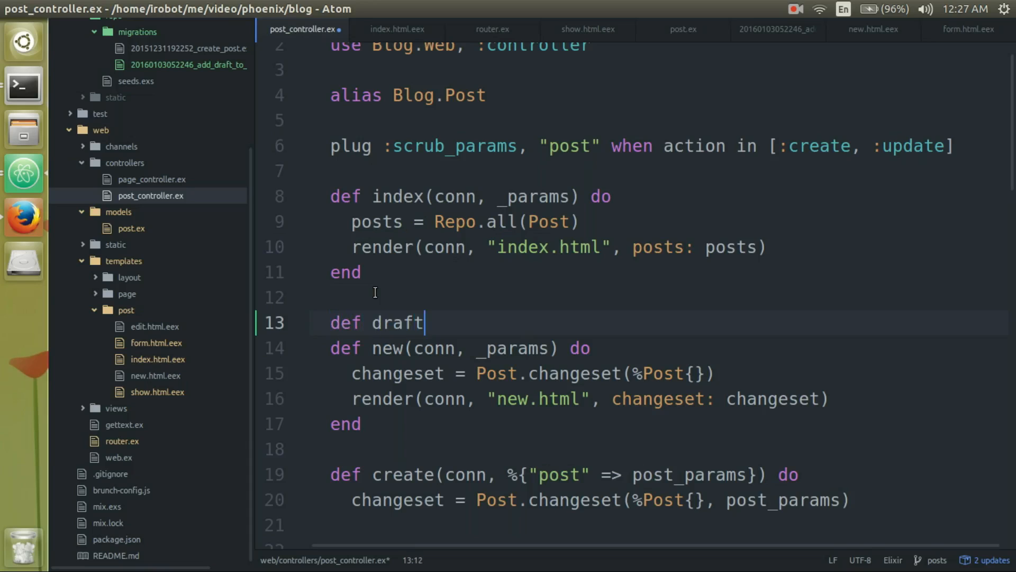
text((conn, ))
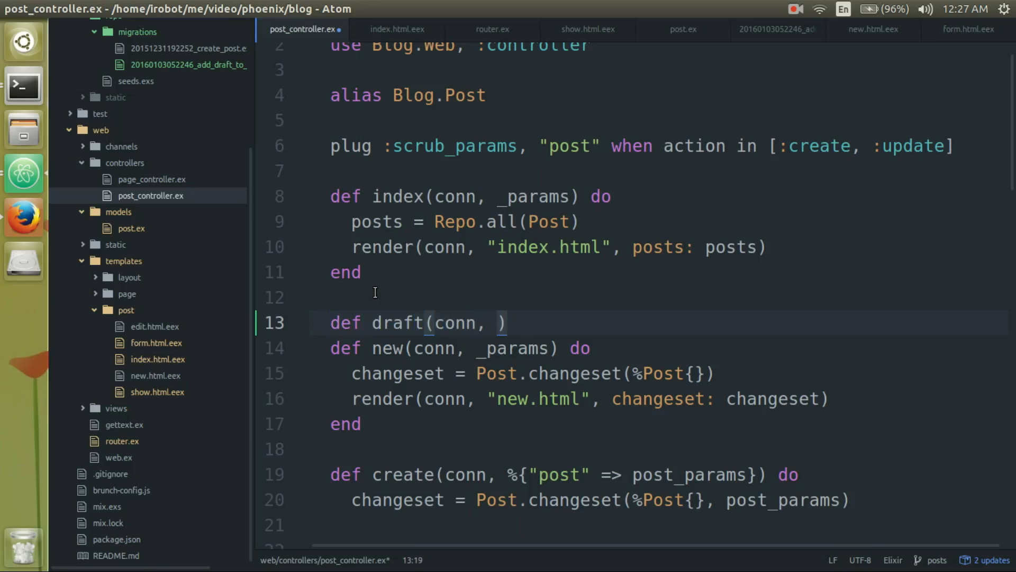
text(_)
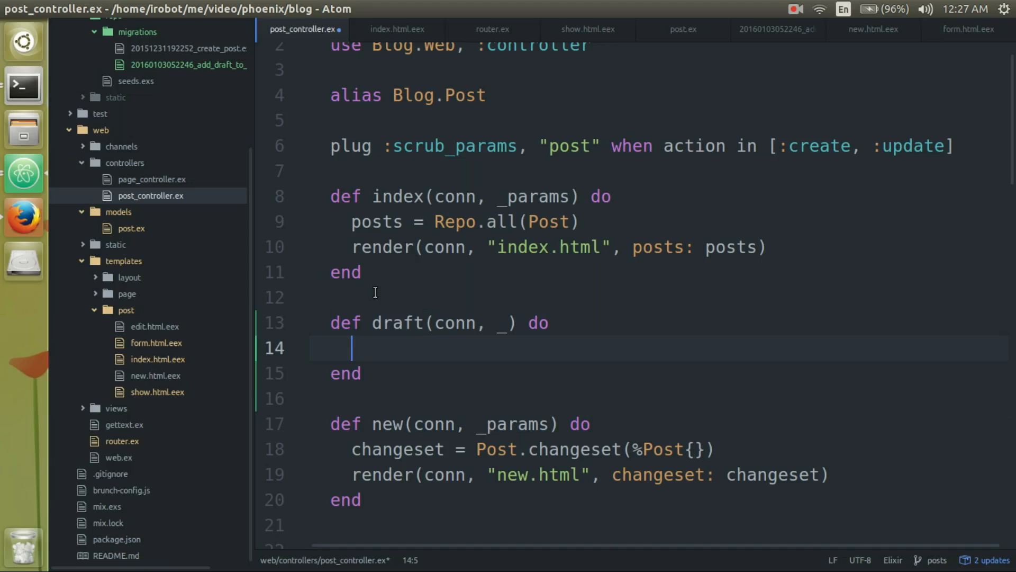
- Write a query from post in Post where post.draft == true, and begin assigning posts
text(q)
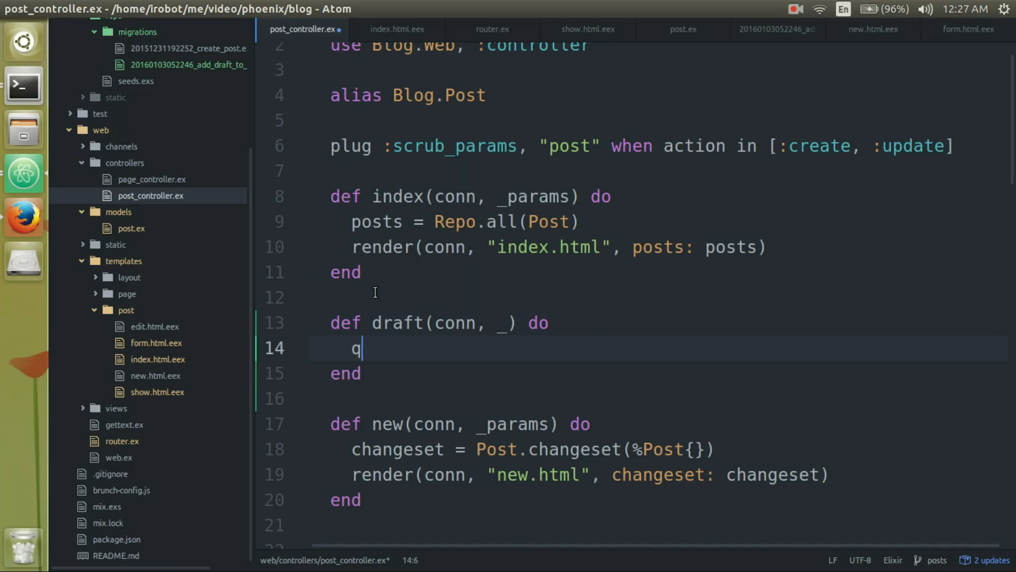
text(uery =)
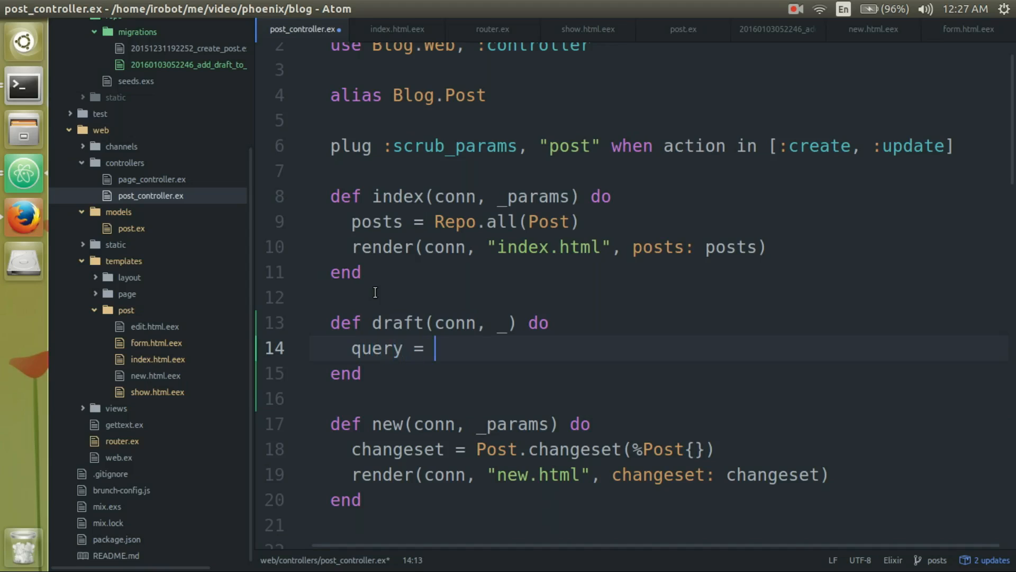
text(from)
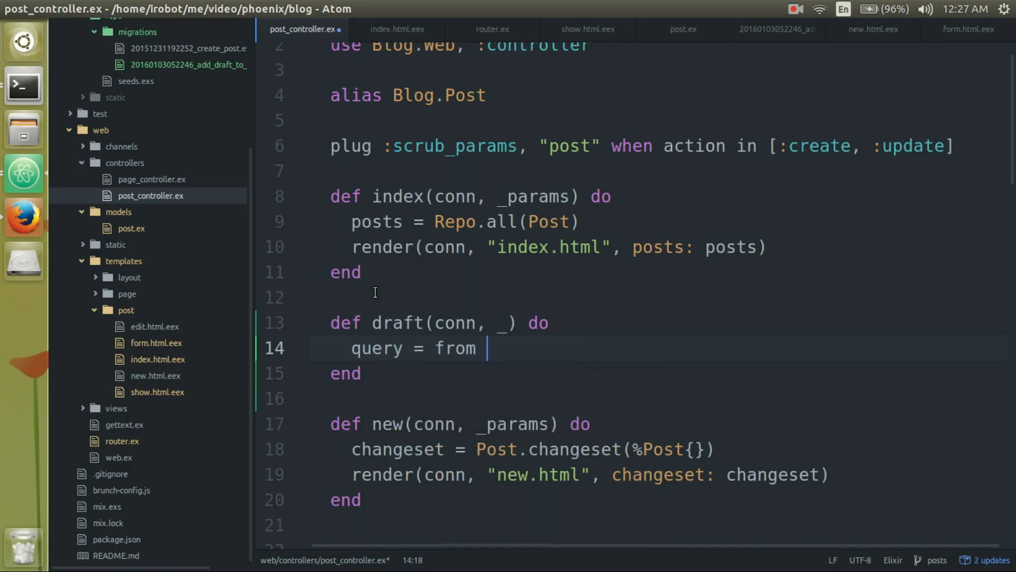
text(Post)
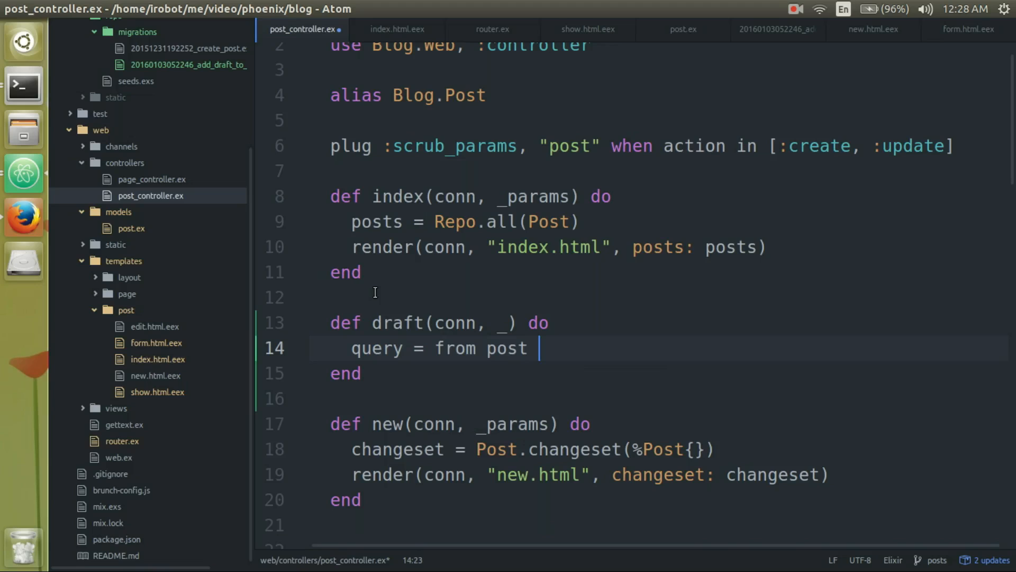
text(in Post,)
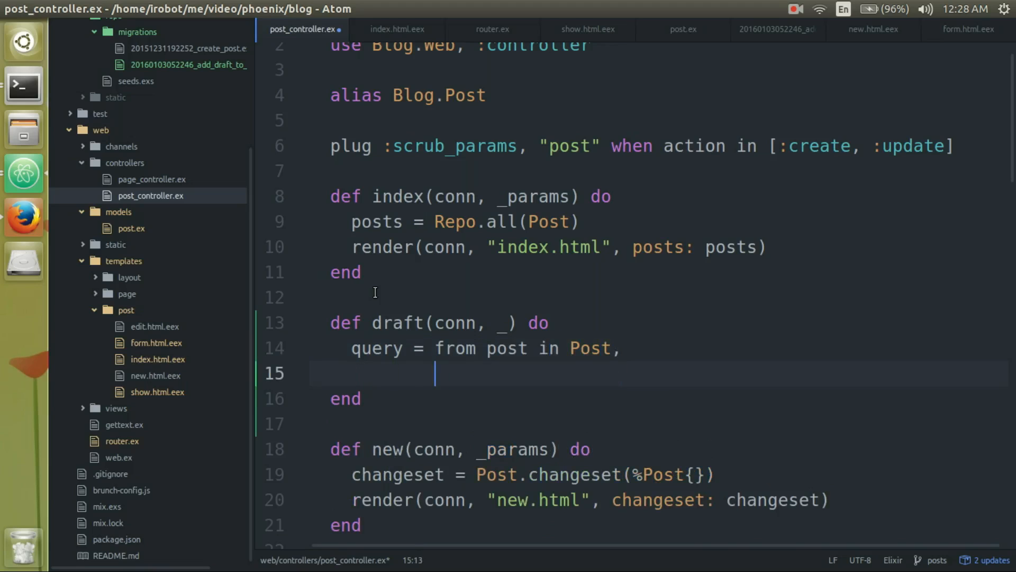
text(where:)
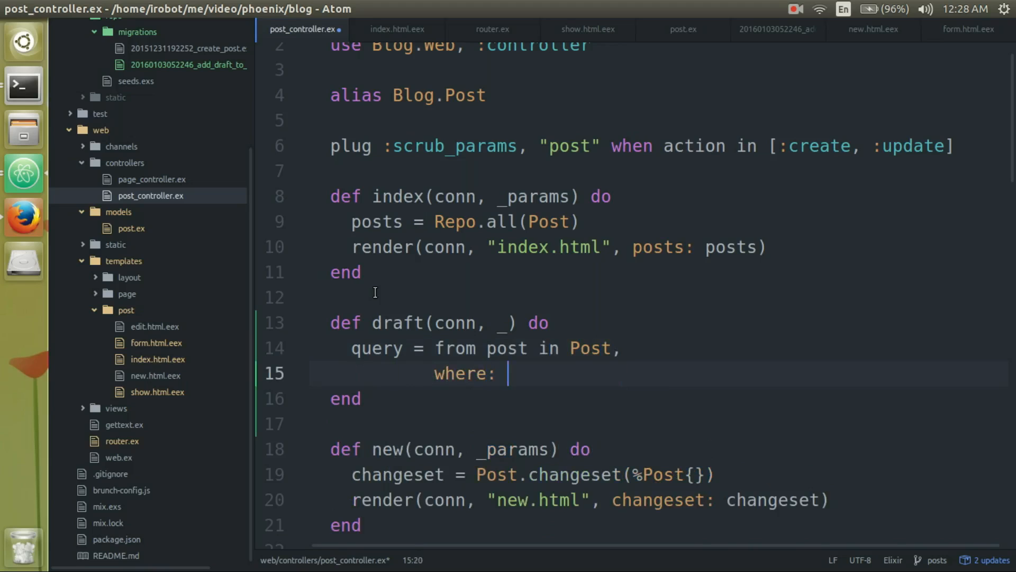
text(post.)
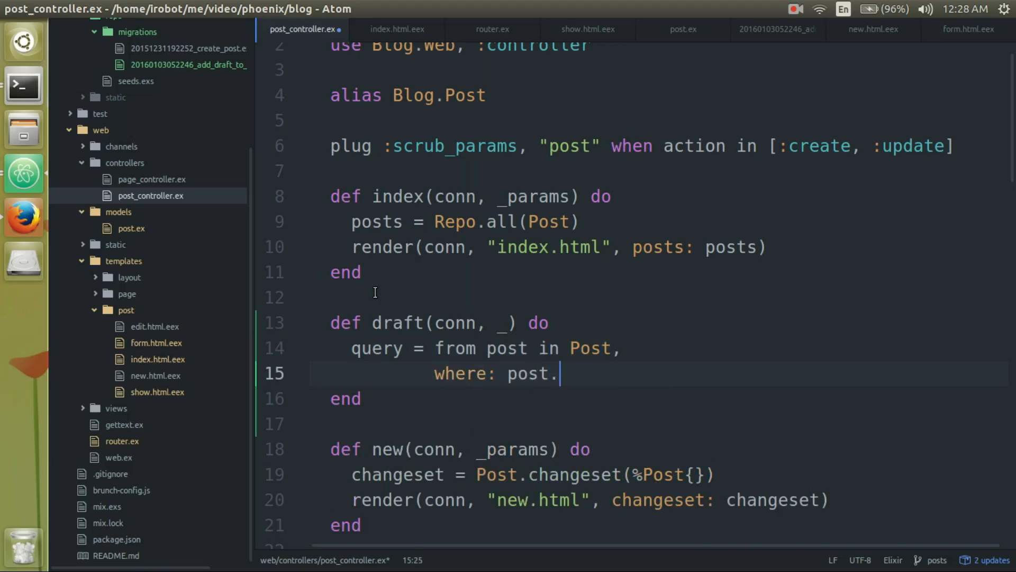
text(draft ==)
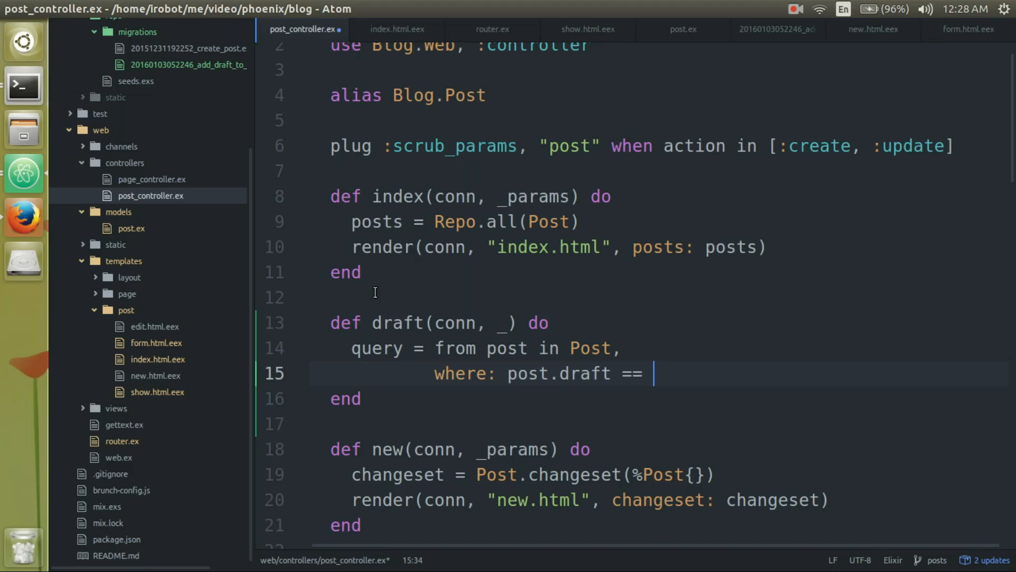
text(true)
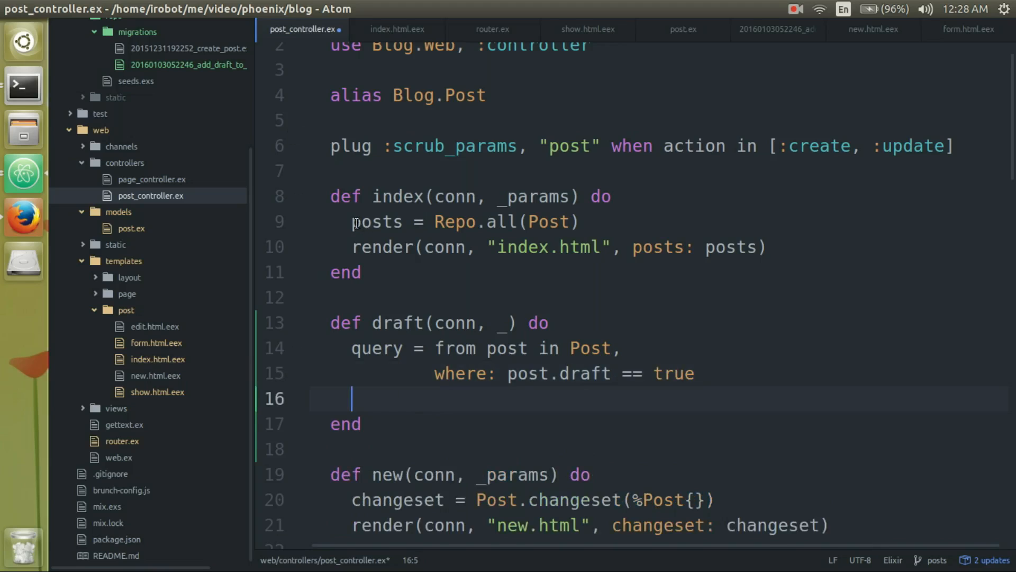
text(posts = Repo.all(Post)
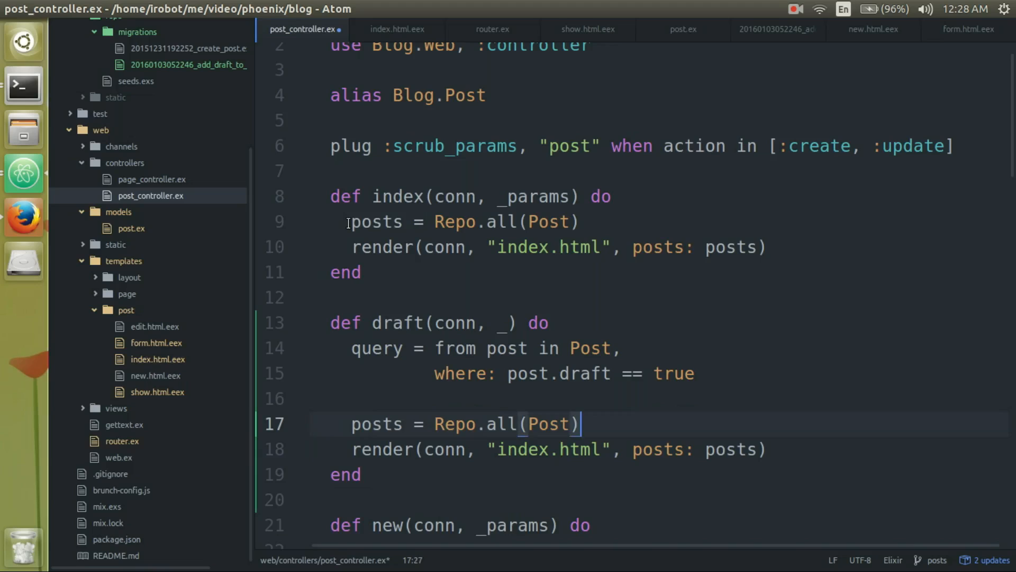
text(qu)
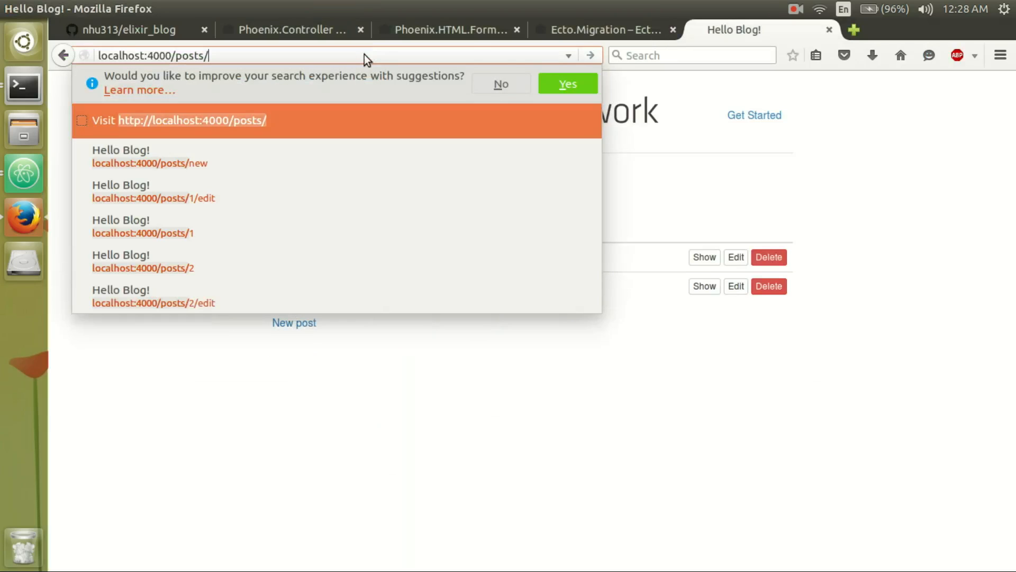
- Load localhost:4000/posts/draft in Firefox, then select the two-line draft query in Atom
text(draft)
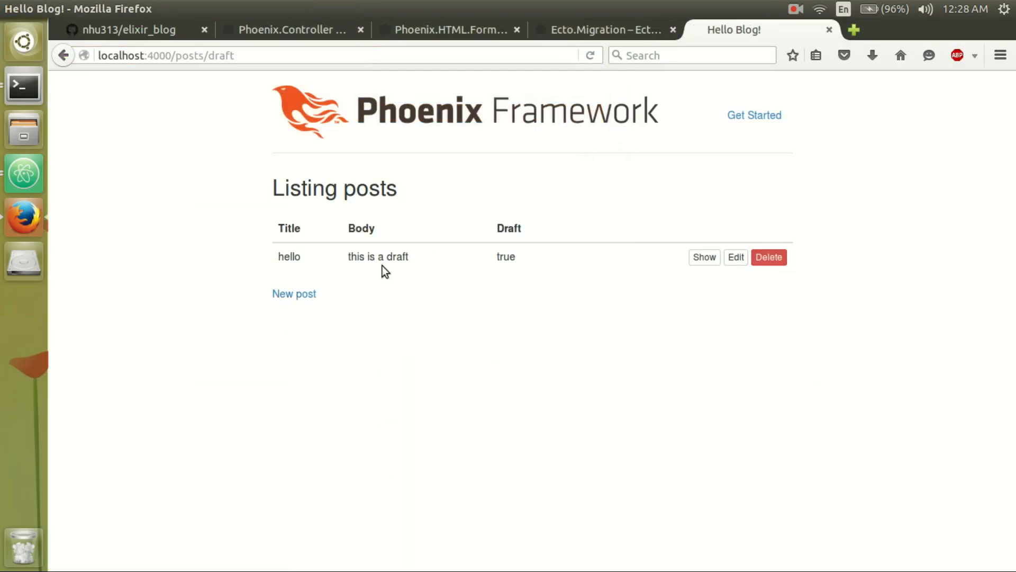
double_click(506, 256)
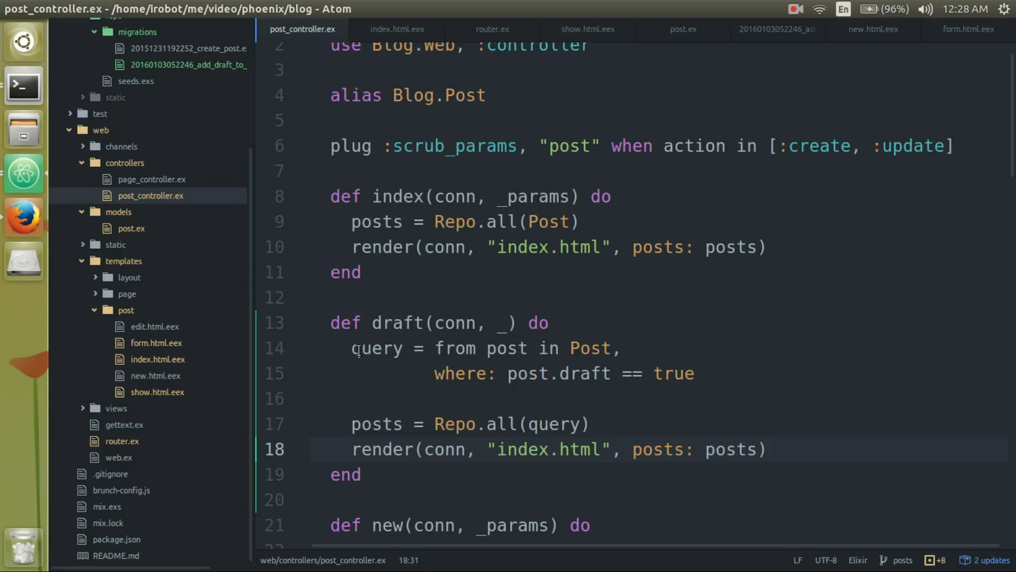
drag(353, 349, 556, 373)
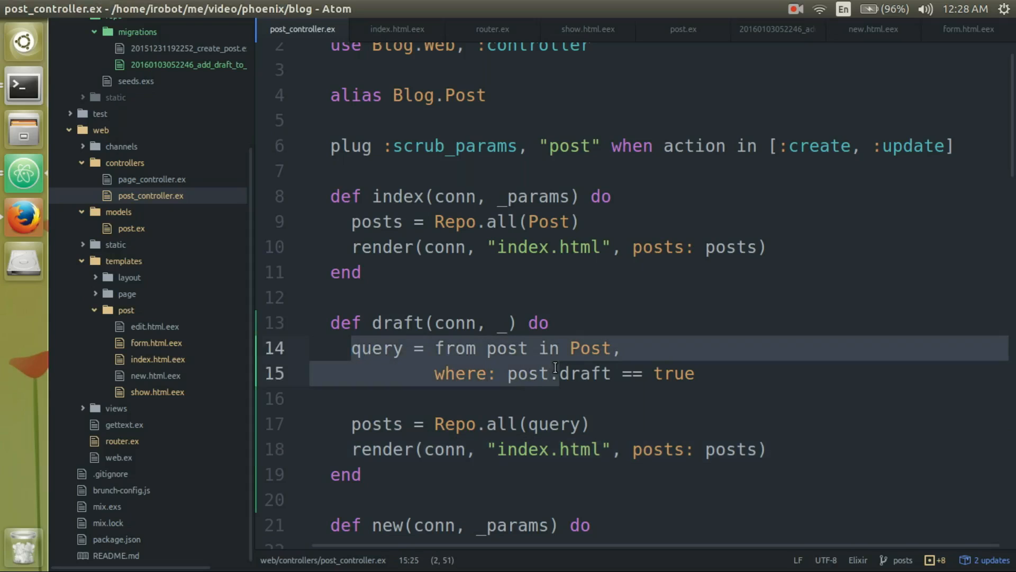
key(alt+Tab)
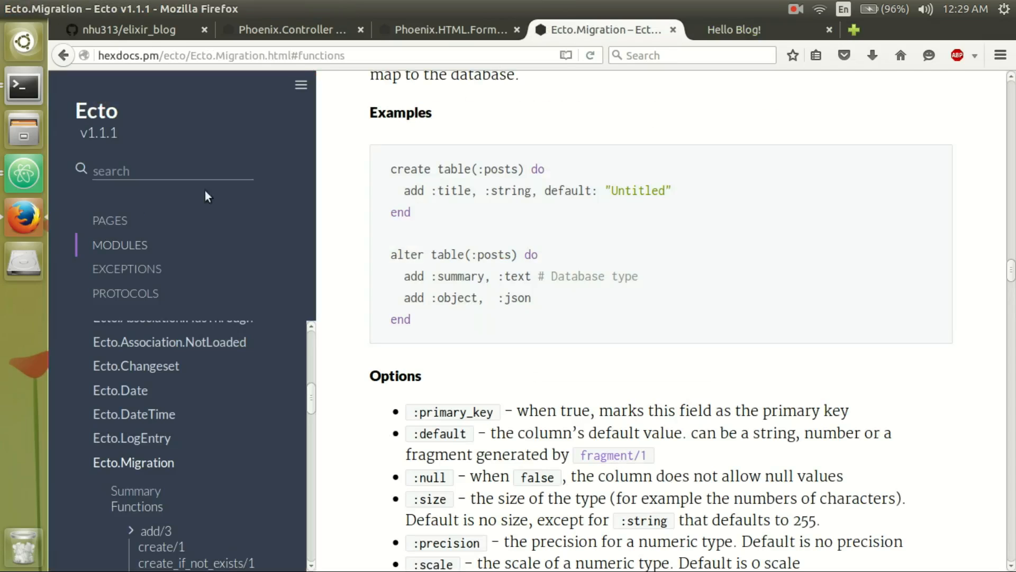
- Search the Ecto HexDocs for "query" and open the Ecto.Query module page
text(query)
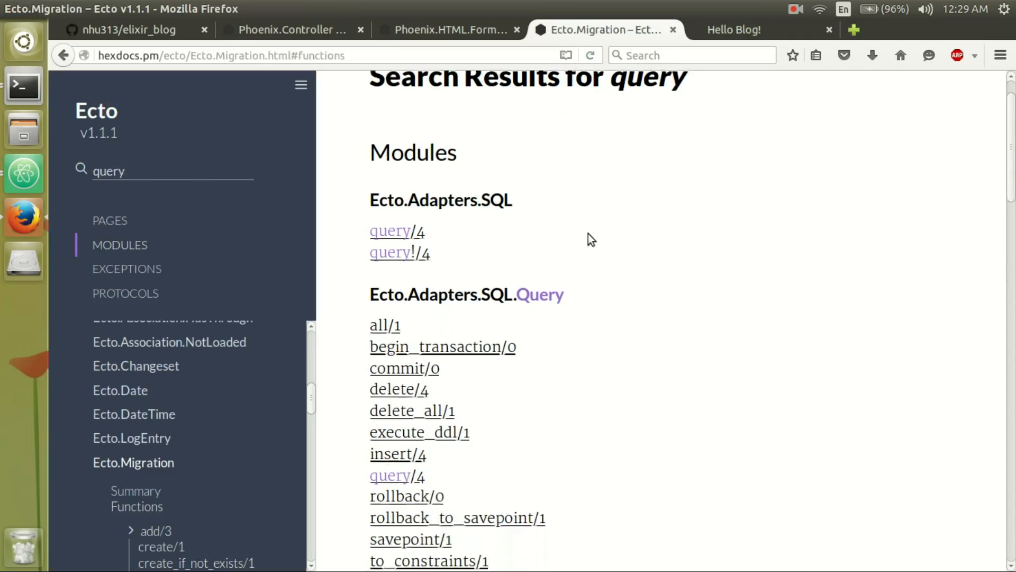
scroll(down, 3)
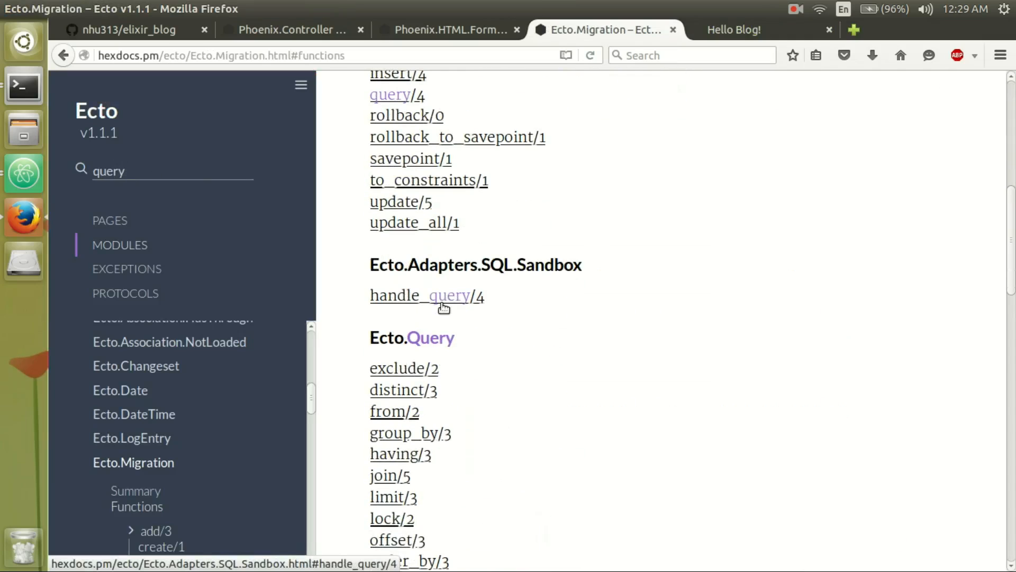
click(413, 337)
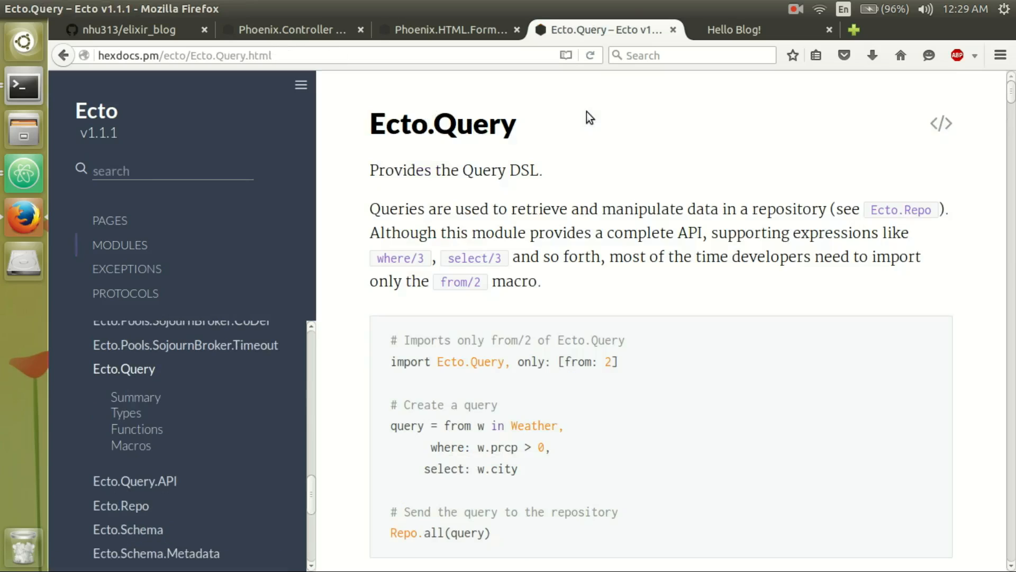
scroll(down, 3)
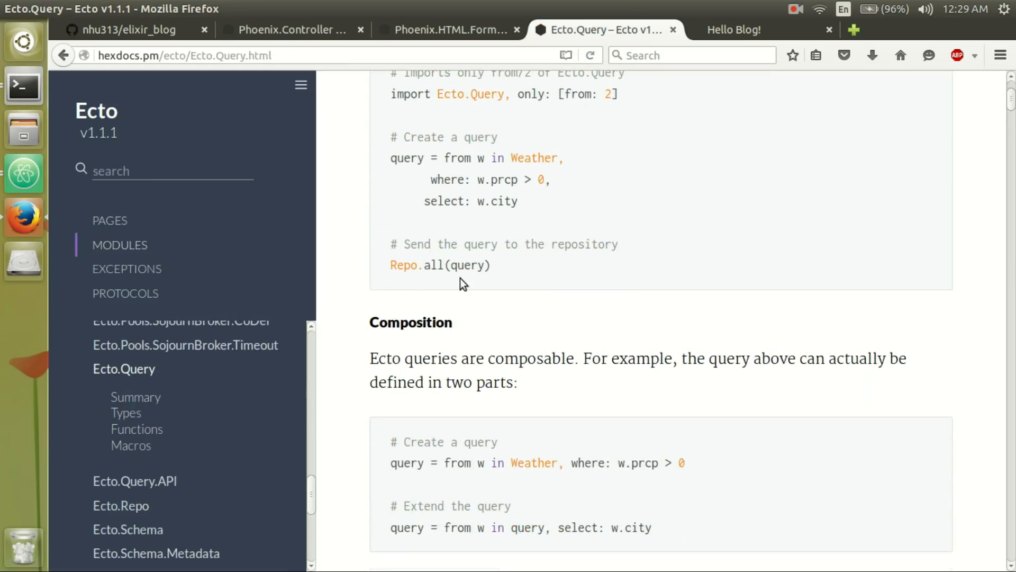